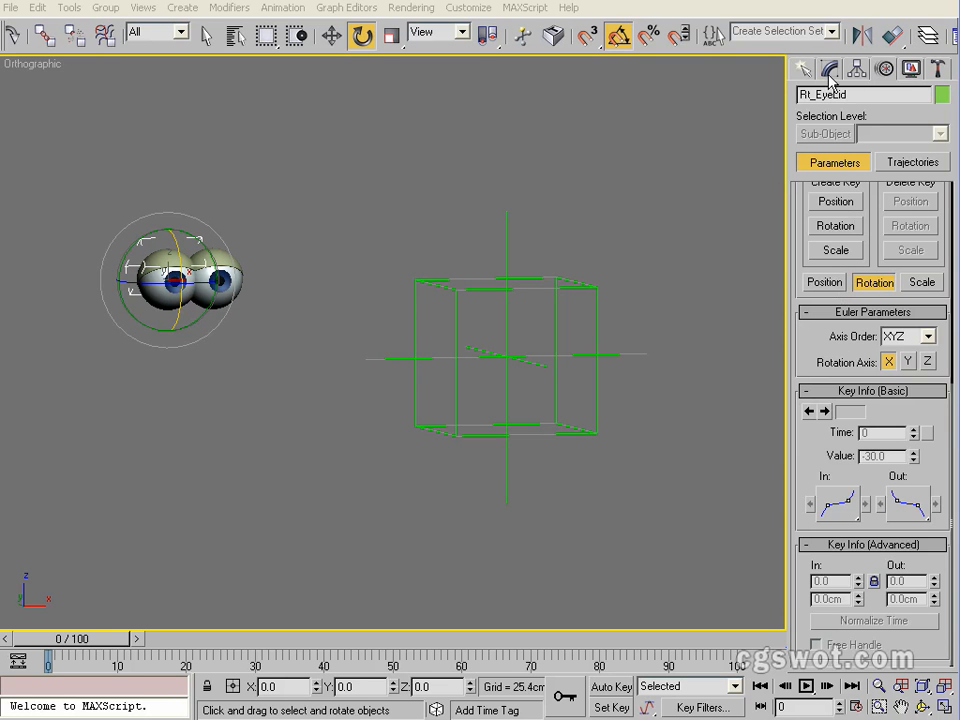
- Create a small Dummy helper in the Top viewport at the EyeControls box's left edge
left_click(806, 68)
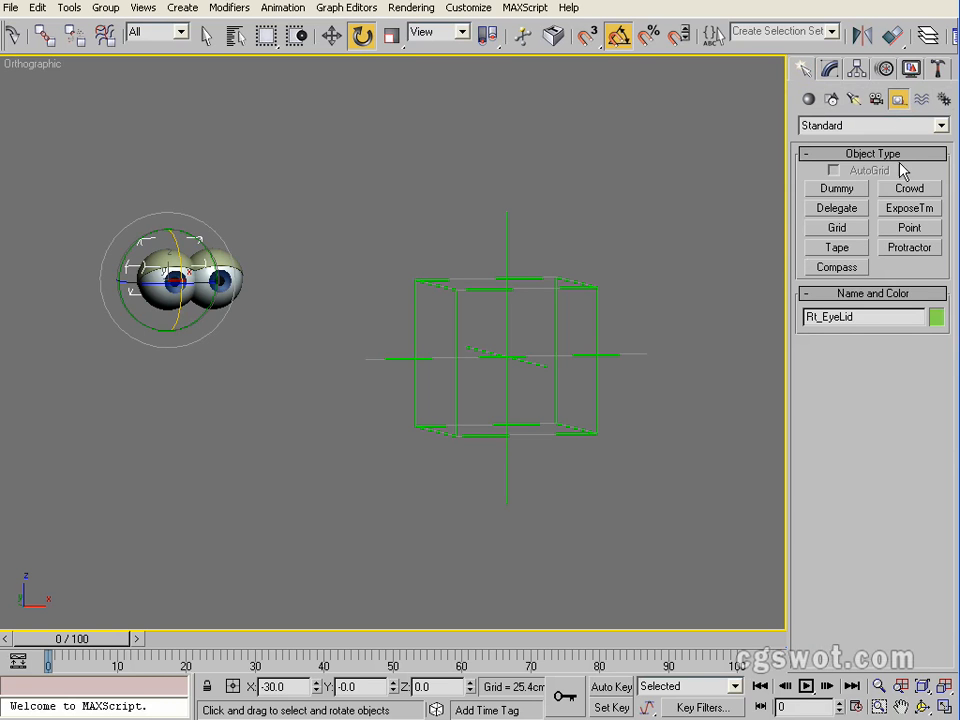
left_click(835, 188)
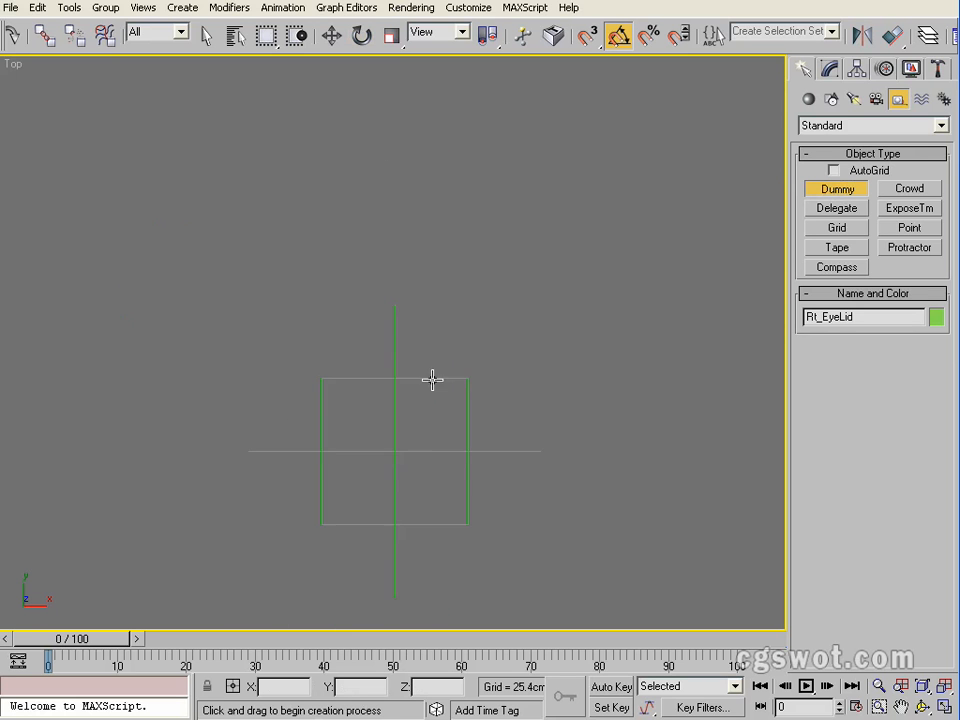
left_click_drag(432, 380, 443, 341)
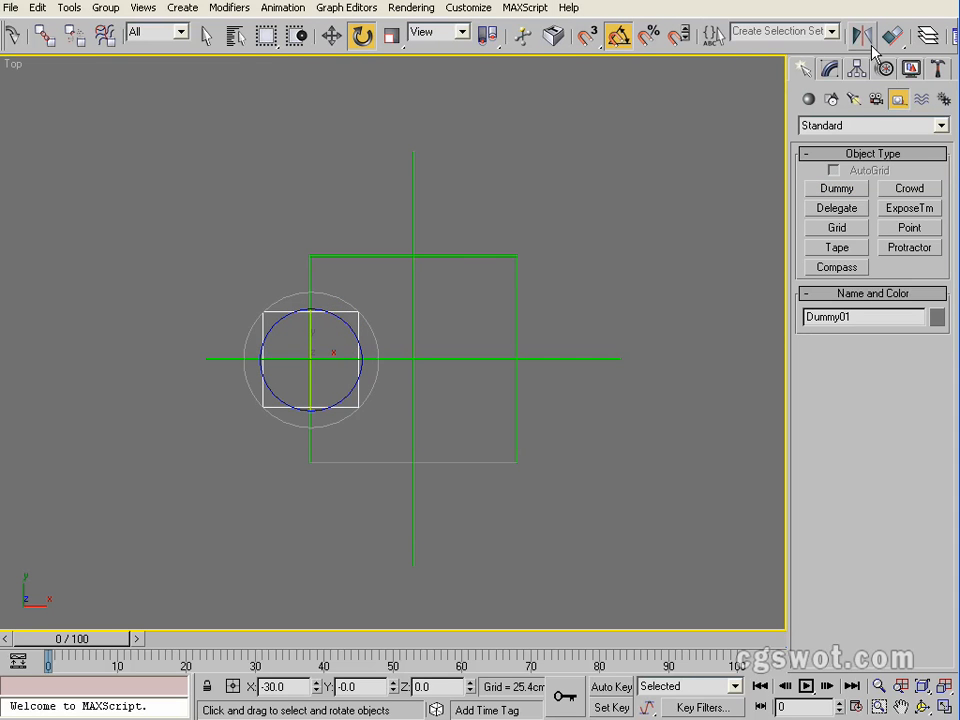
- Align the dummy to the EyeControls box's pivot on X and Y positions
left_click(892, 33)
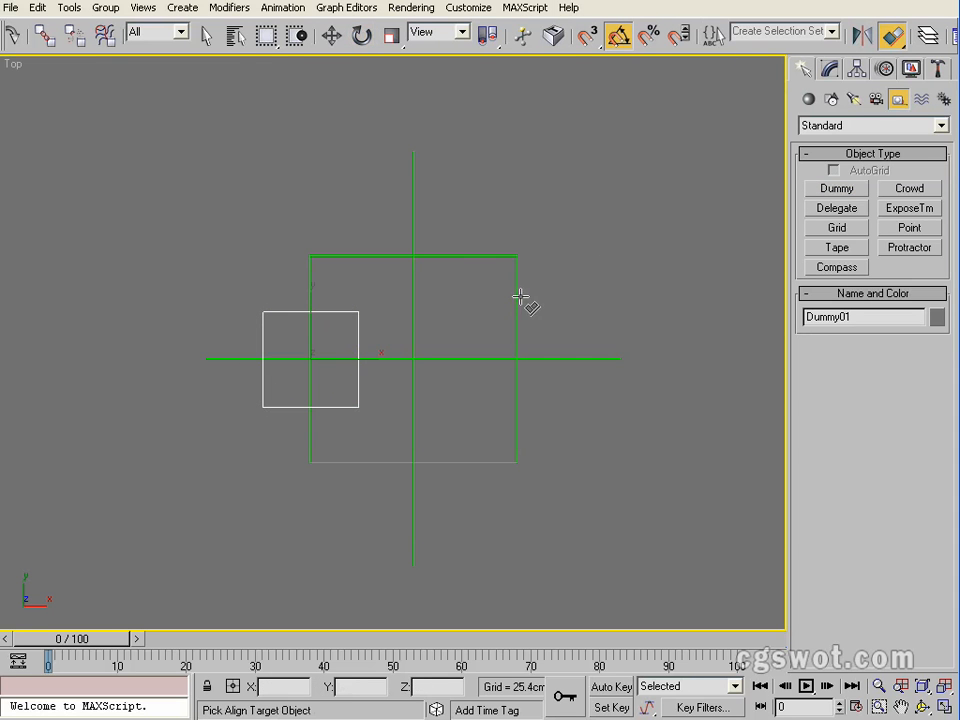
left_click(517, 298)
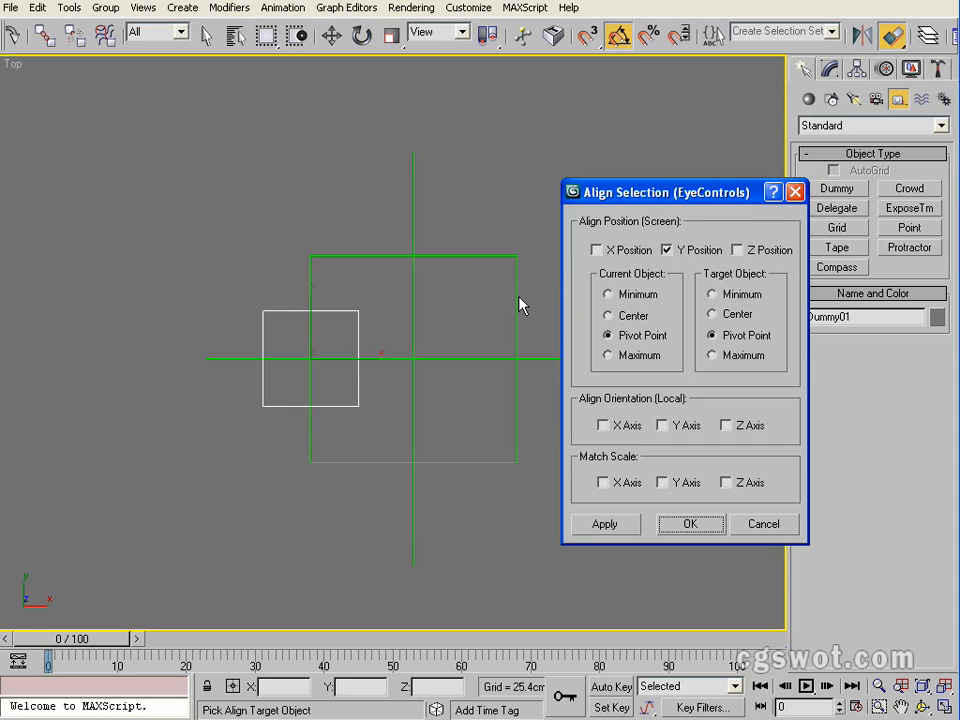
left_click(596, 250)
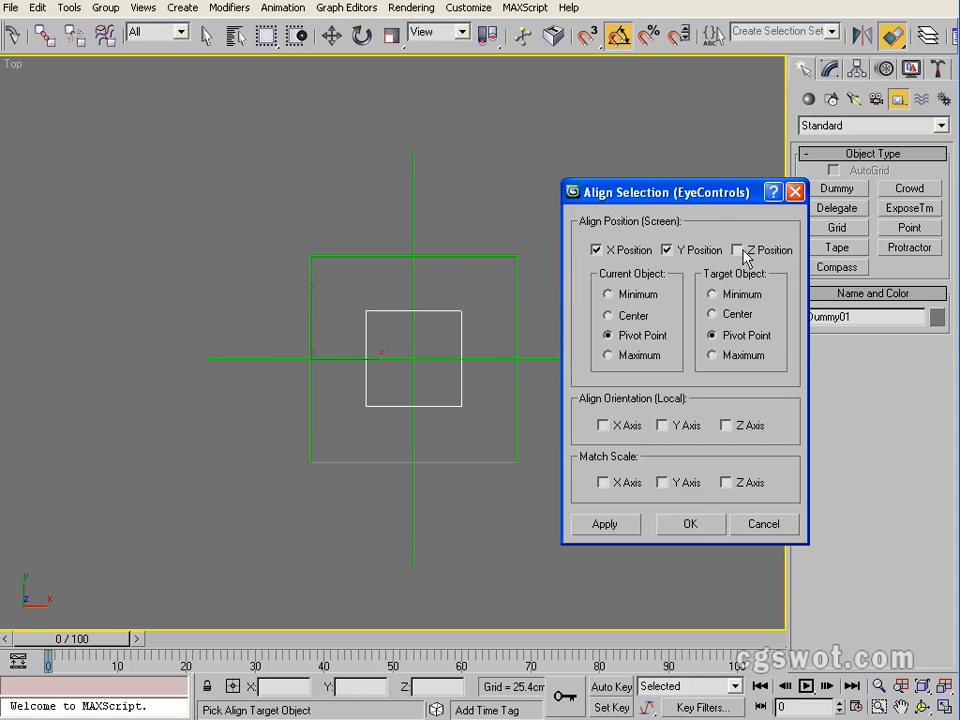
left_click(689, 524)
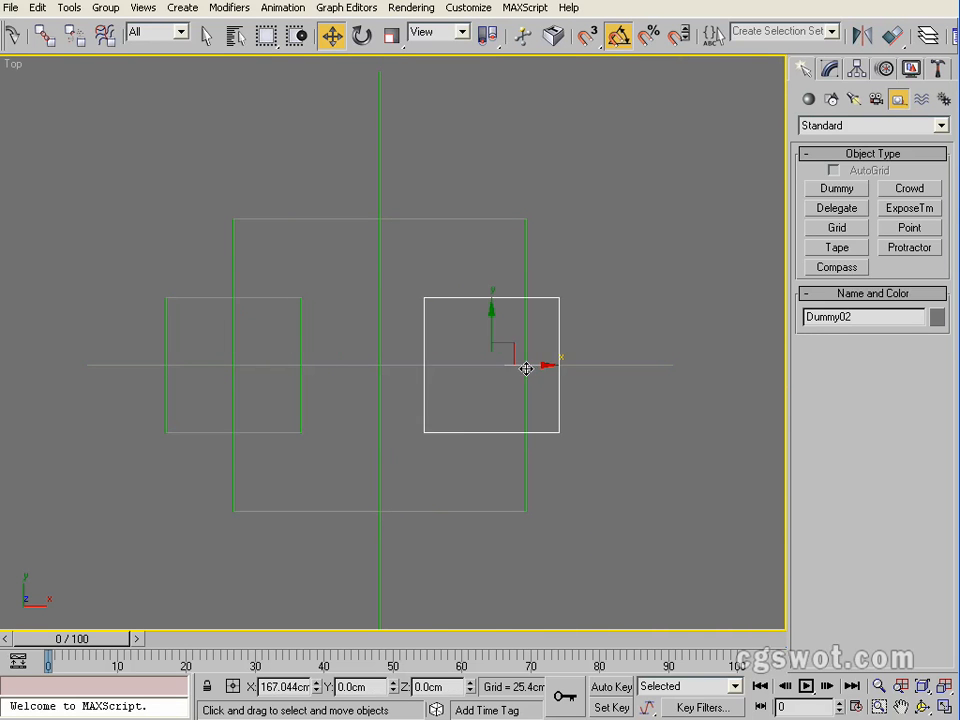
- Shift-drag the dummy to the right to make an independent Copy, Dummy02
left_click_drag(525, 367, 560, 367)
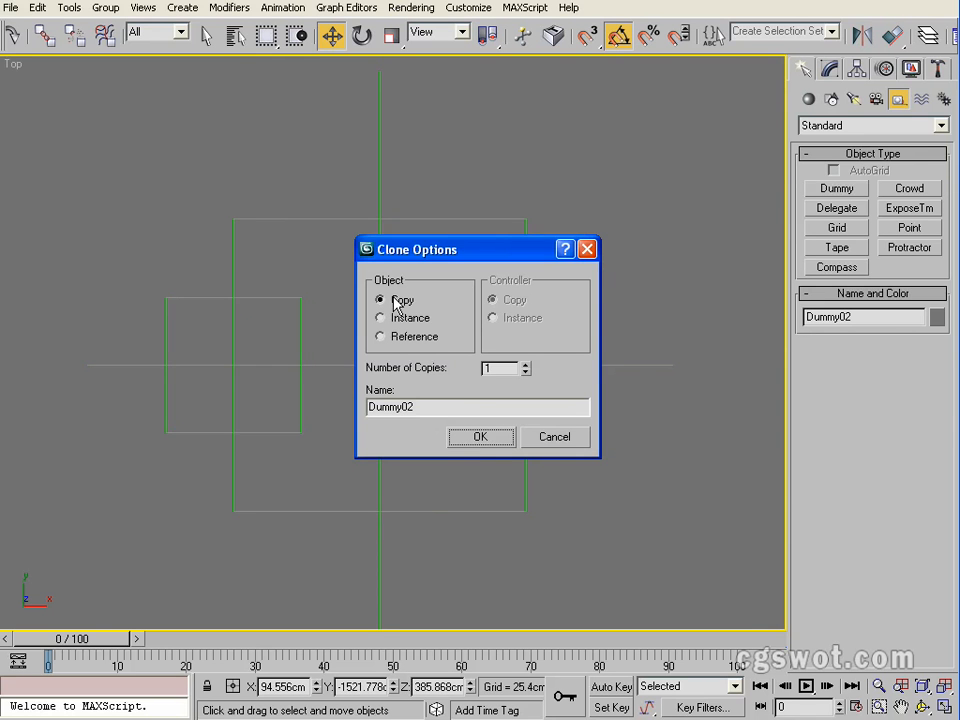
left_click(480, 437)
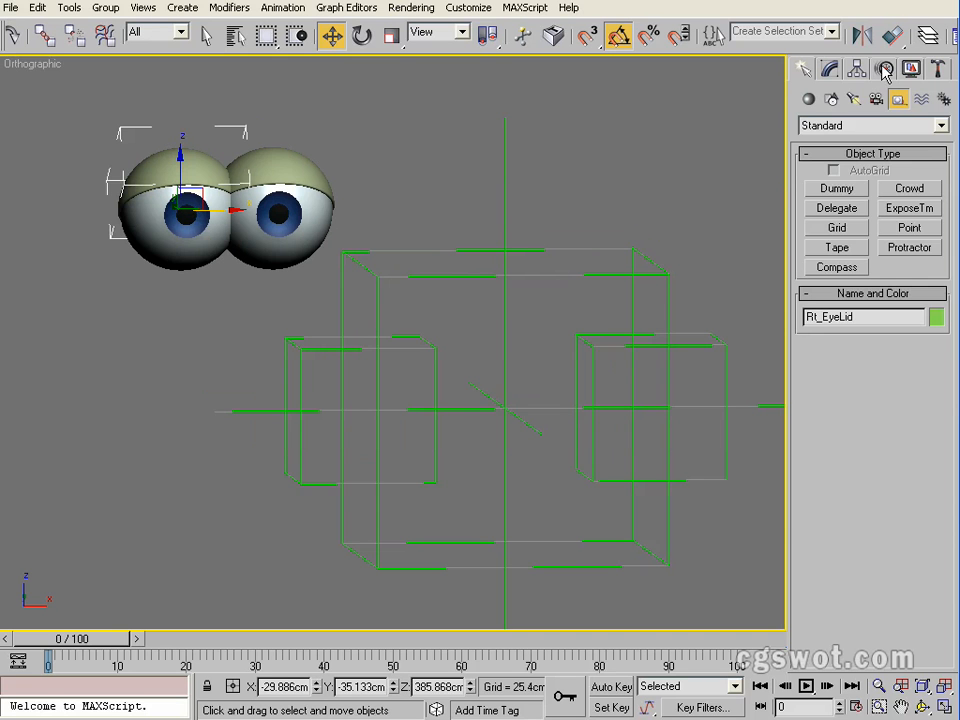
- Assign an Orientation Constraint to Rt_EyeLid's Rotation track in the Motion panel
left_click(889, 68)
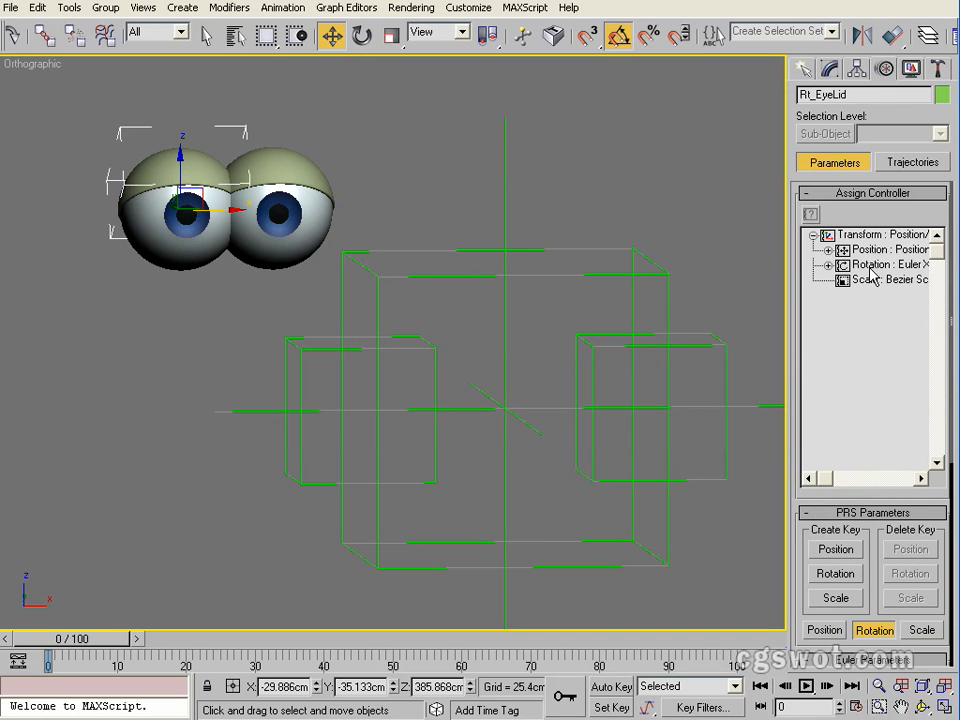
left_click(868, 265)
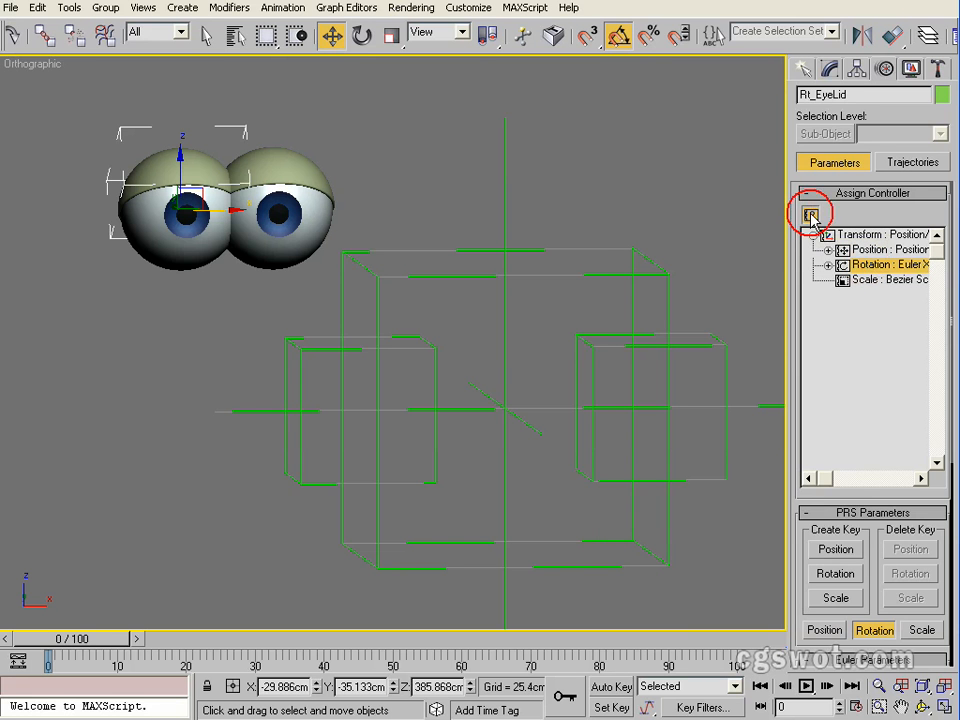
left_click(810, 214)
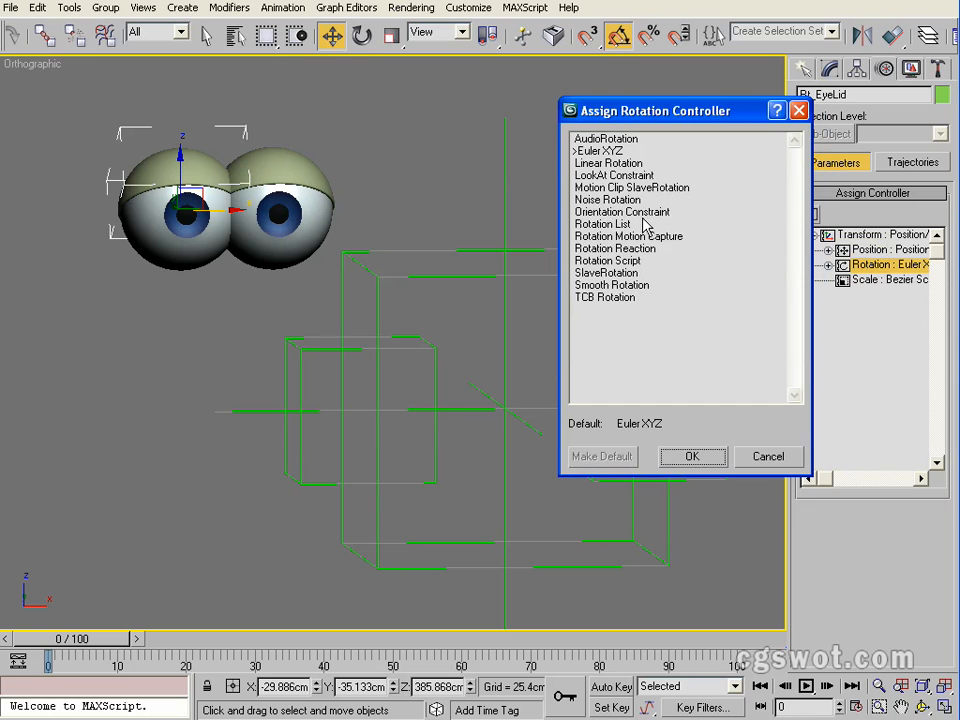
left_click(622, 211)
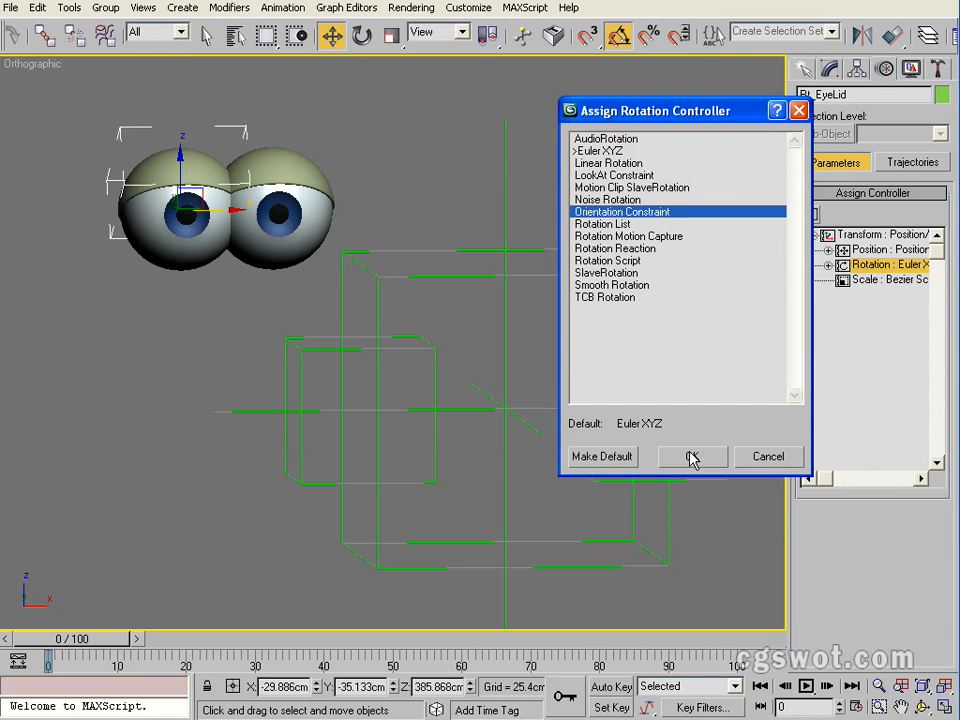
left_click(692, 456)
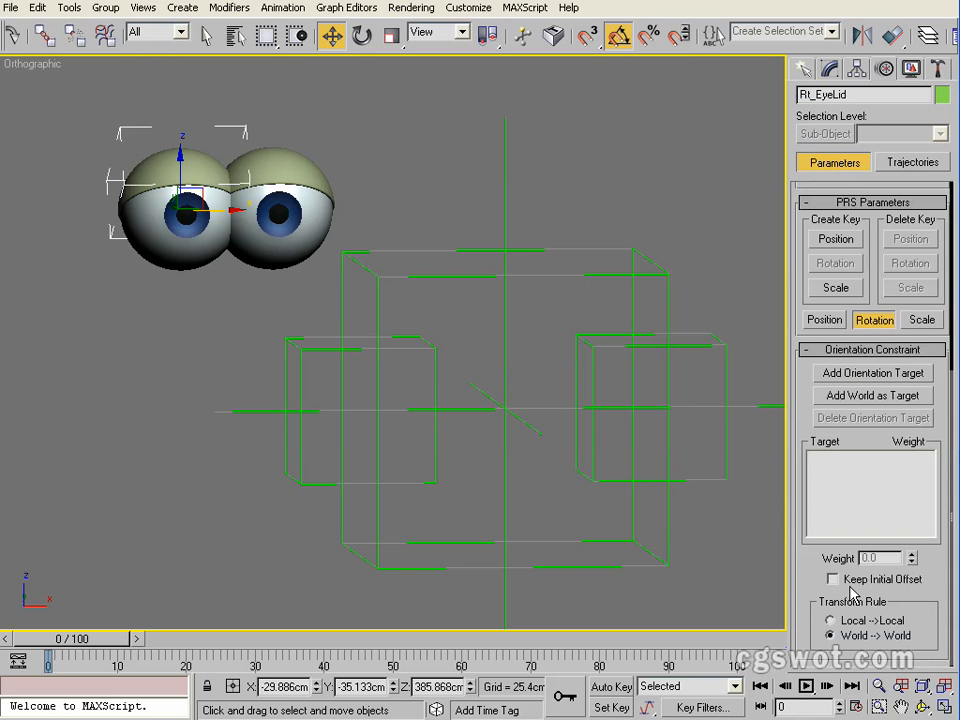
- Add Dummy01 as Rt_EyeLid's orientation target at weight 50, keeping initial offset
left_click(831, 579)
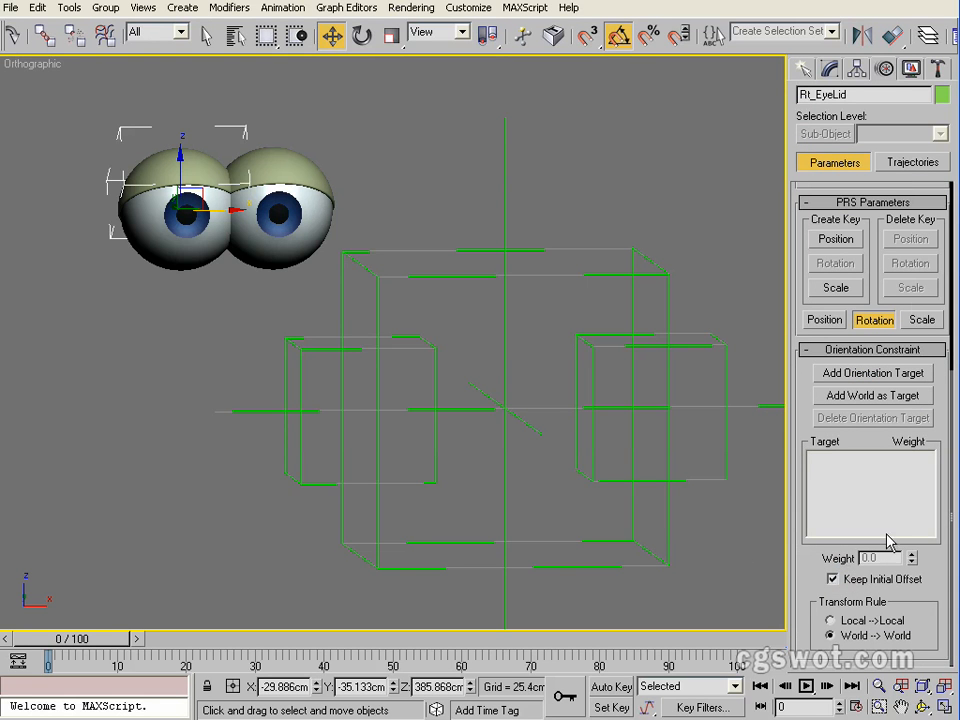
mouse_move(872, 372)
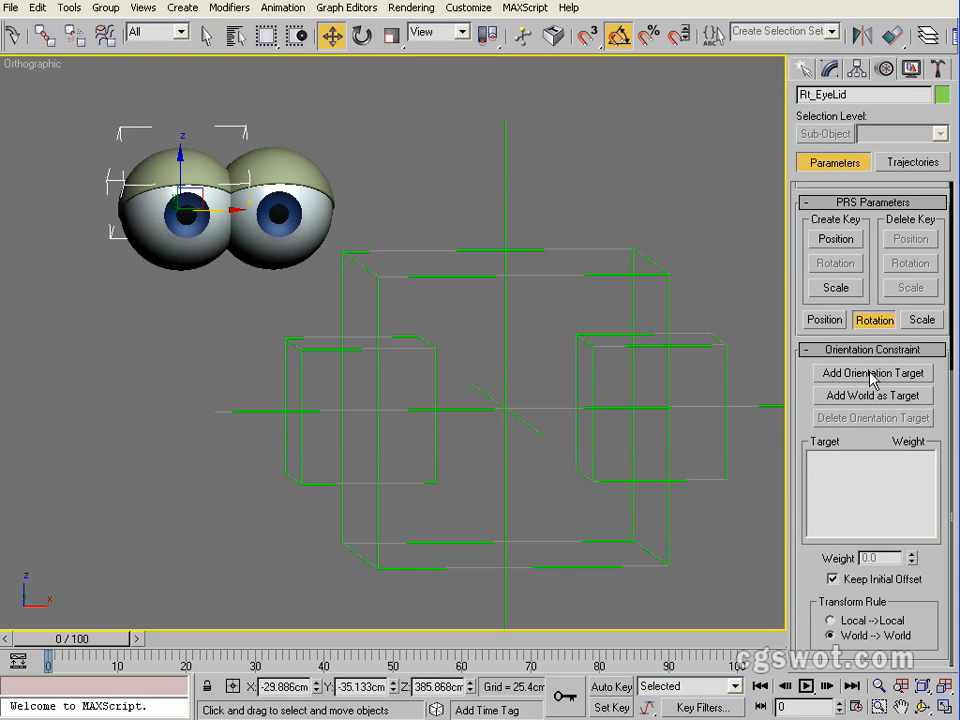
left_click(870, 372)
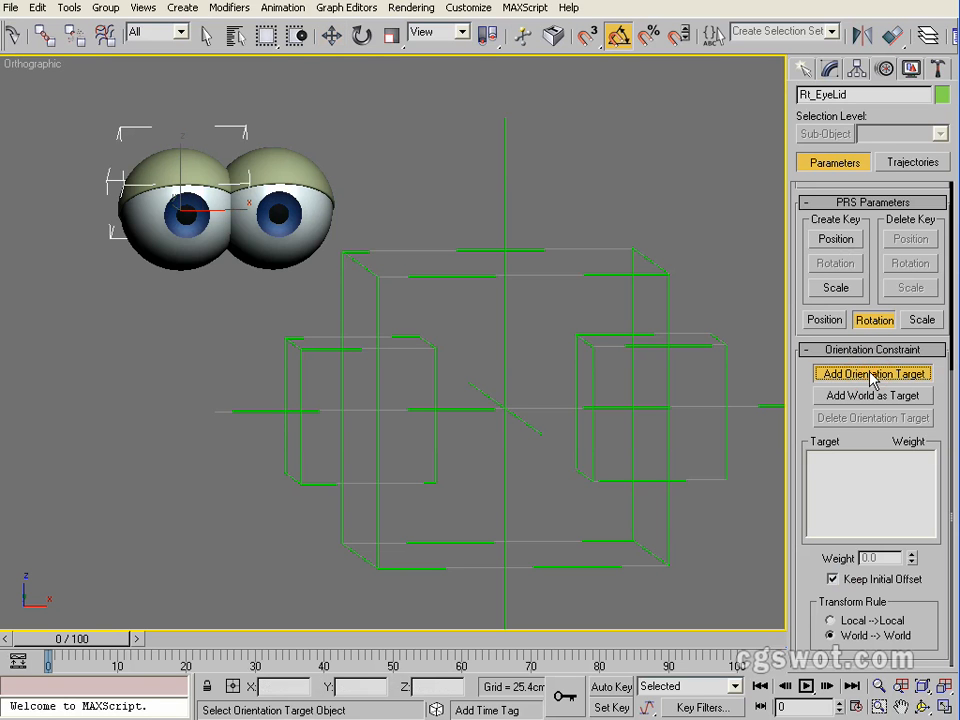
left_click(863, 373)
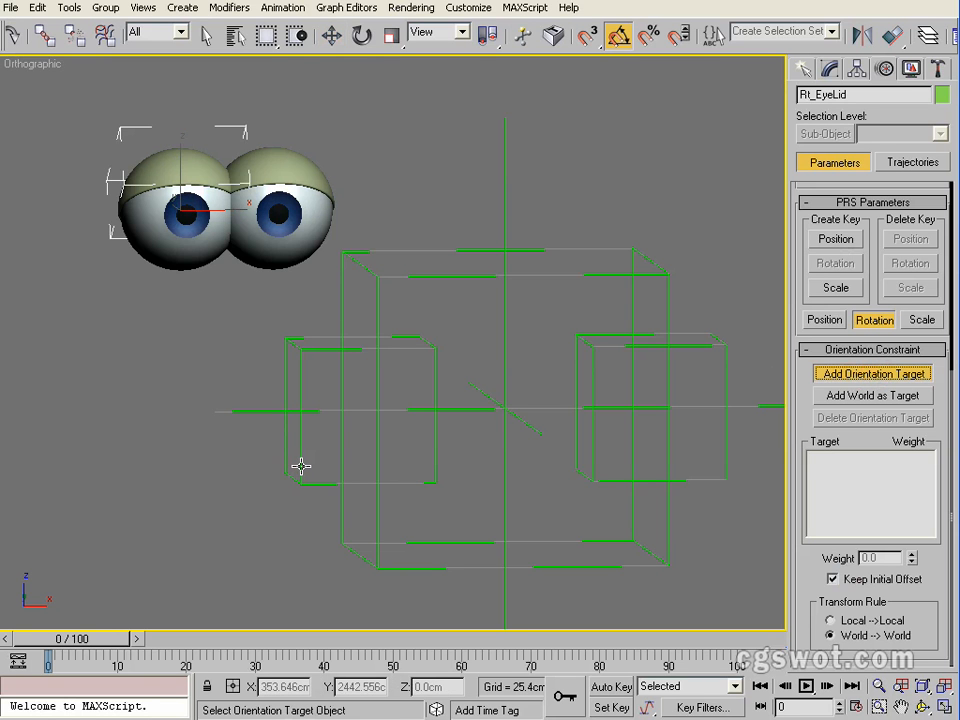
left_click(305, 473)
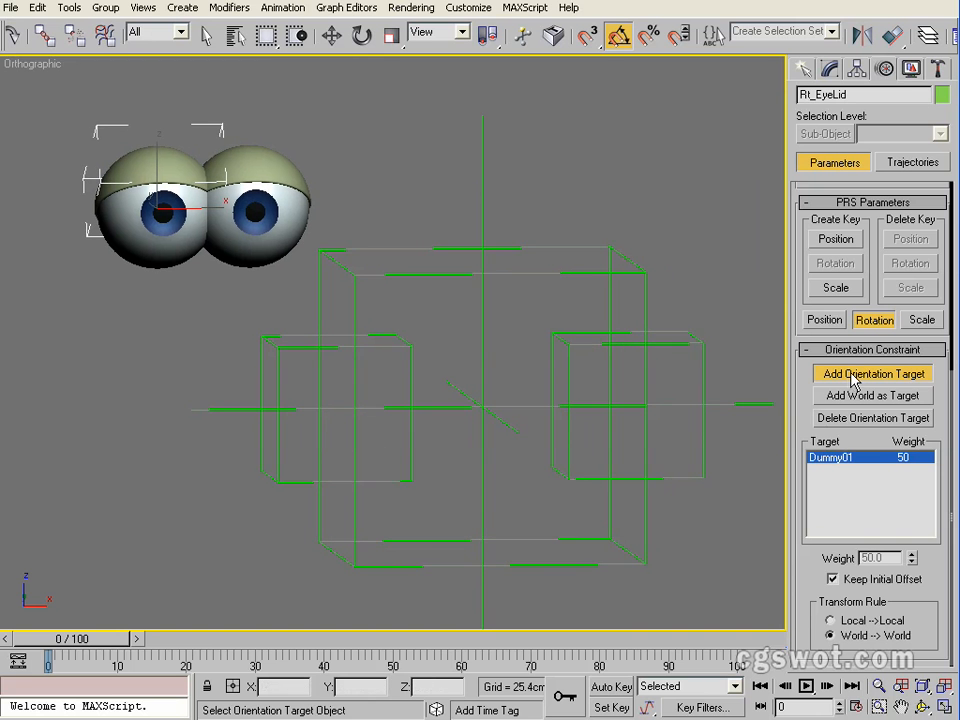
left_click(332, 33)
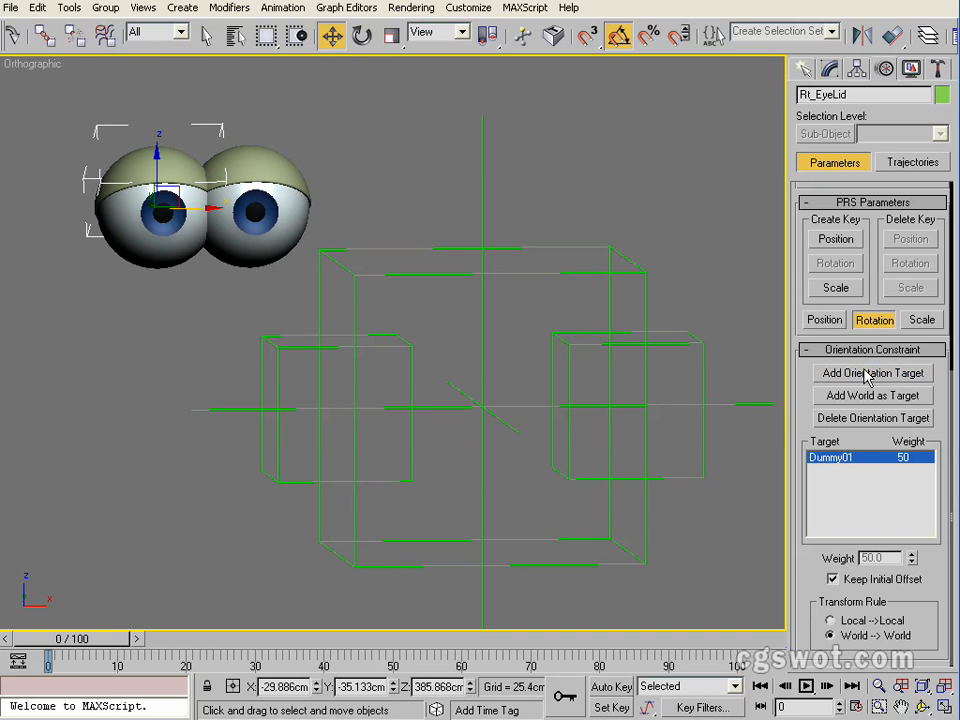
mouse_move(282, 355)
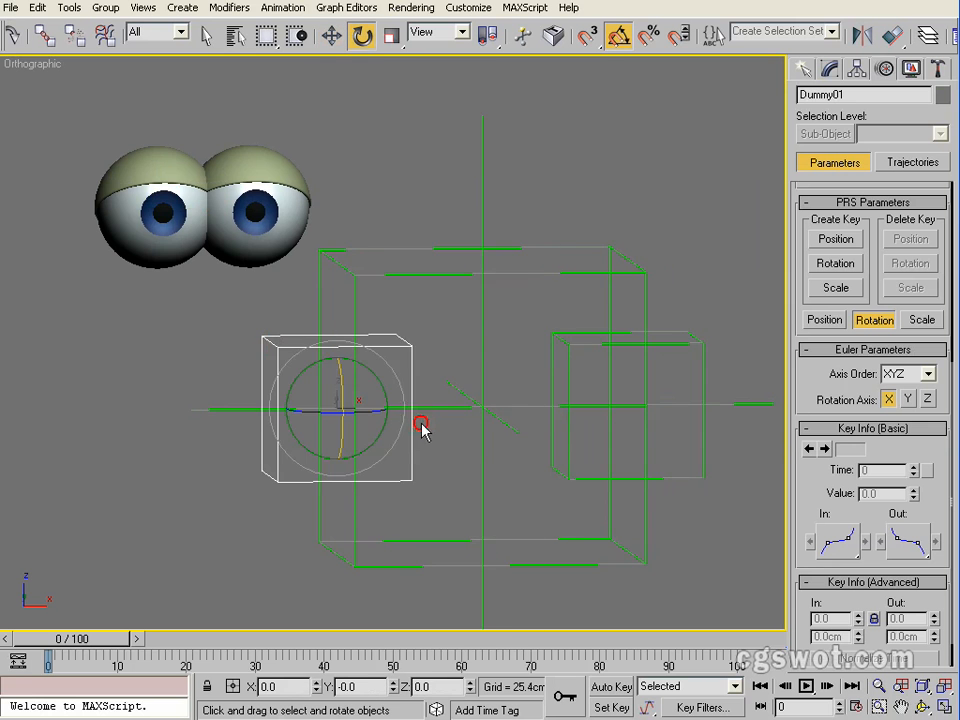
- Test the eyelid by rotating Dummy01, link the dummies to EyeControls, and move EyeControls
left_click_drag(420, 425, 343, 420)
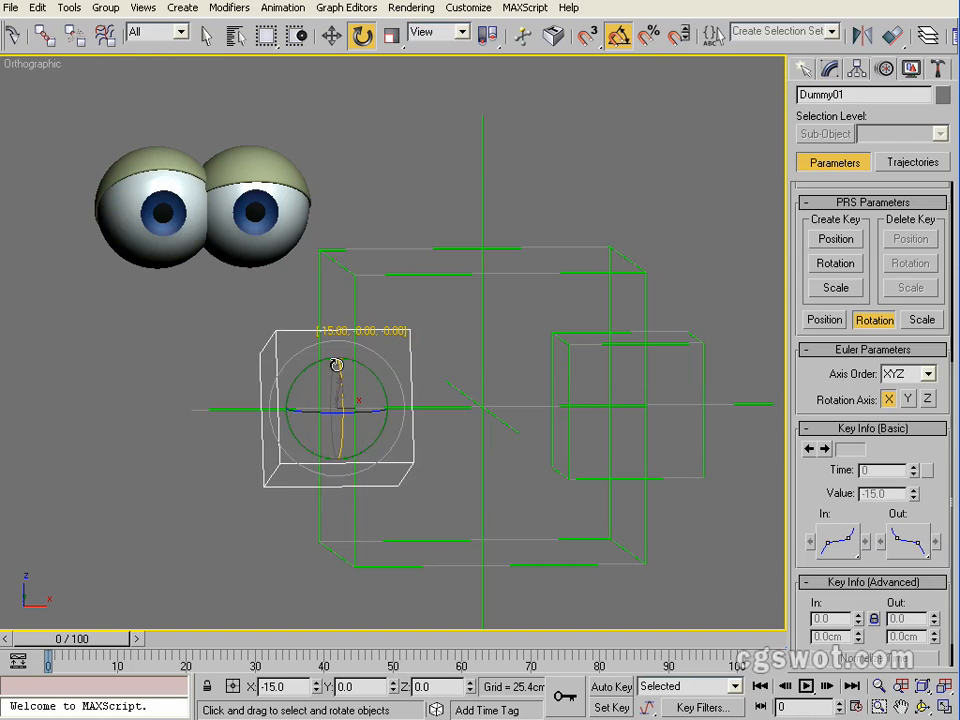
left_click_drag(337, 365, 365, 372)
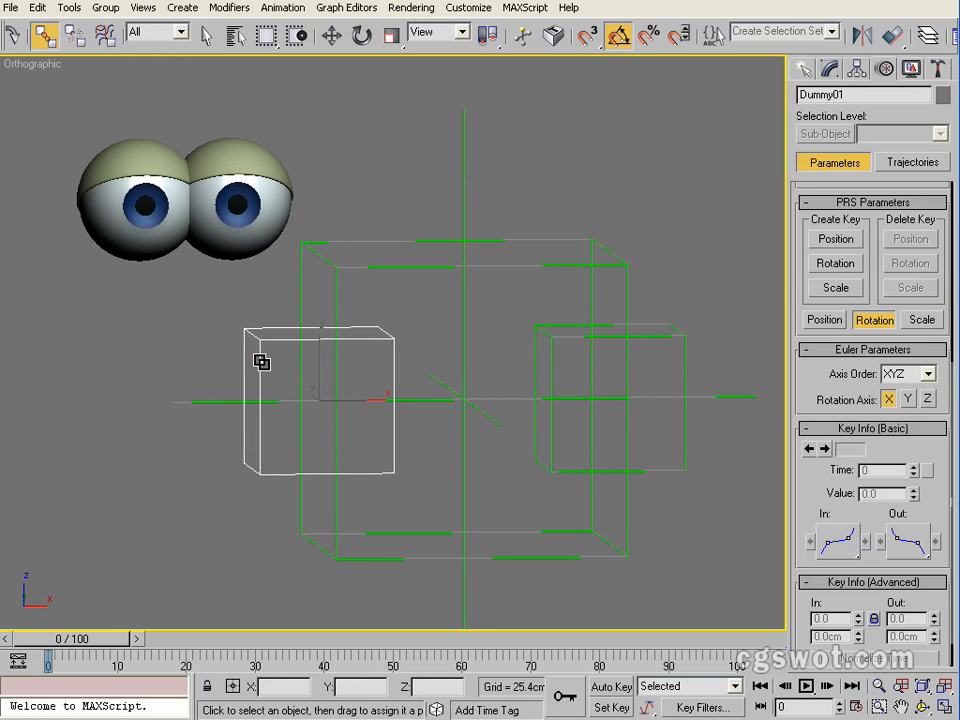
left_click_drag(262, 362, 418, 555)
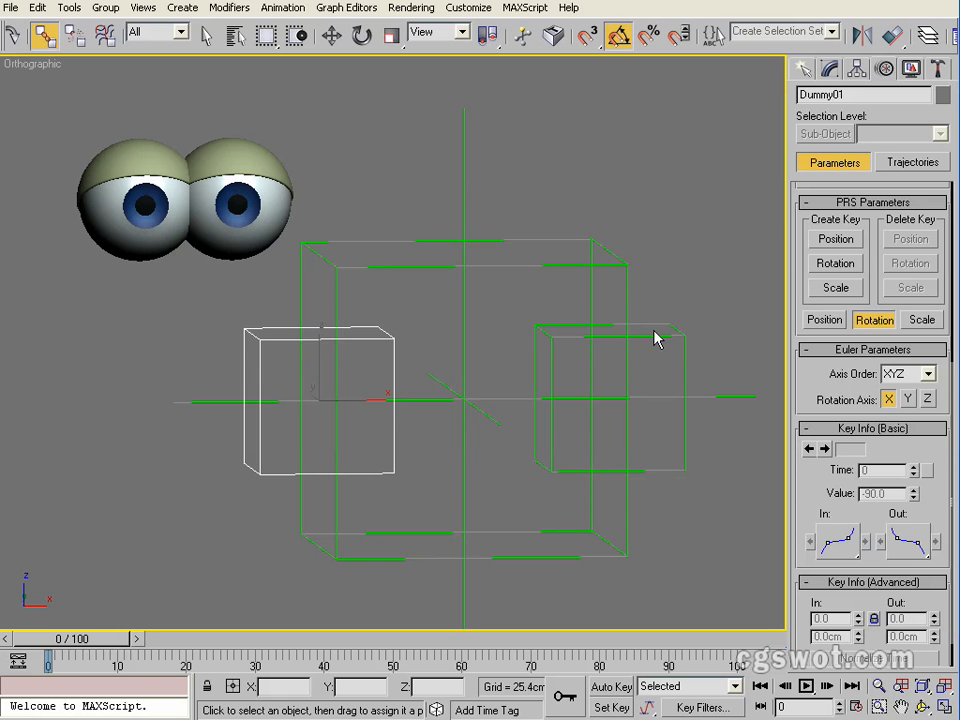
left_click(610, 390)
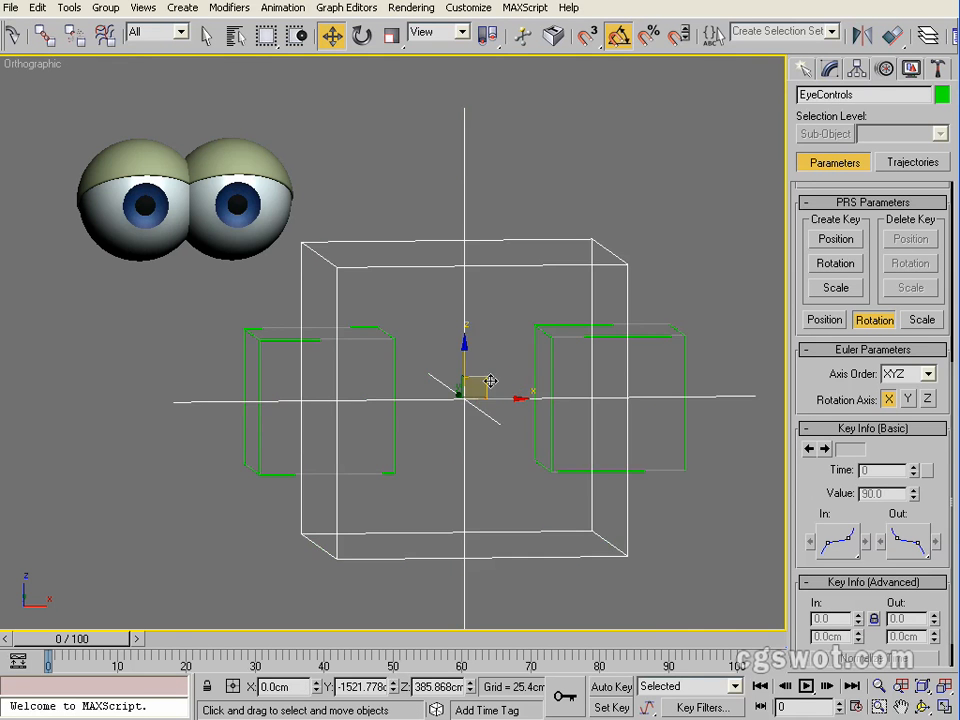
left_click_drag(465, 385, 593, 500)
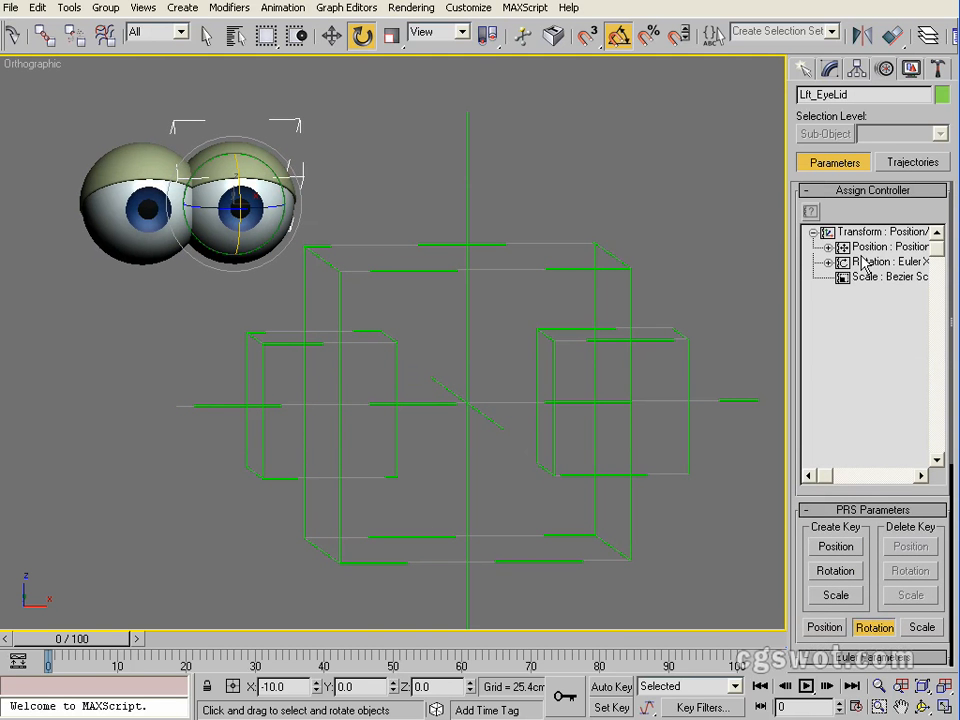
- Give Lft_EyeLid an Orientation Constraint targeting Dummy02, with initial offset kept
left_click(811, 212)
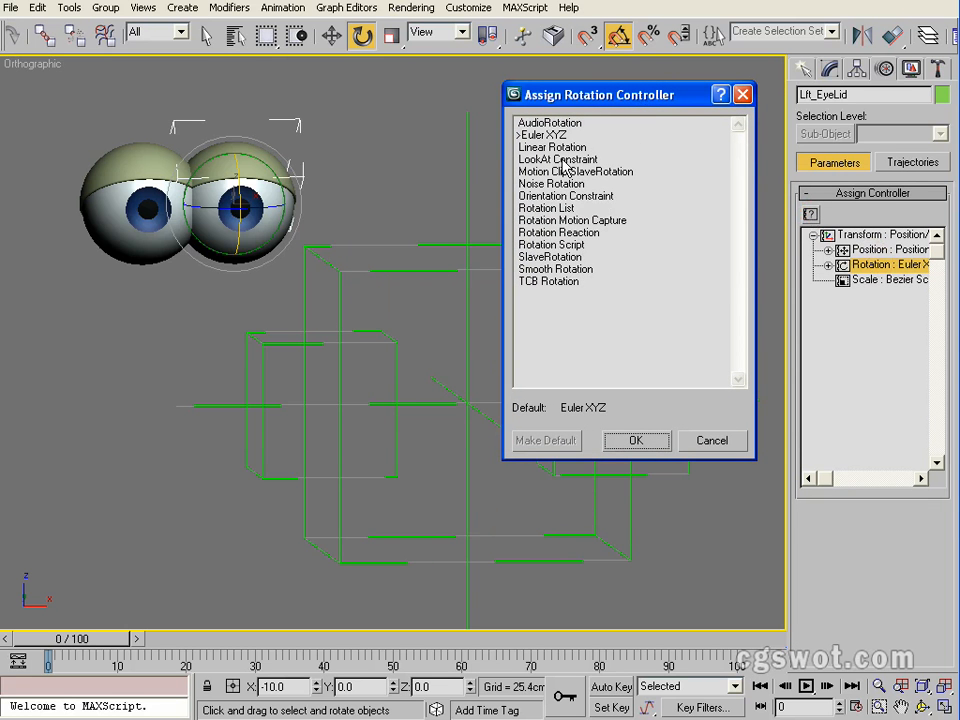
left_click(636, 440)
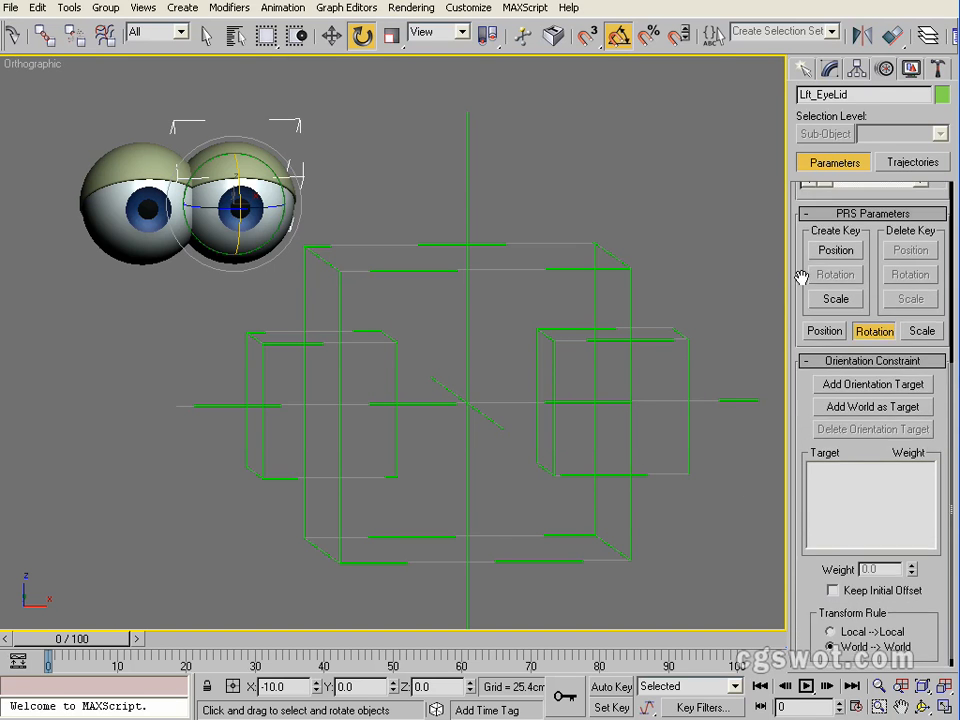
left_click(870, 372)
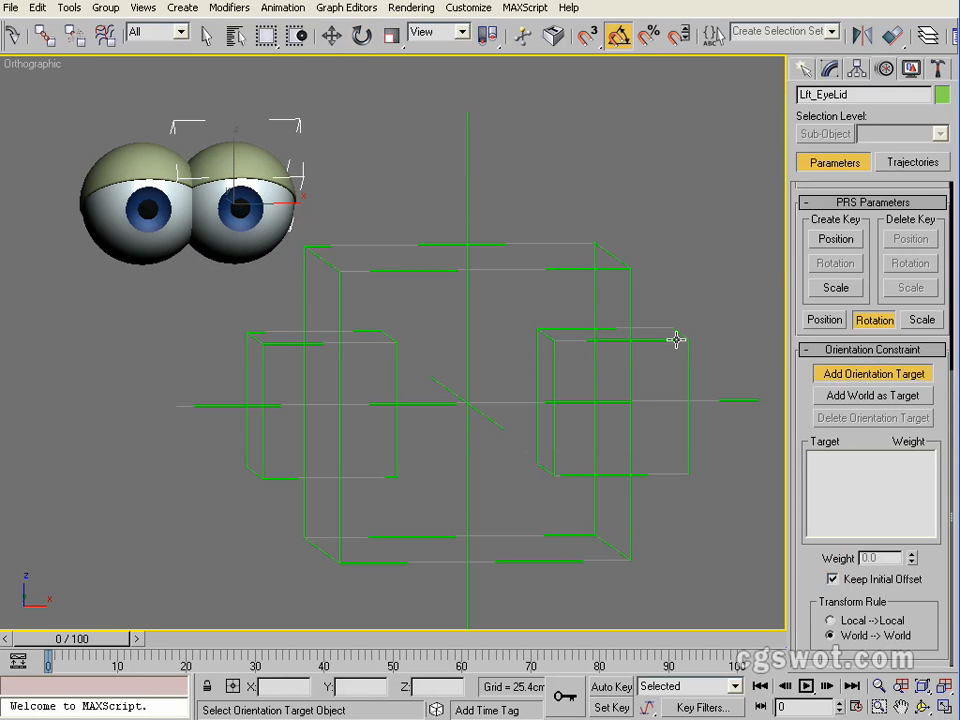
left_click(871, 373)
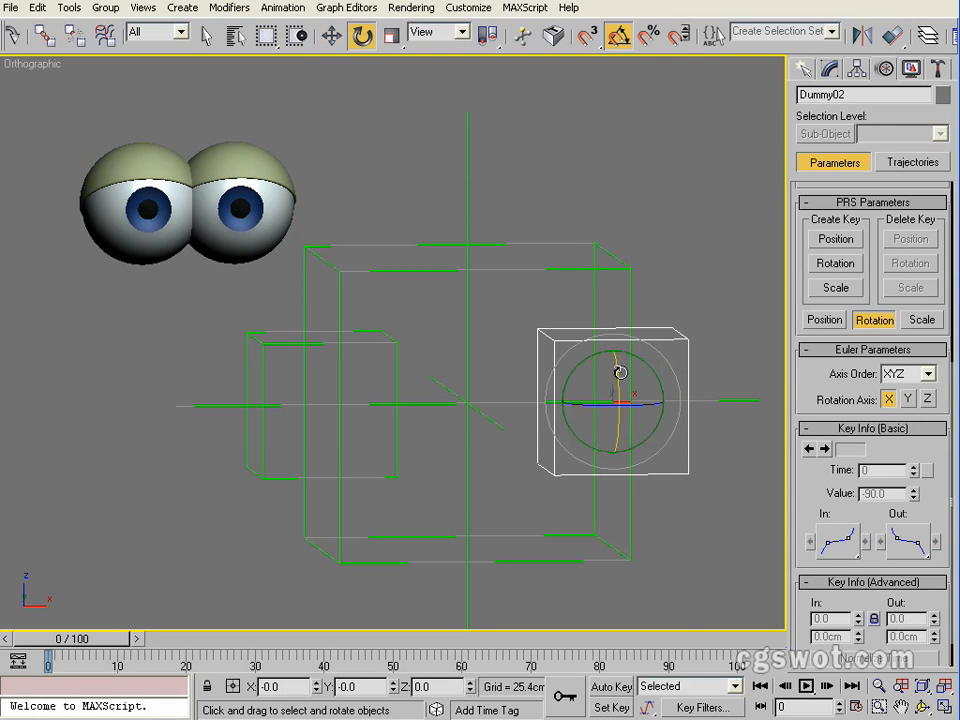
- Rotate Dummy02, then both dummies together, to test the eyelids closing and reopening
left_click_drag(620, 373, 605, 445)
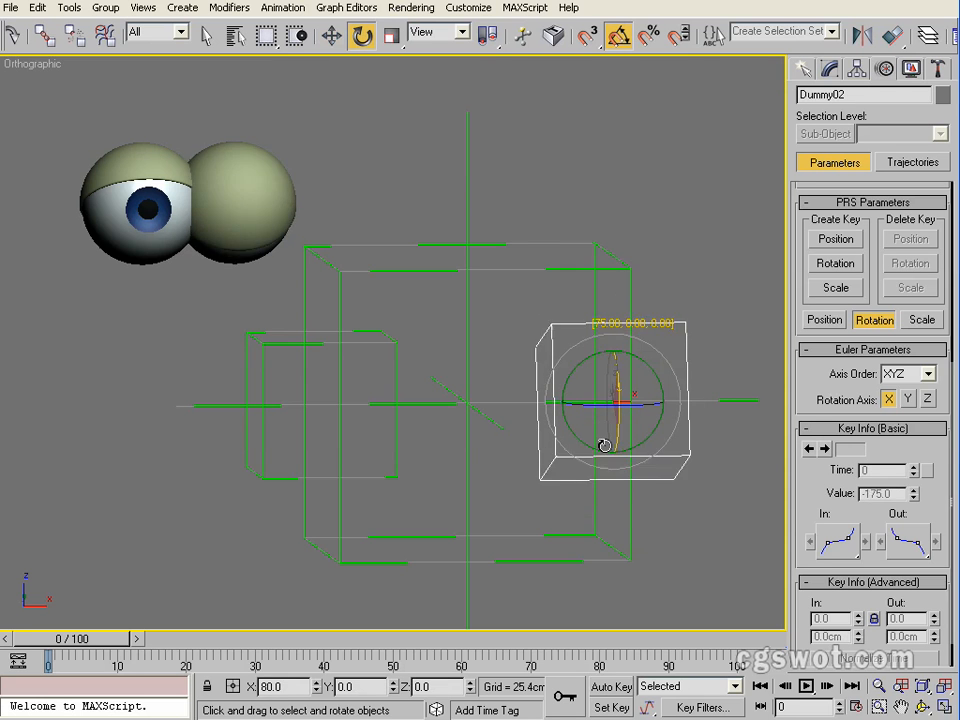
left_click_drag(605, 445, 600, 320)
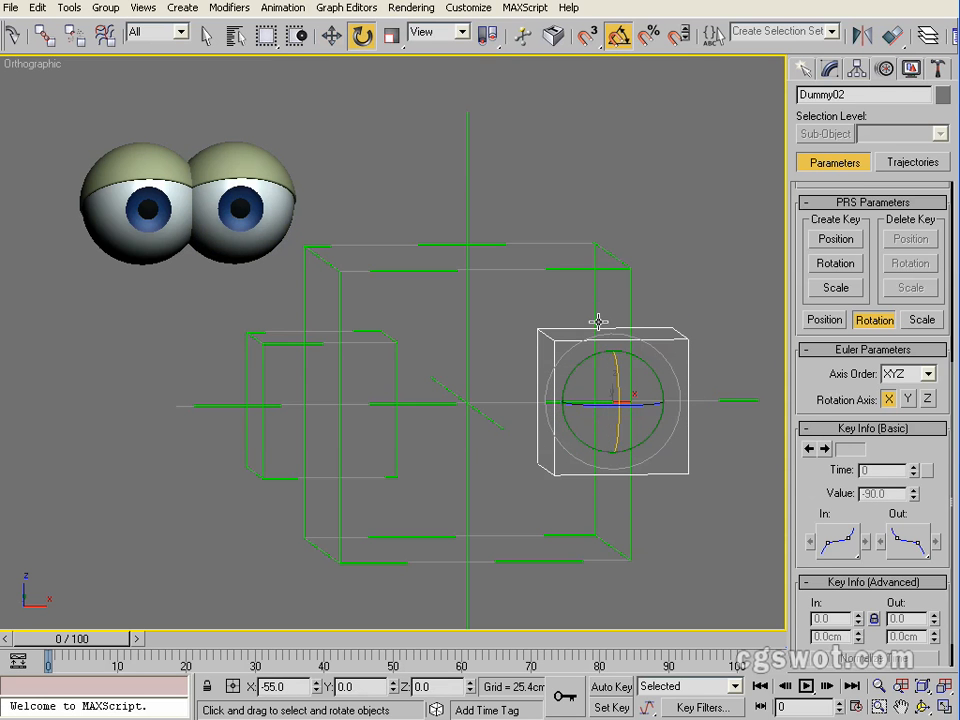
mouse_move(380, 340)
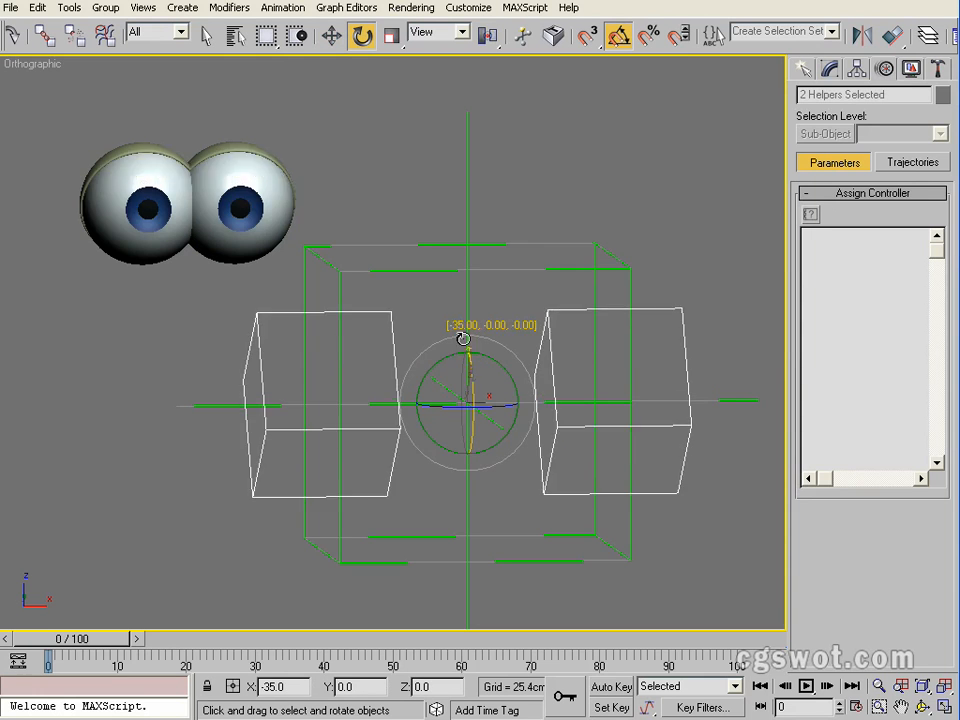
left_click_drag(463, 338, 398, 318)
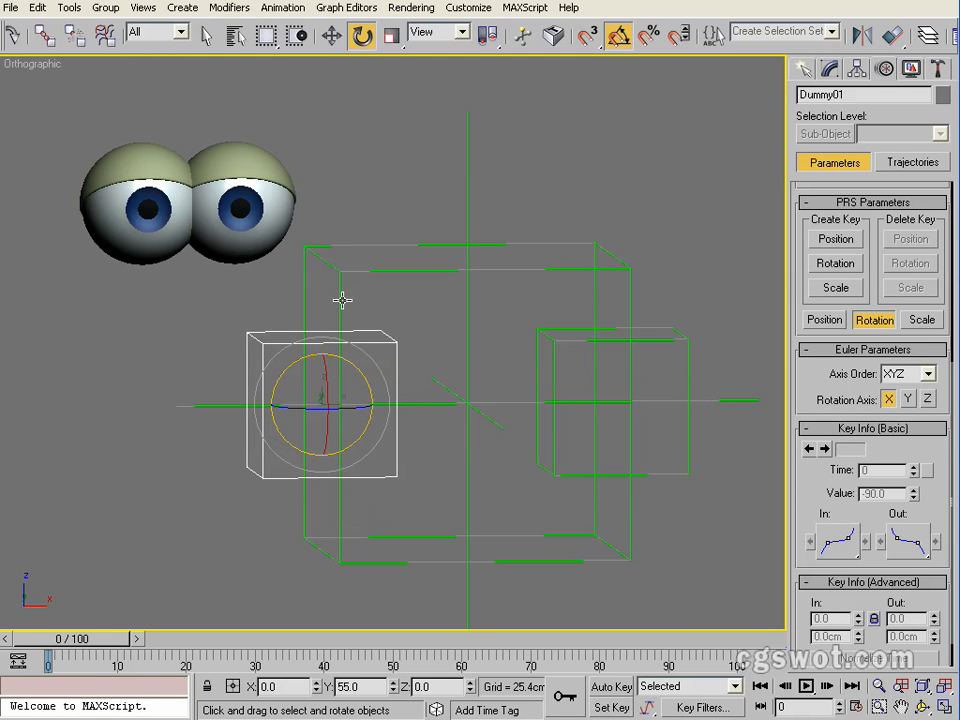
mouse_move(386, 275)
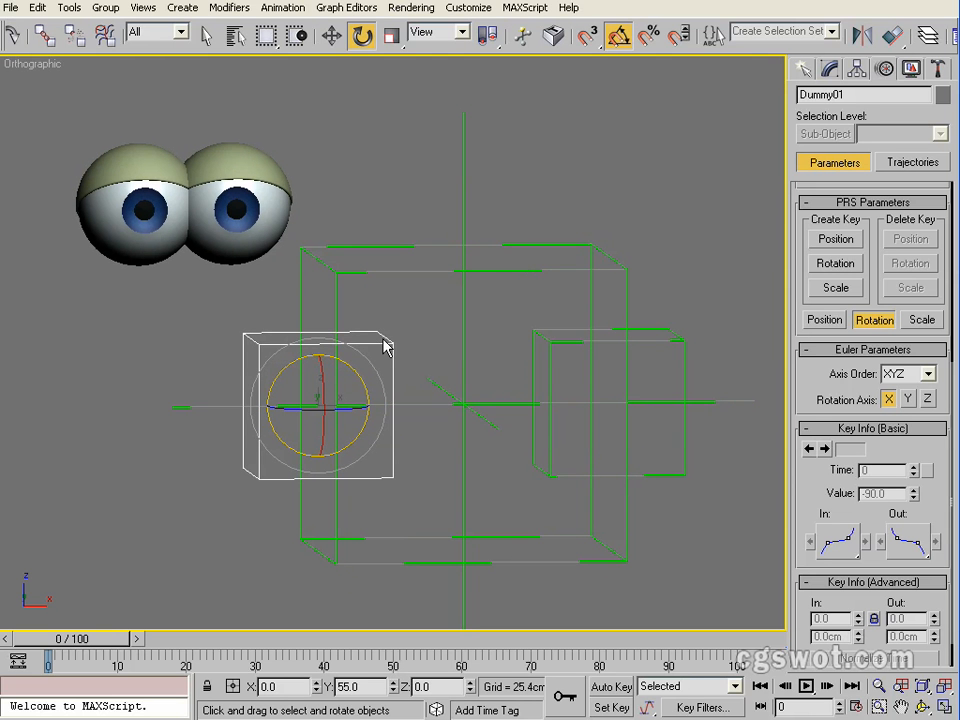
mouse_move(260, 128)
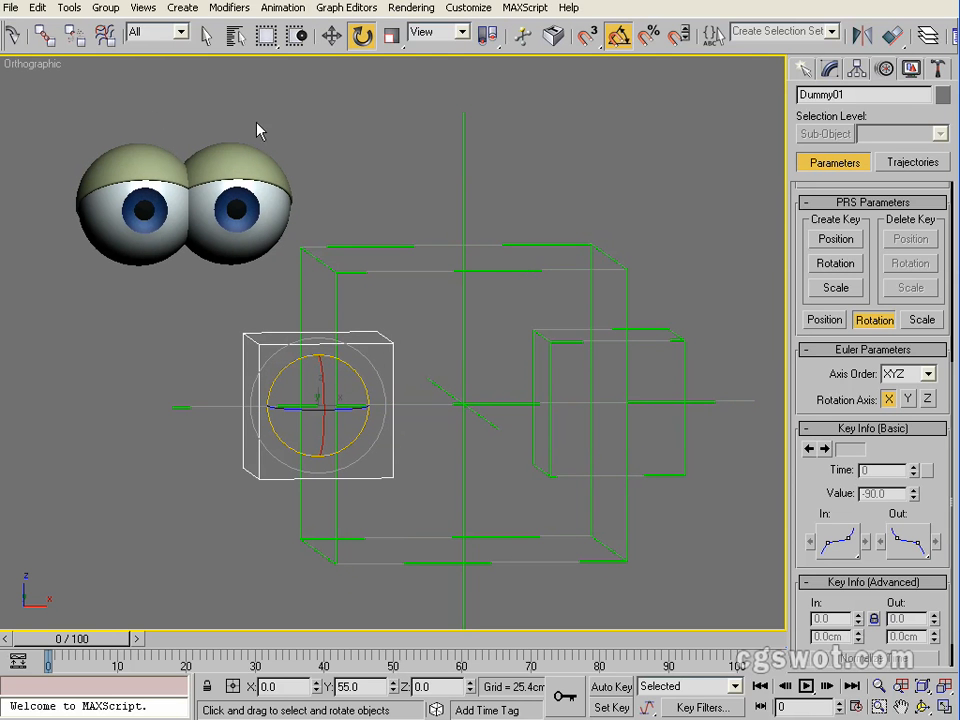
mouse_move(350, 234)
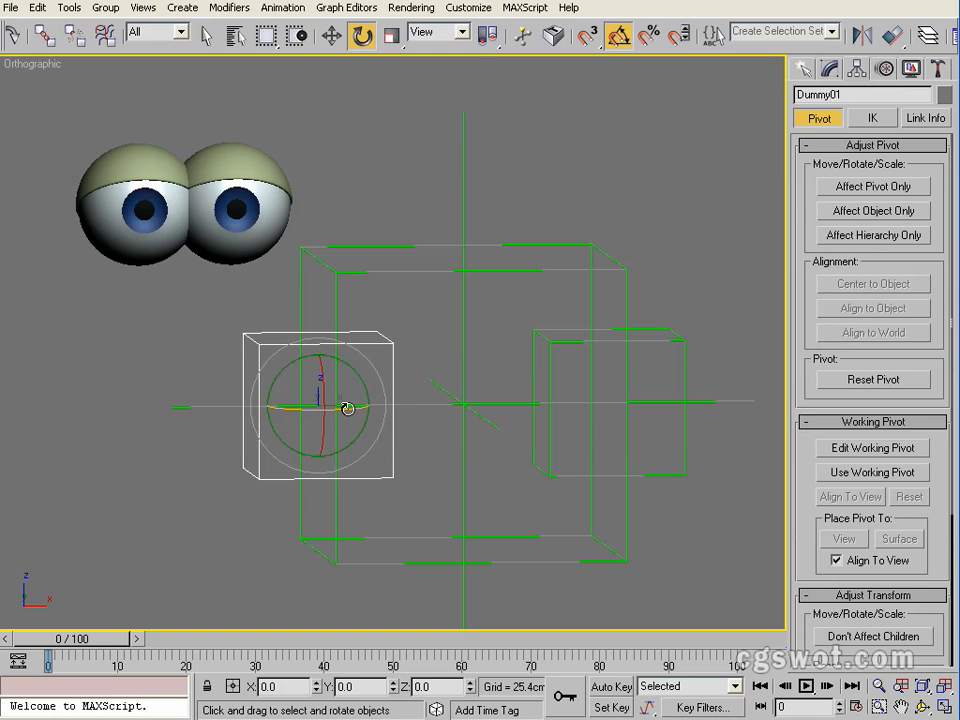
- Spin the left-eye helper and back, then lock its Z rotation in Link Info
left_click_drag(348, 408, 565, 398)
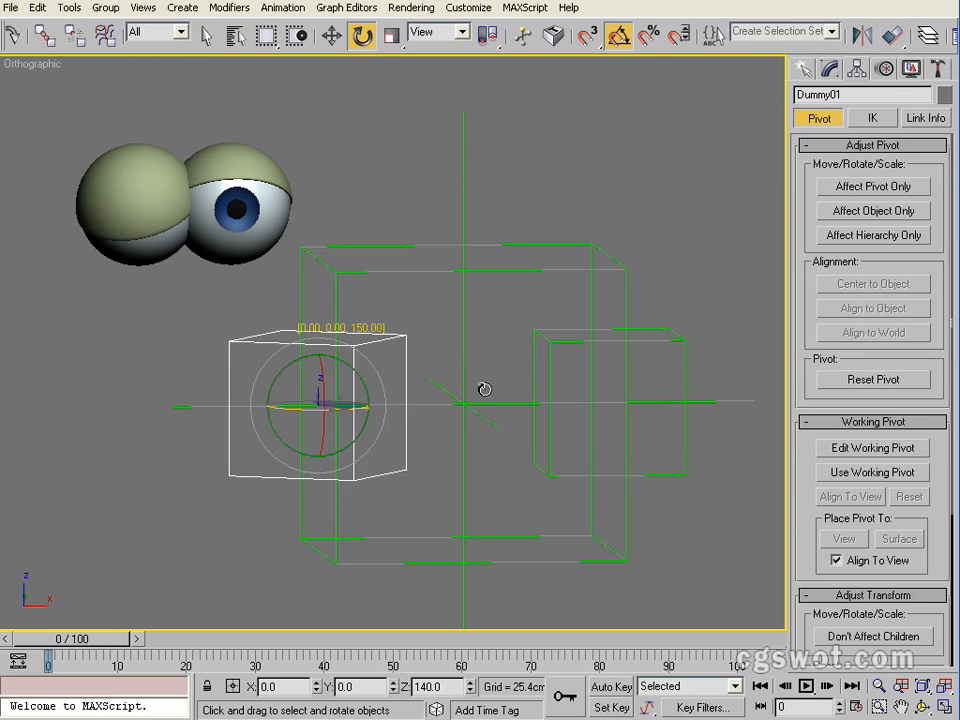
left_click_drag(484, 389, 571, 391)
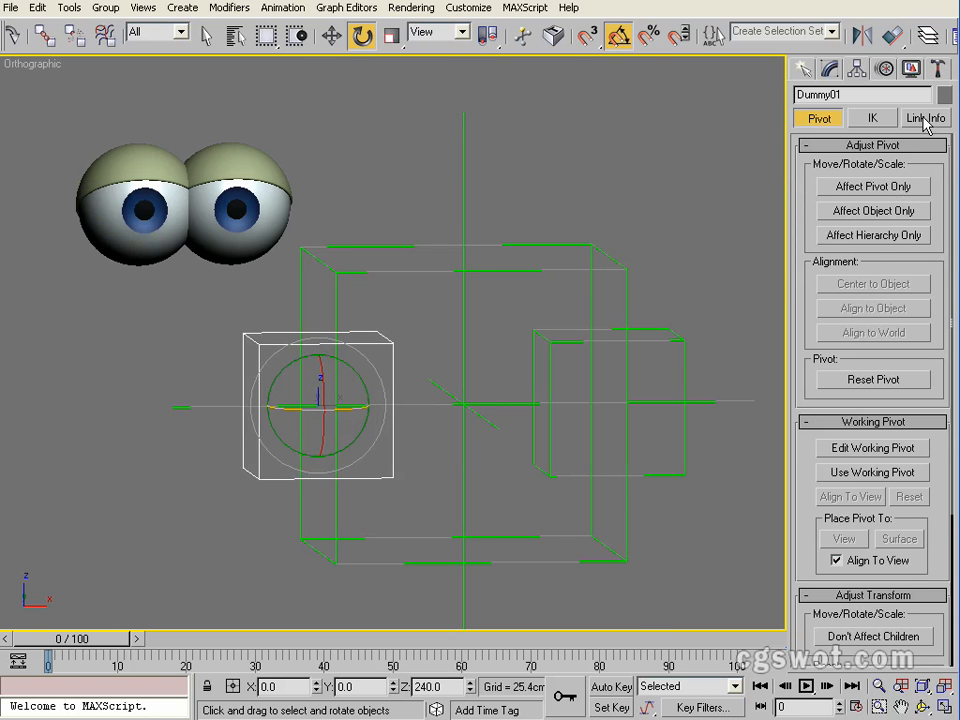
left_click(923, 120)
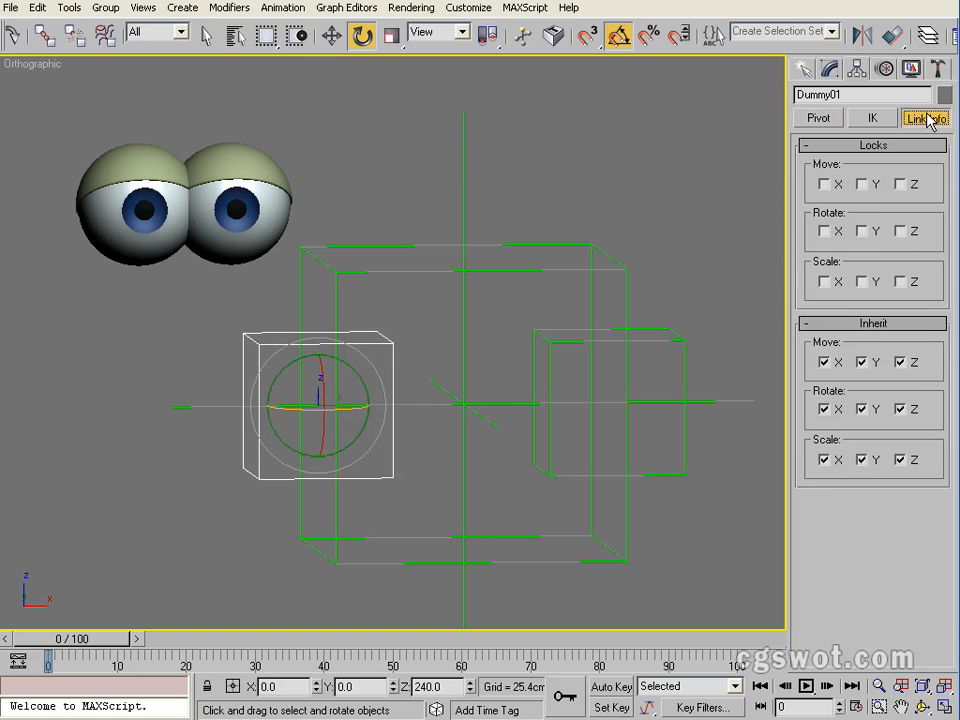
left_click(903, 234)
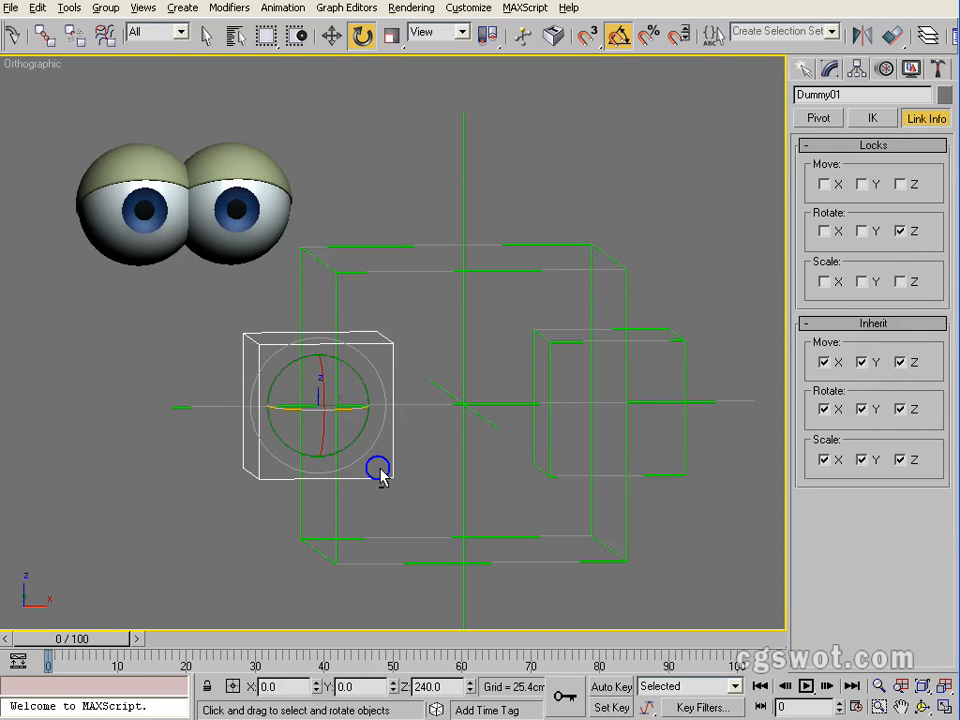
- Set the reference coordinate system to Local and clear Dummy01's Z-rotation lock
left_click(178, 35)
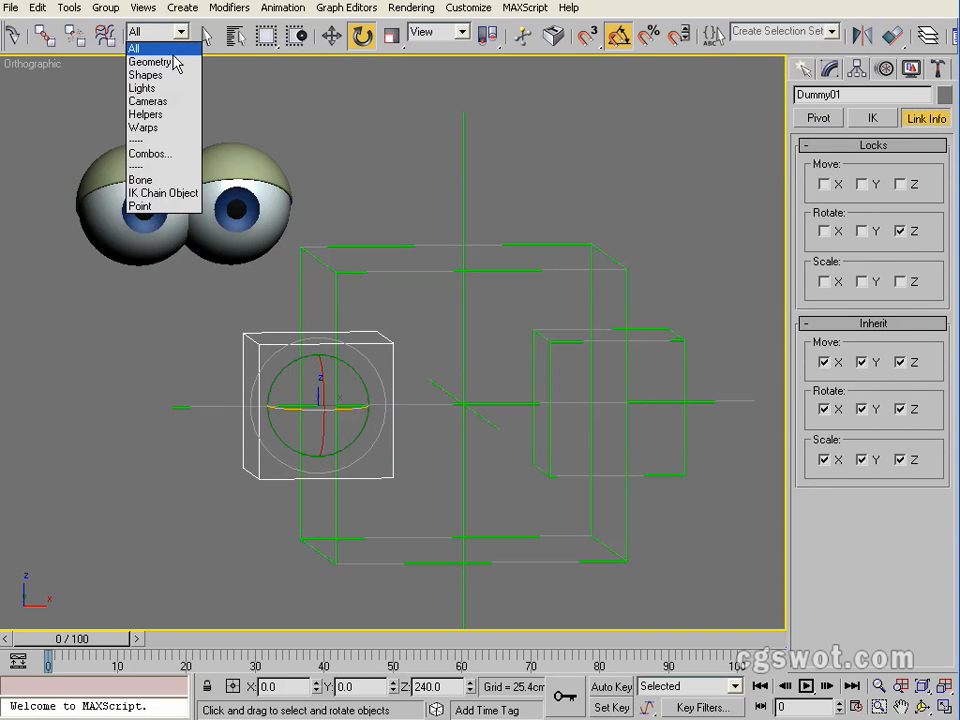
left_click(433, 33)
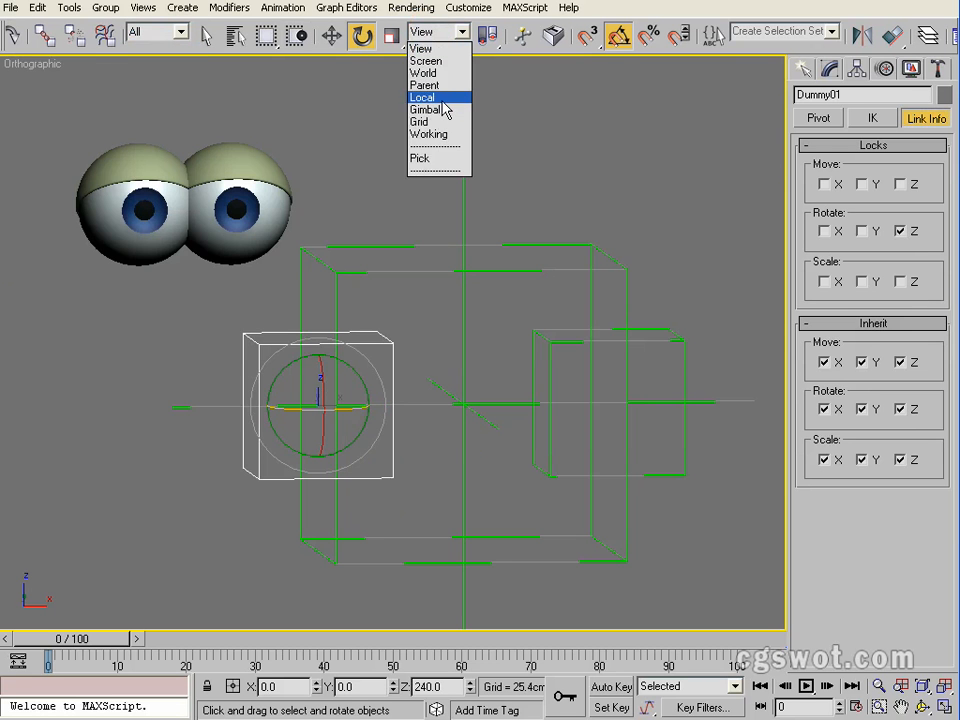
left_click(425, 96)
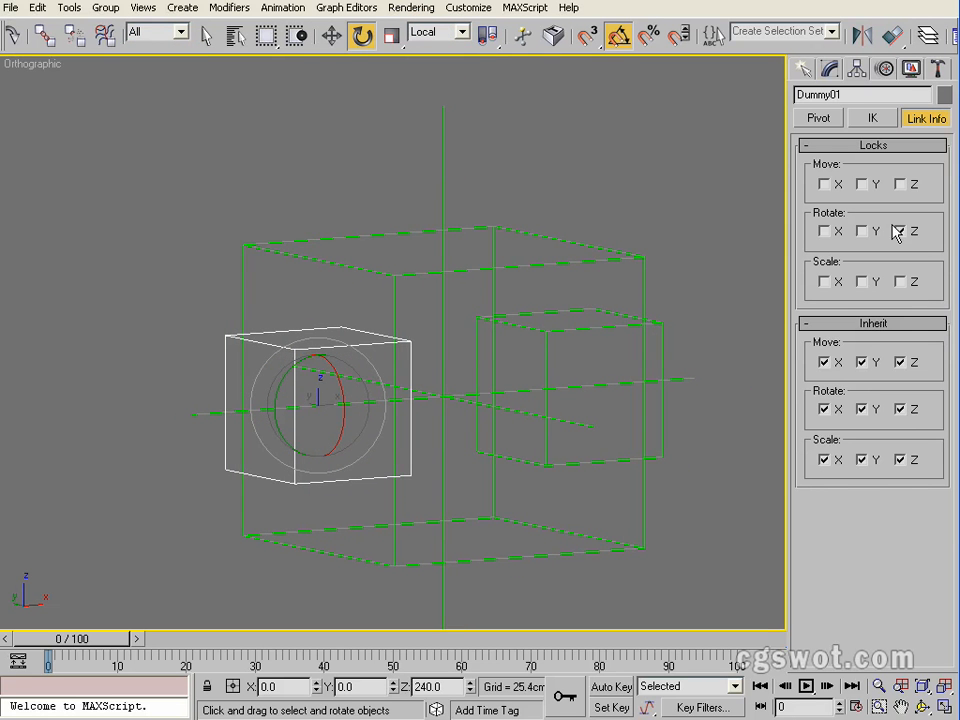
left_click(902, 231)
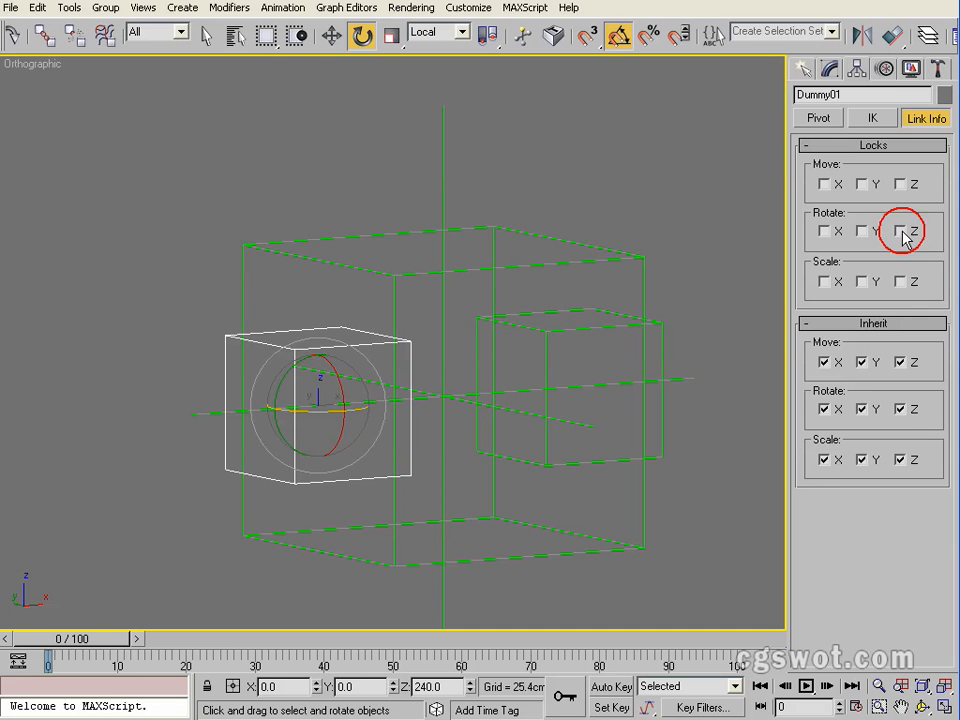
left_click(908, 231)
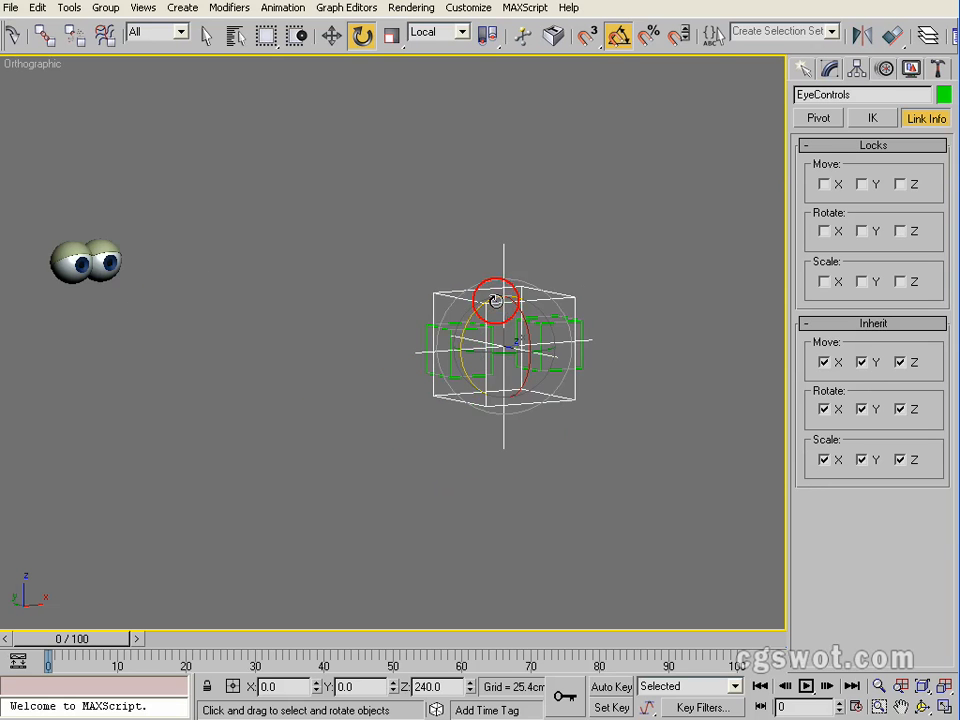
- Rotate the EyeControls helper to roll and tilt both eyes, then recentre them
left_click_drag(495, 300, 505, 345)
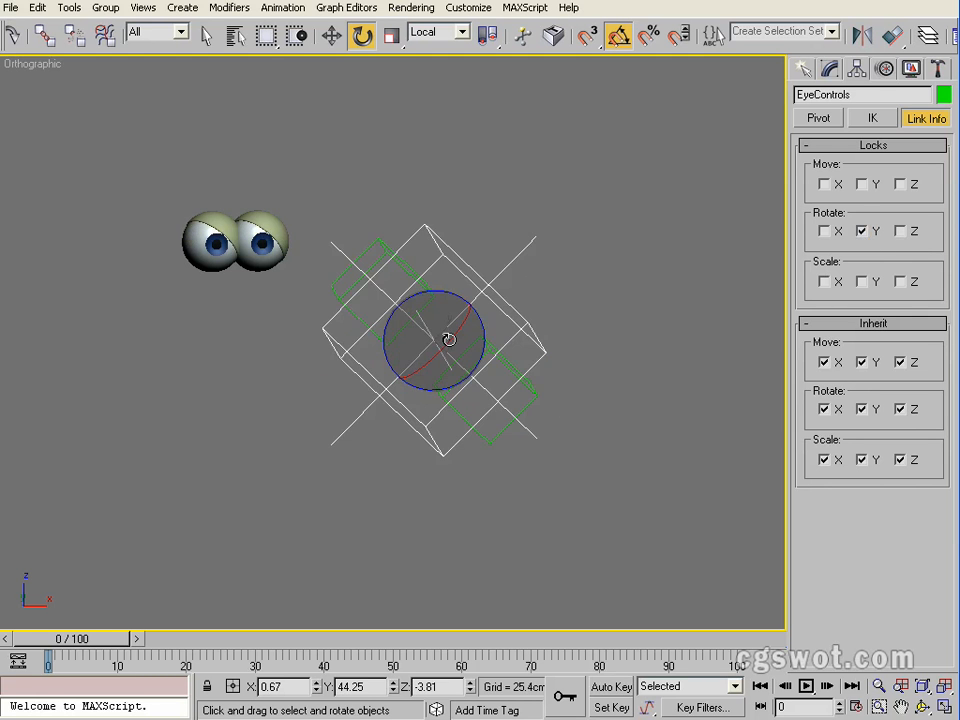
left_click_drag(448, 340, 490, 340)
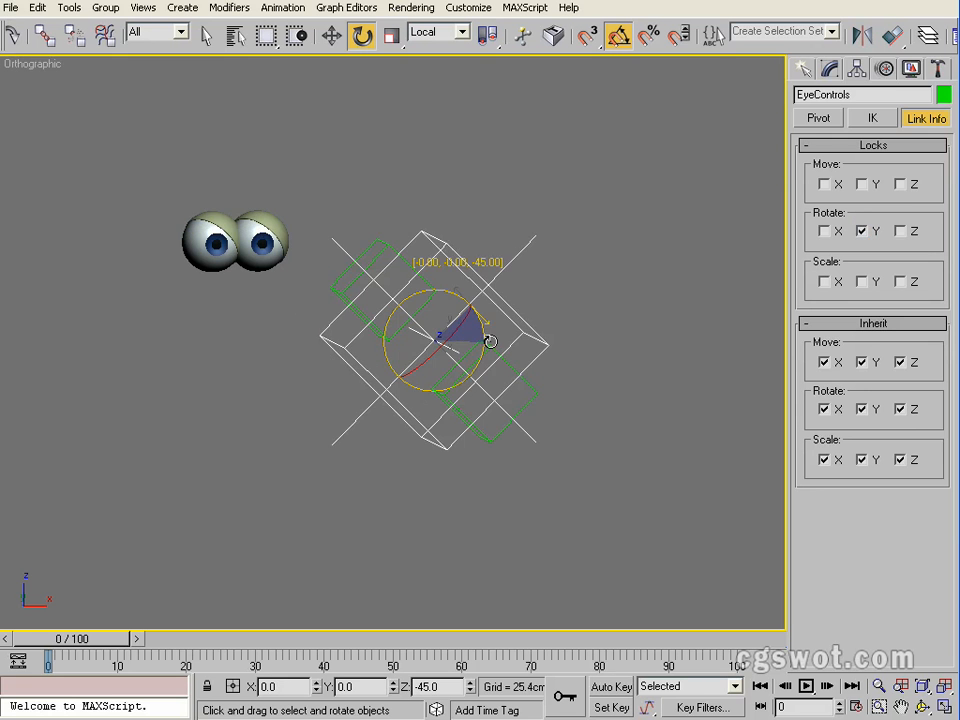
left_click_drag(490, 340, 470, 255)
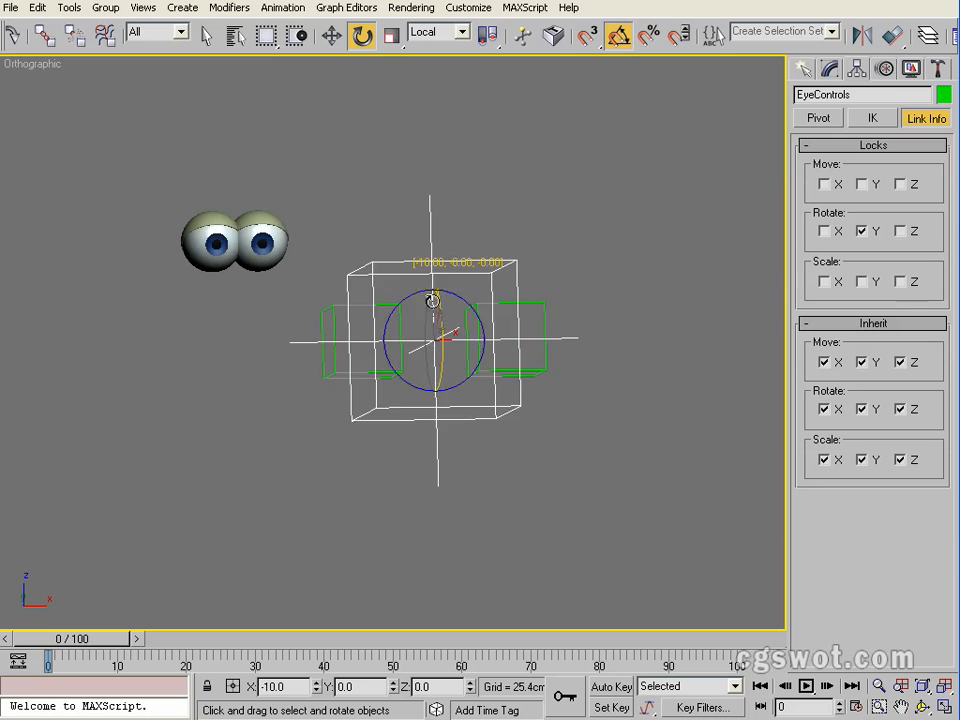
left_click_drag(435, 300, 445, 340)
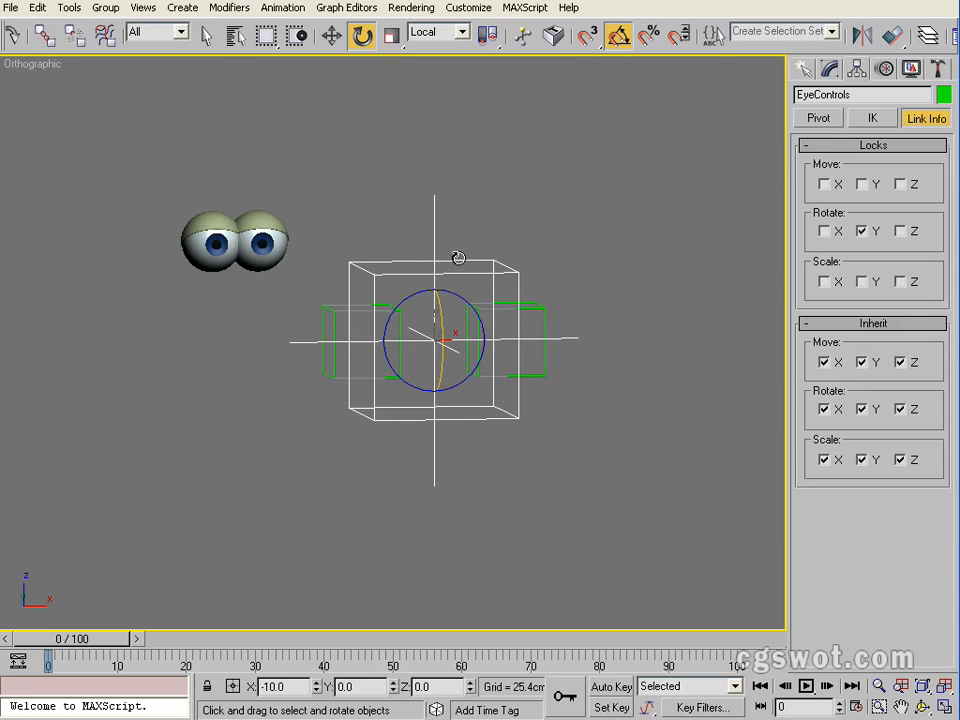
left_click_drag(457, 258, 445, 303)
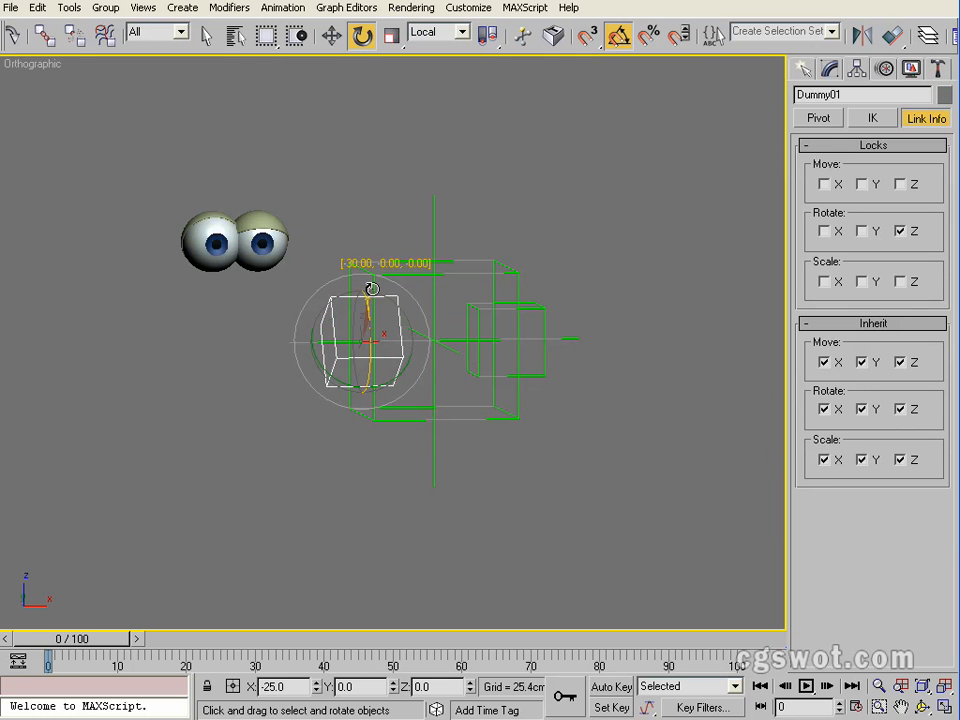
- Roll the left eye with Dummy01, then both eyes, returning them to centre
left_click_drag(372, 289, 378, 381)
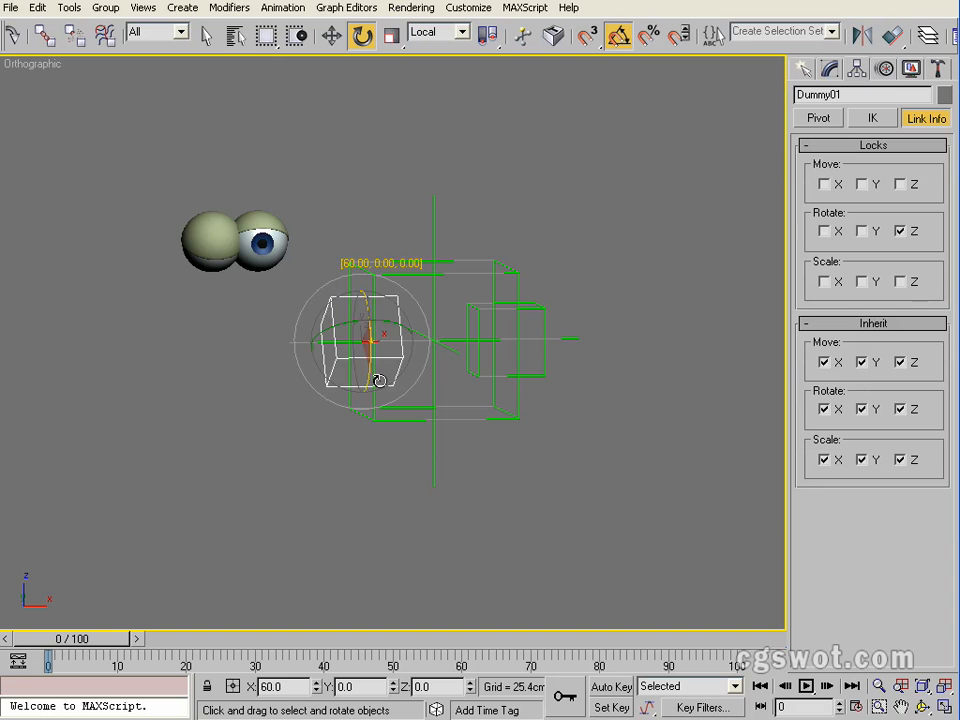
left_click_drag(380, 378, 368, 338)
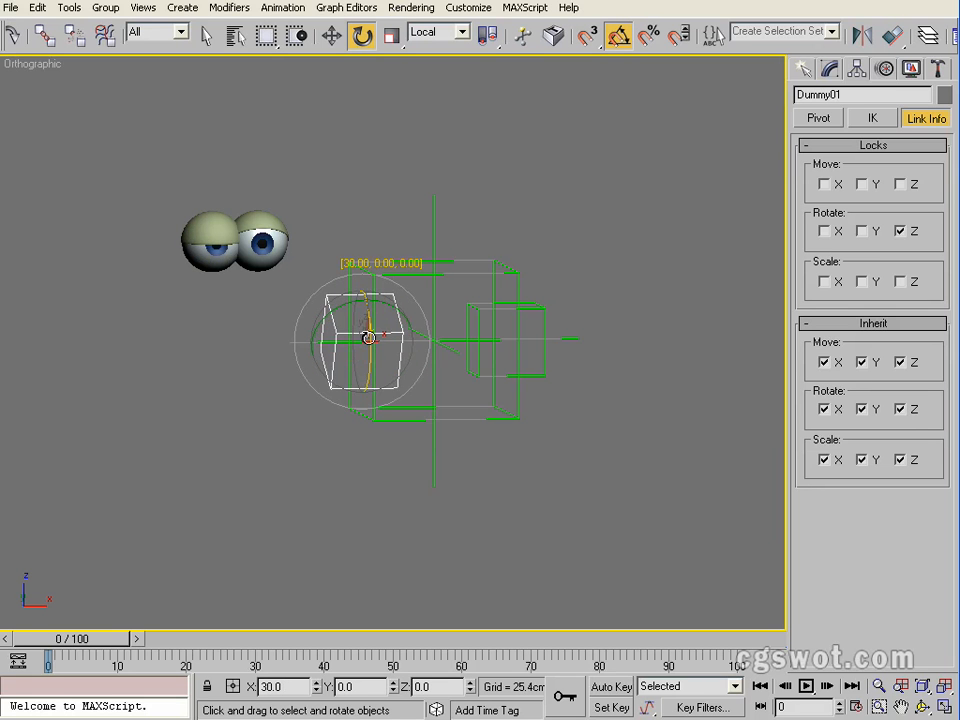
left_click_drag(370, 338, 420, 320)
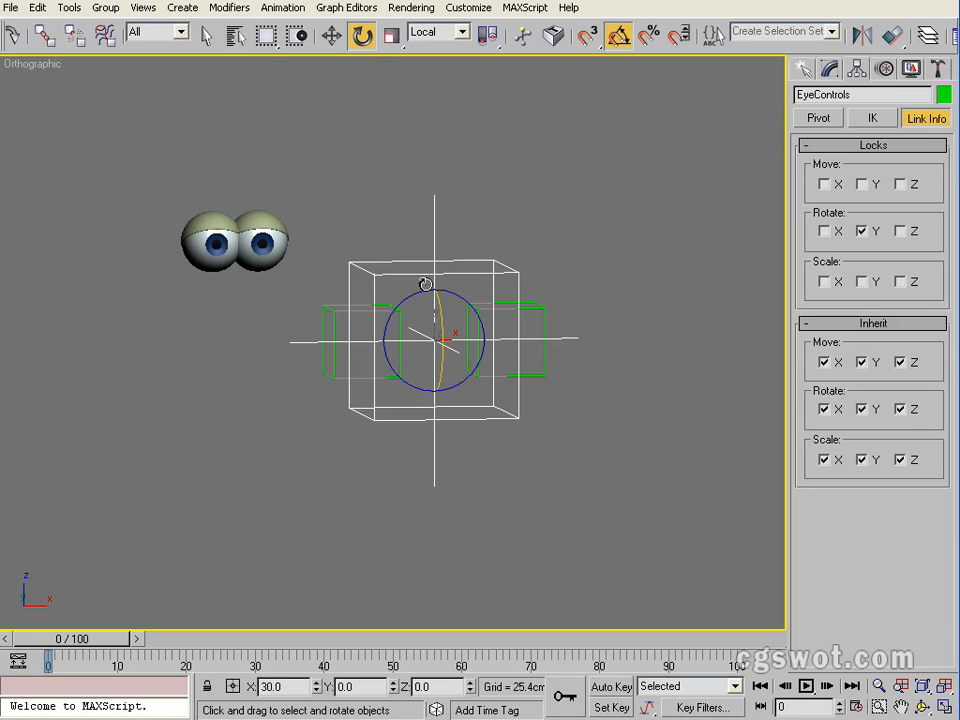
left_click_drag(430, 290, 445, 310)
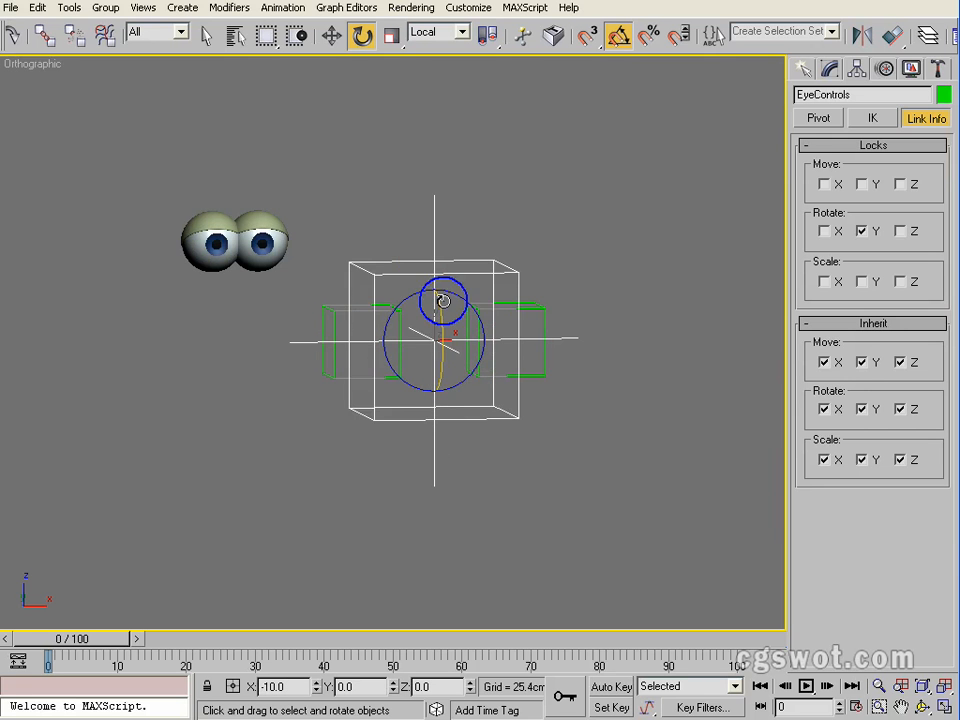
left_click_drag(442, 300, 490, 290)
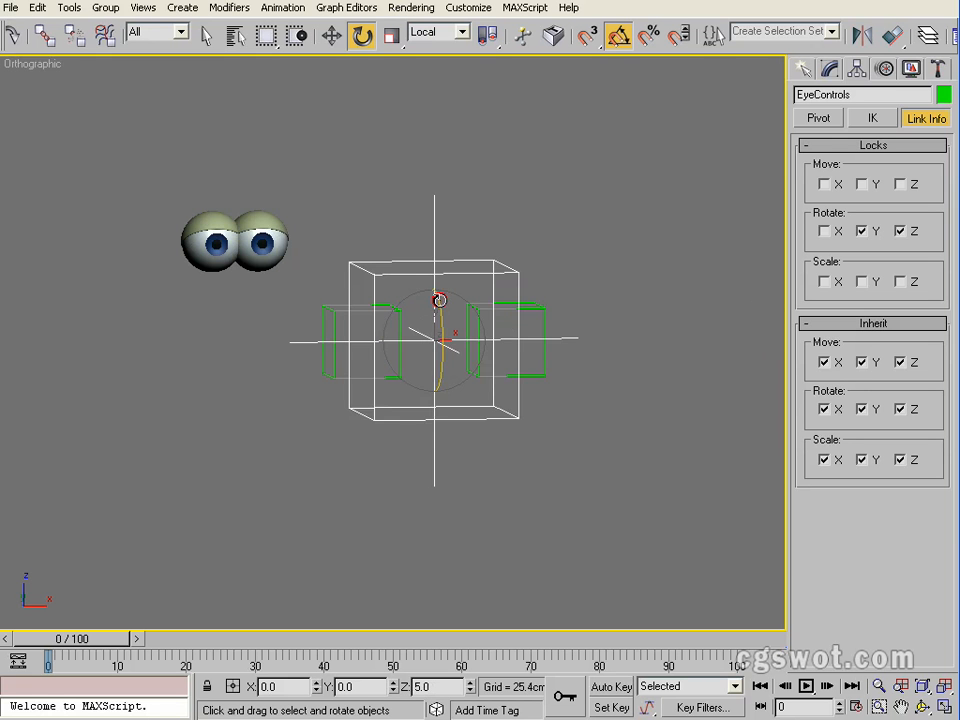
- Move the EyeControls helper back to centre and test turning the left eye sideways and back
right_click(440, 300)
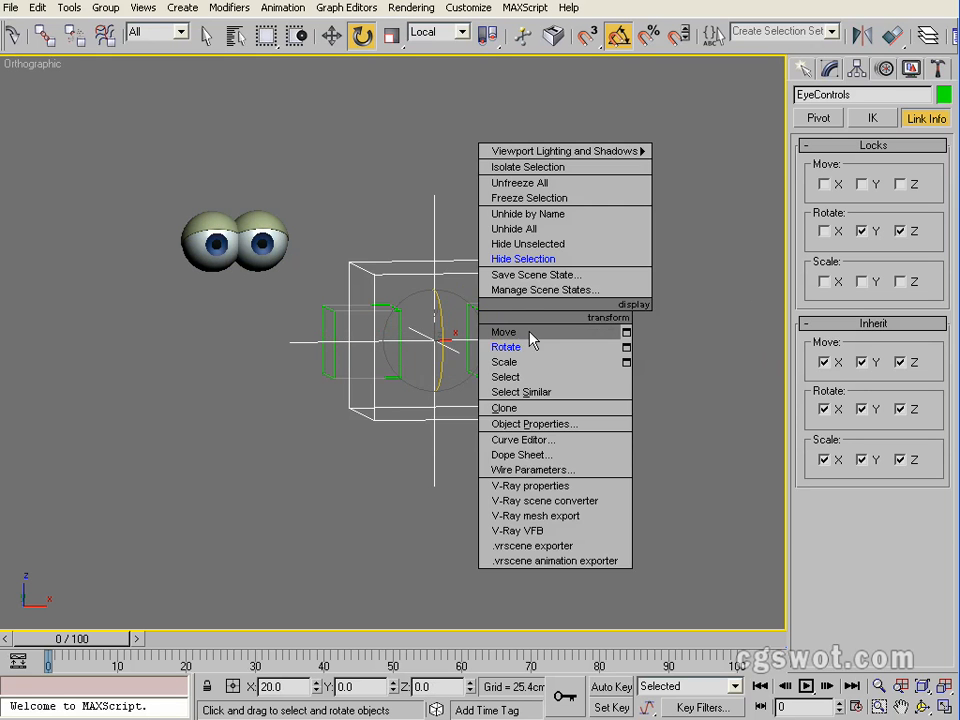
left_click(504, 331)
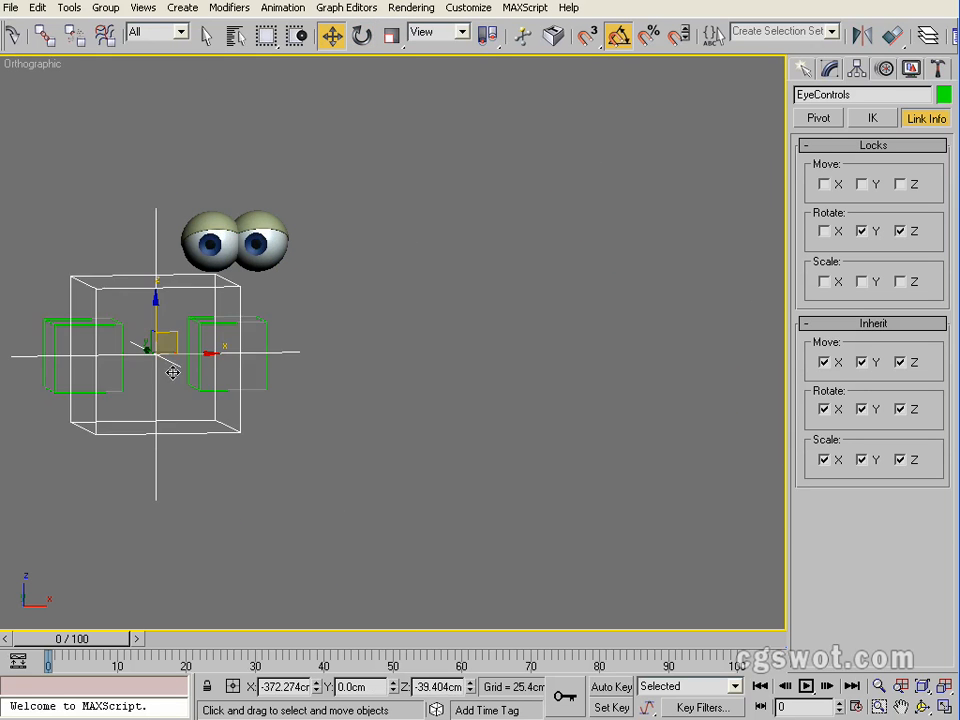
left_click_drag(150, 350, 472, 367)
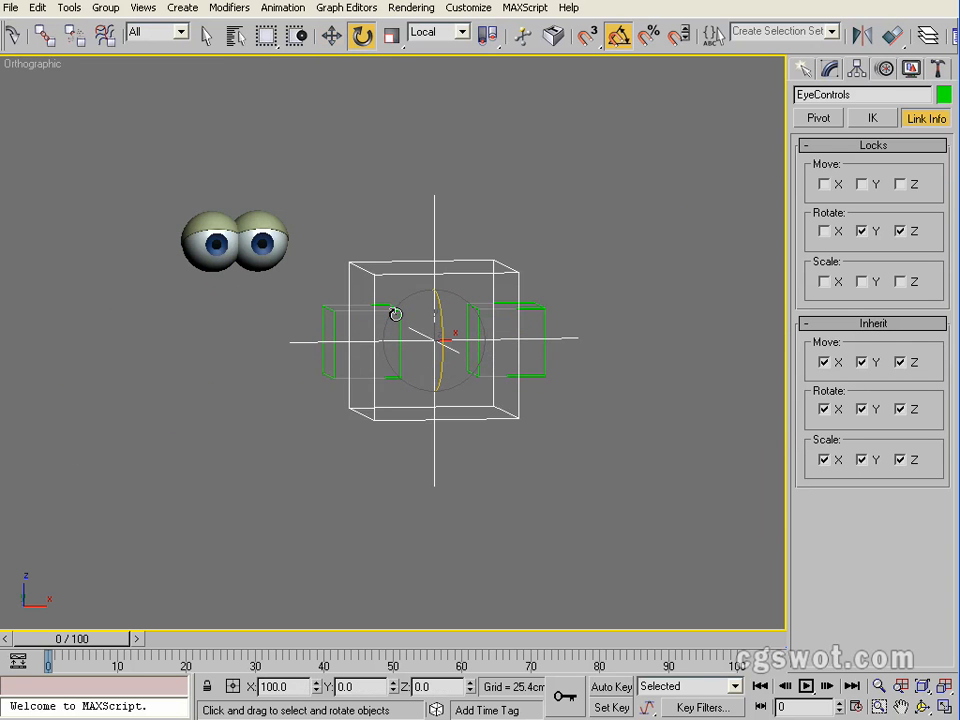
left_click_drag(395, 315, 368, 391)
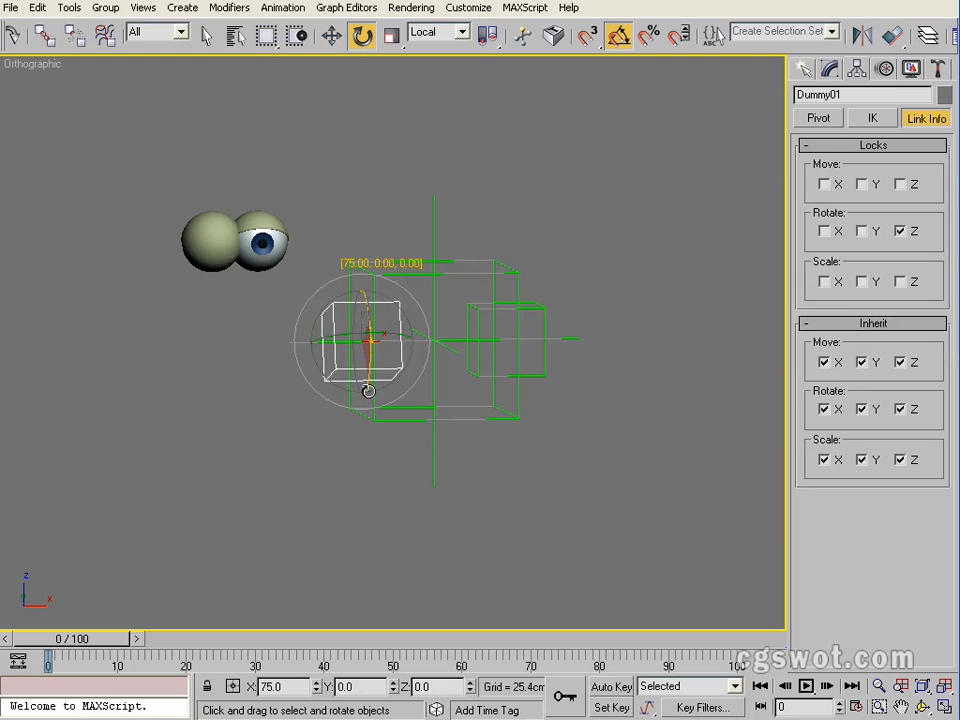
left_click_drag(367, 390, 409, 333)
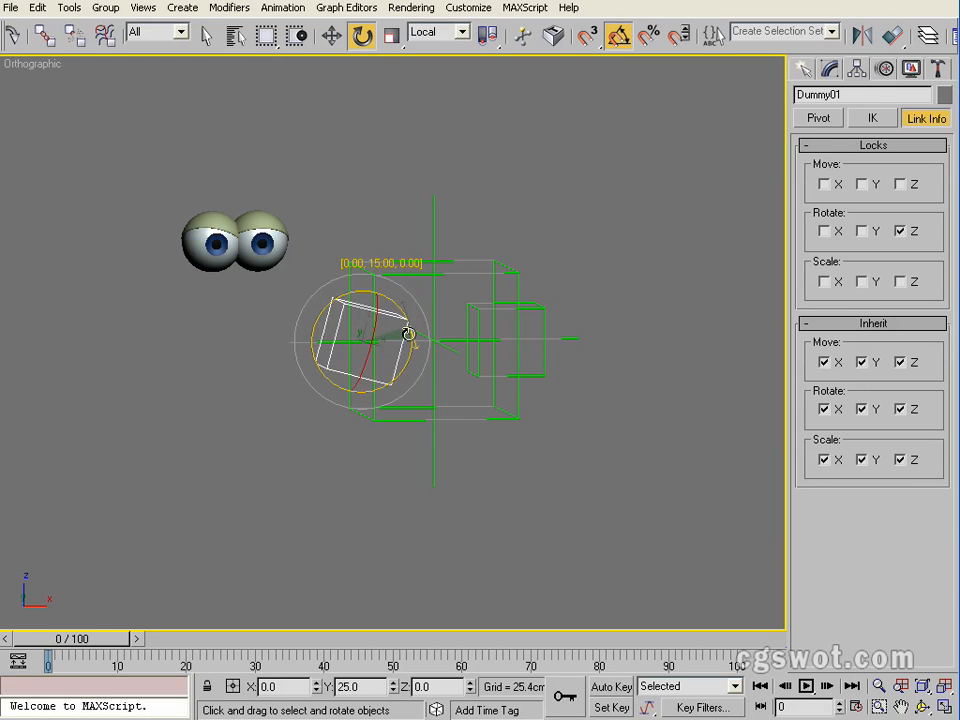
left_click_drag(408, 333, 428, 348)
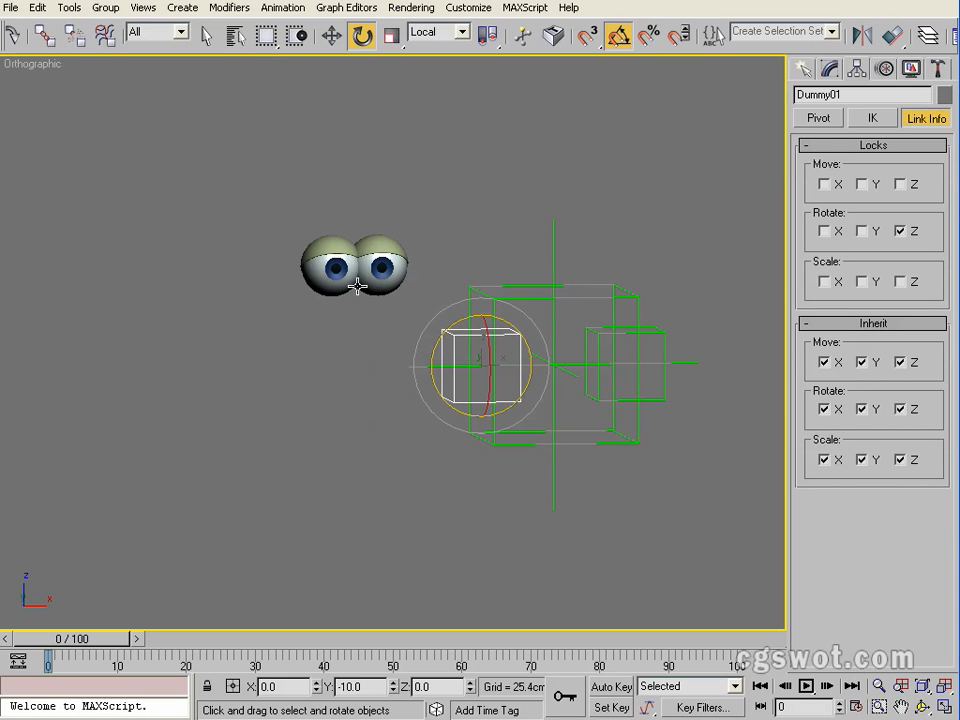
mouse_move(400, 305)
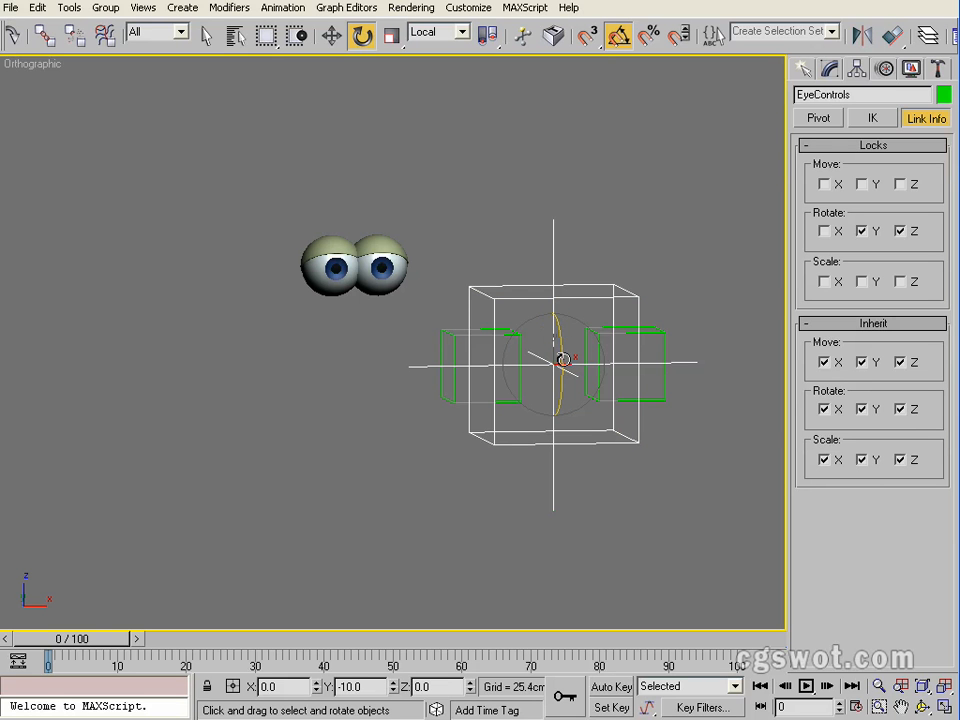
- Unhide the Body, Teeth and Set layers through the Layer Manager
right_click(555, 360)
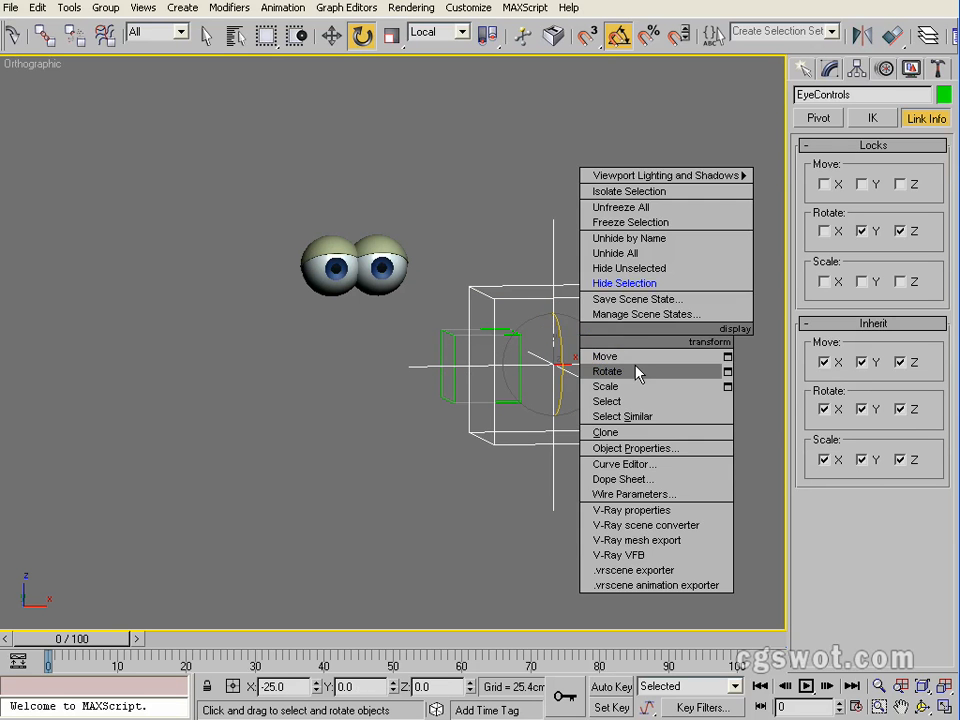
left_click(604, 356)
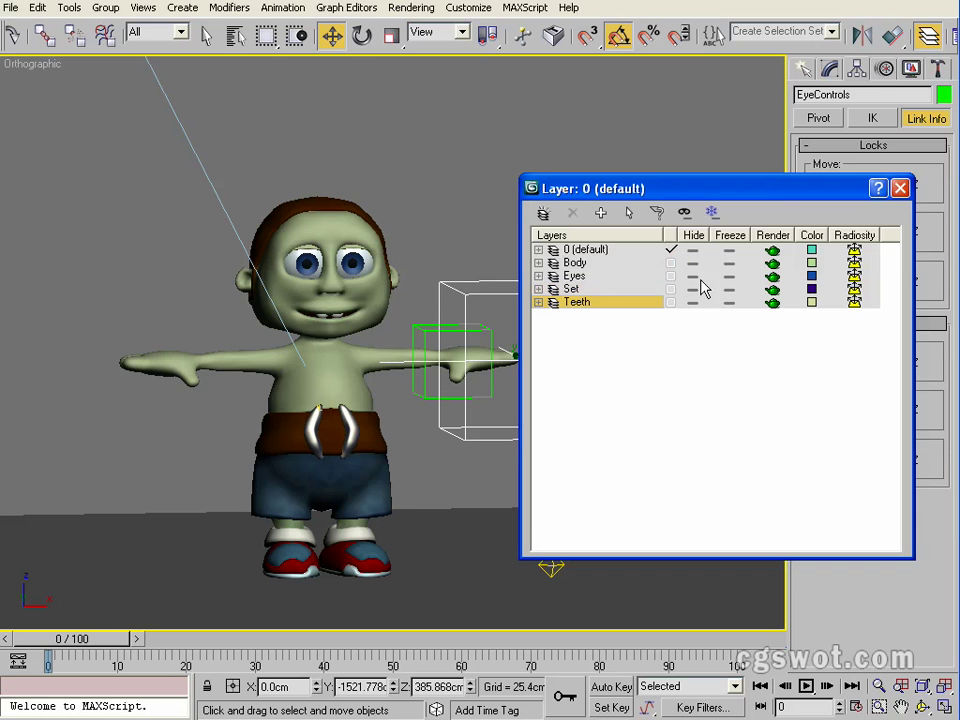
left_click(898, 187)
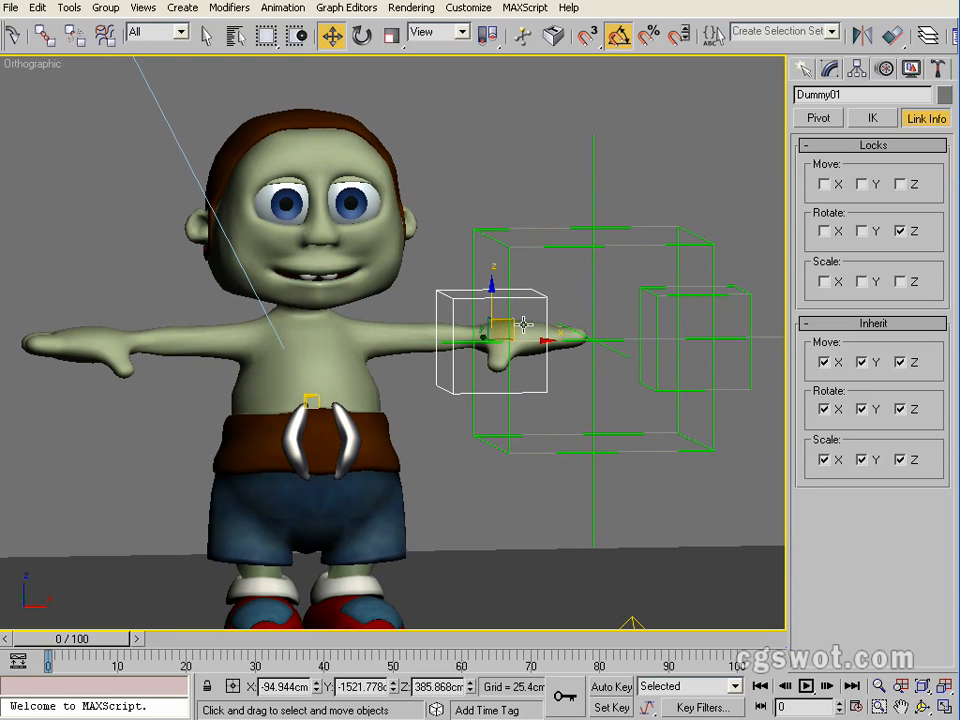
- Test moving Dummy01 up to the head and back, then lock EyeControls' movement axis
left_click_drag(500, 320, 450, 225)
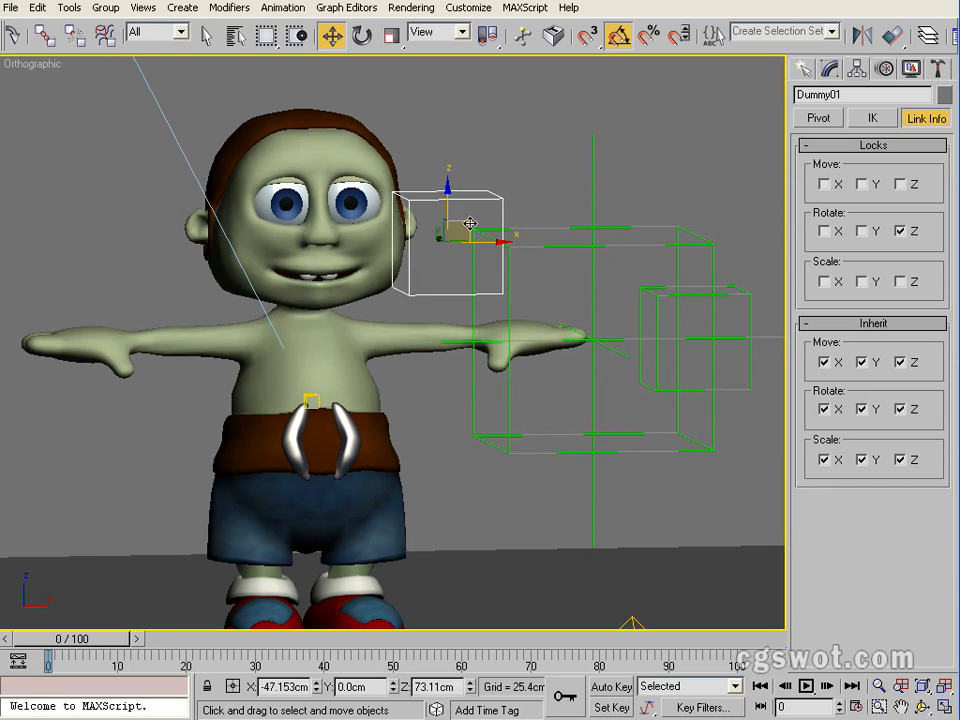
left_click_drag(470, 222, 575, 325)
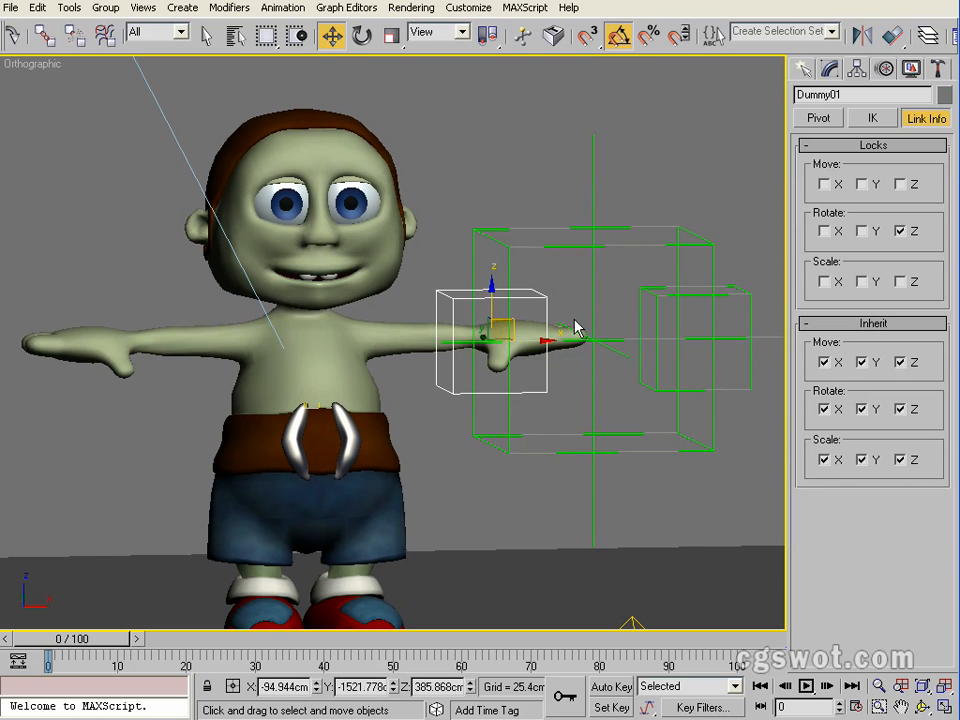
mouse_move(785, 210)
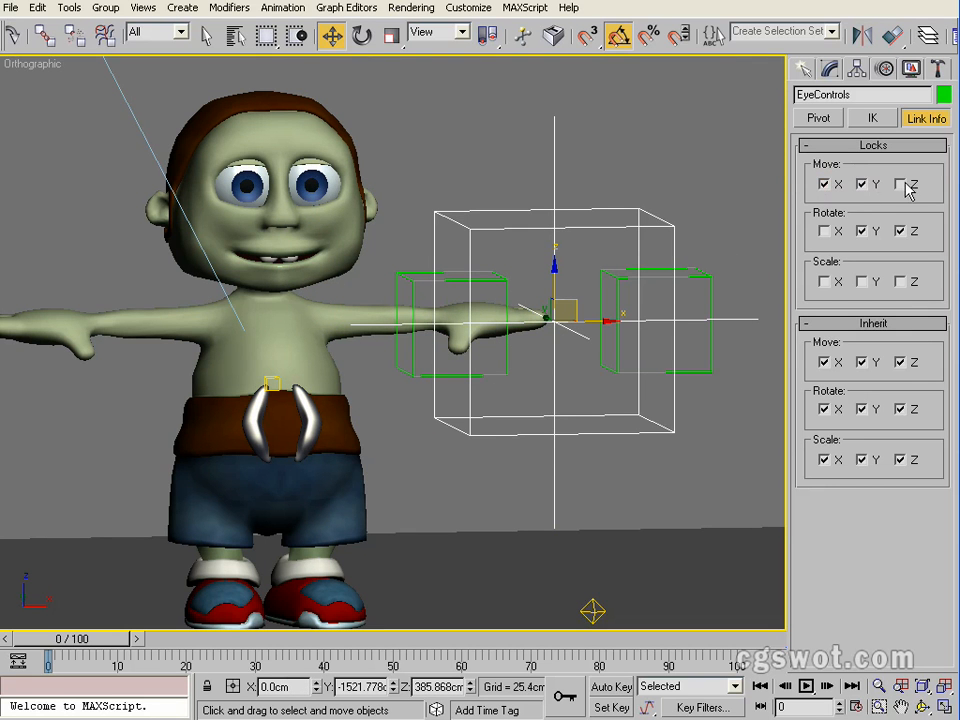
left_click(911, 186)
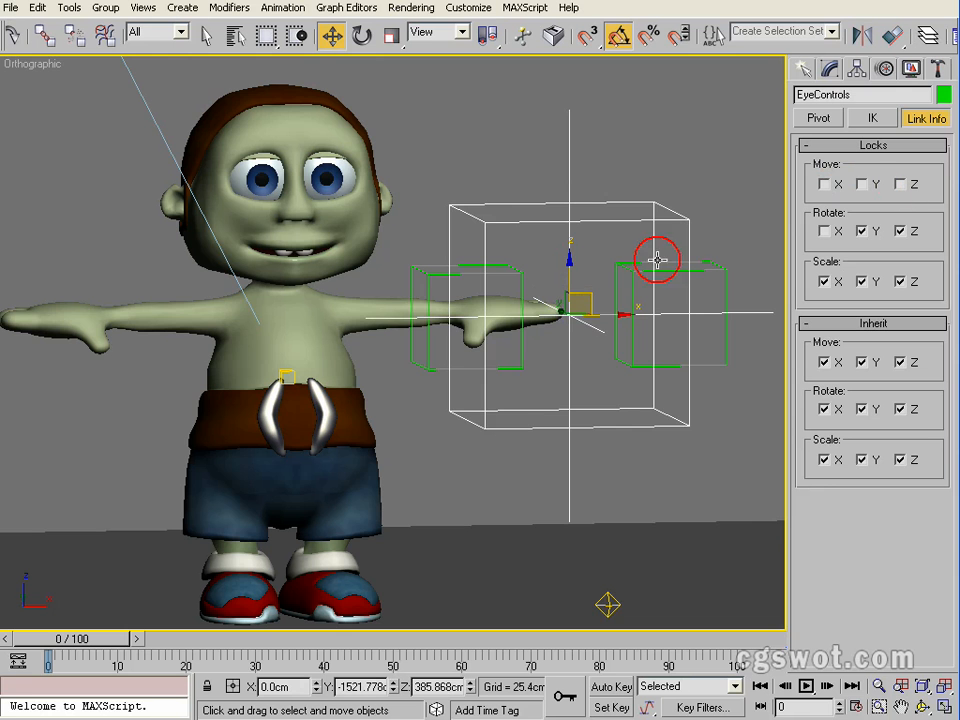
- Lock Dummy01's movement on all axes and test moving EyeControls up to the head
left_click_drag(657, 260, 113, 393)
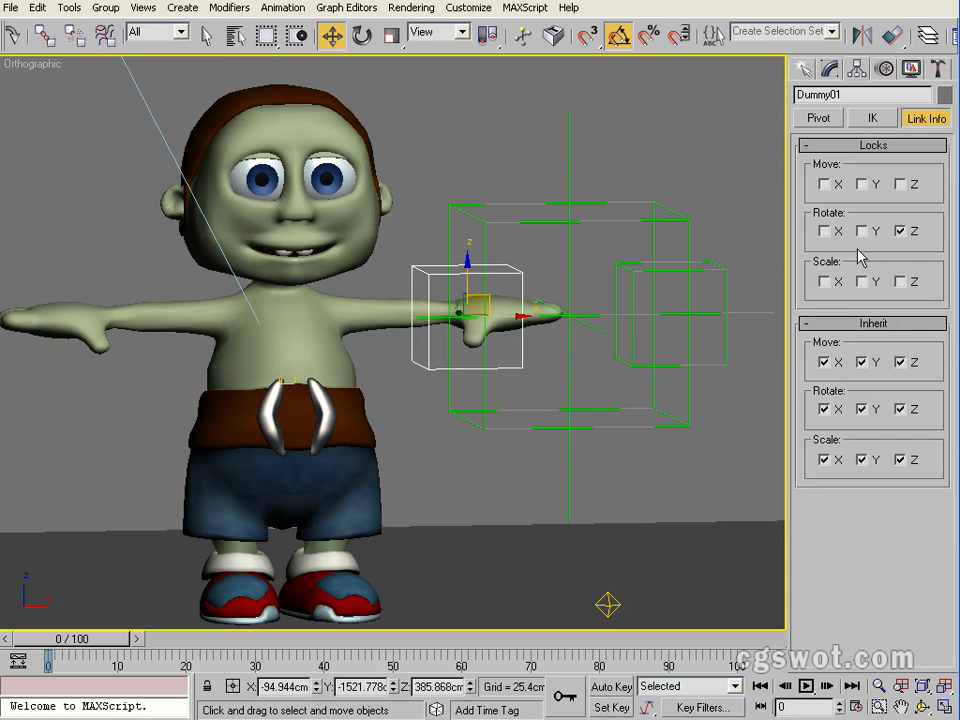
left_click(904, 186)
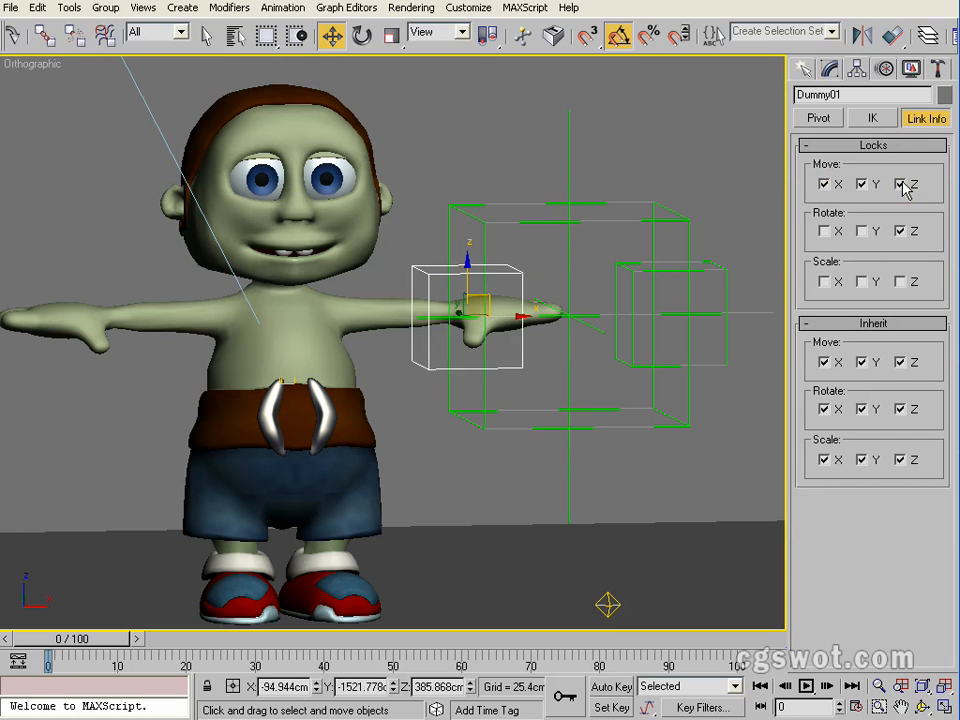
left_click(904, 182)
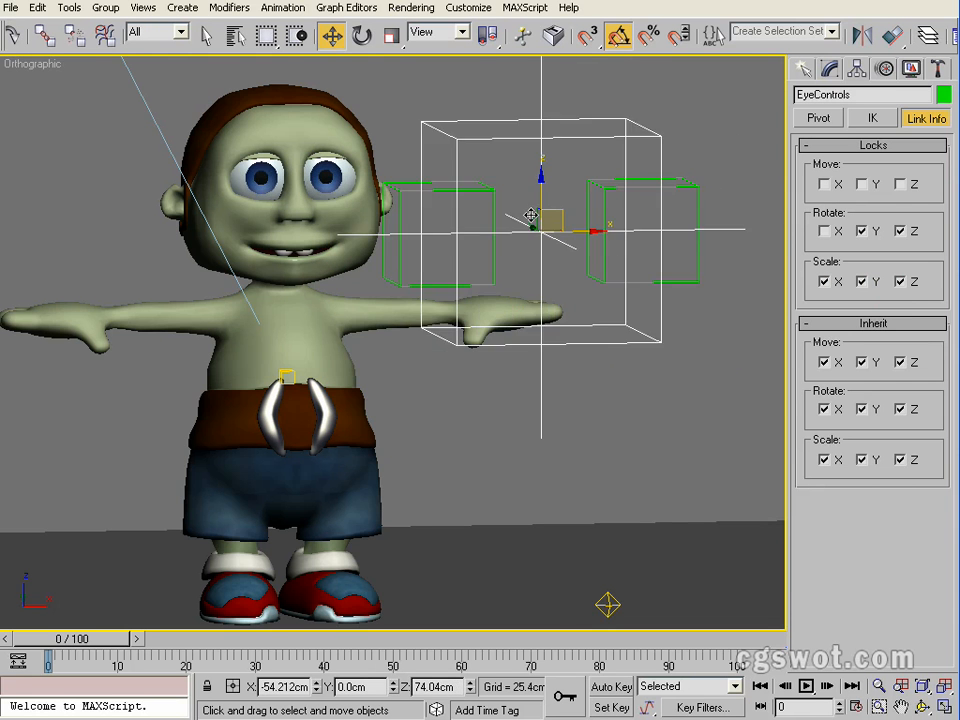
left_click_drag(530, 218, 568, 268)
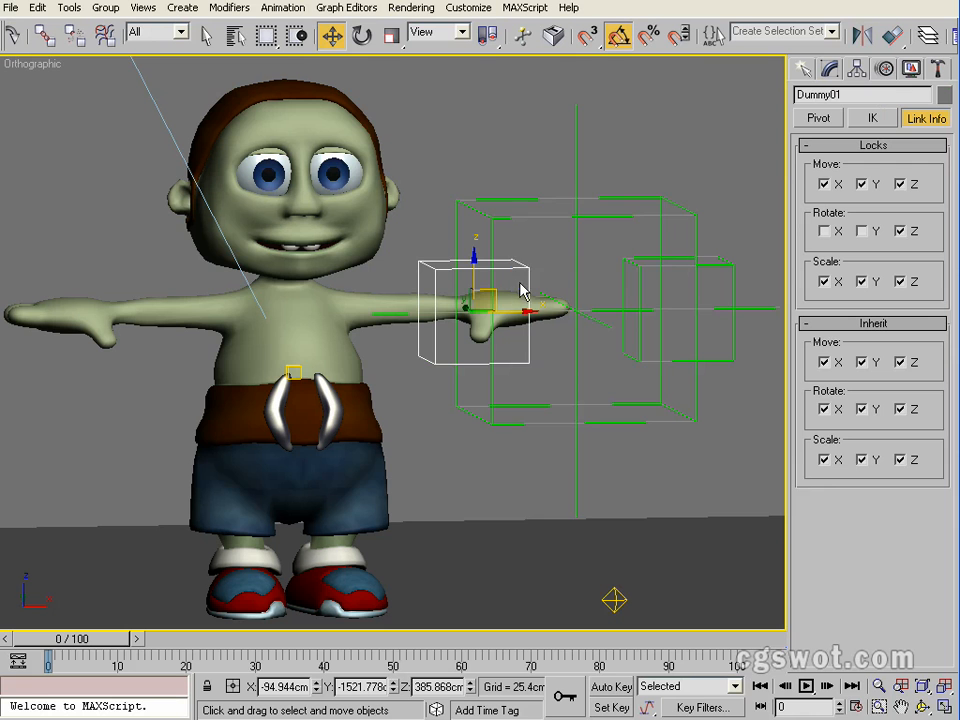
- Rotate EyeControls 5 degrees about X so both eyelids partly lower
left_click(350, 34)
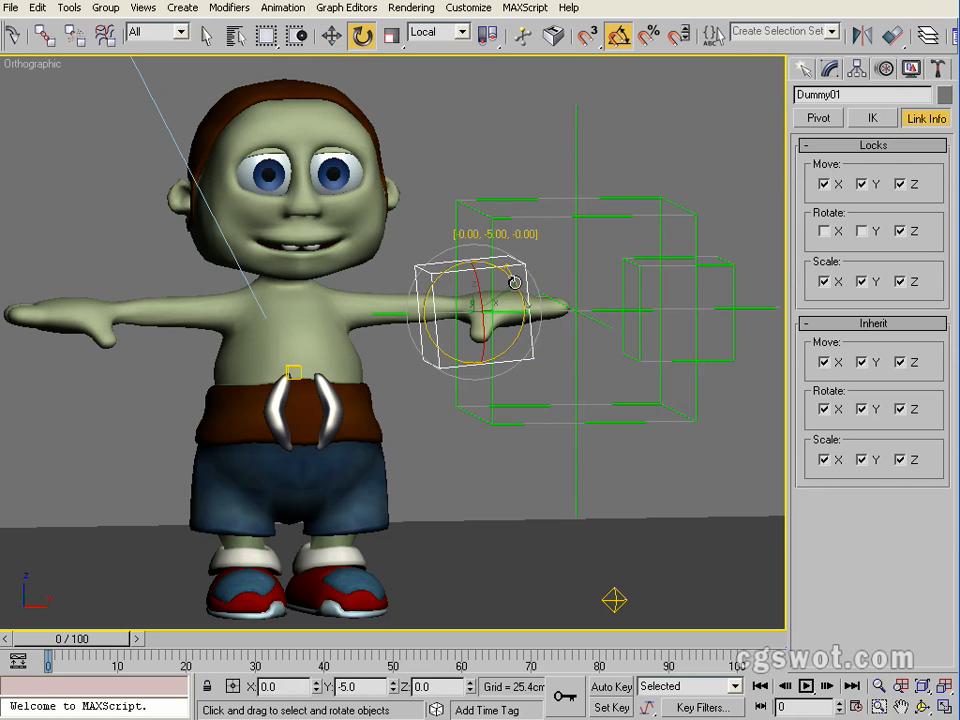
left_click_drag(510, 280, 497, 272)
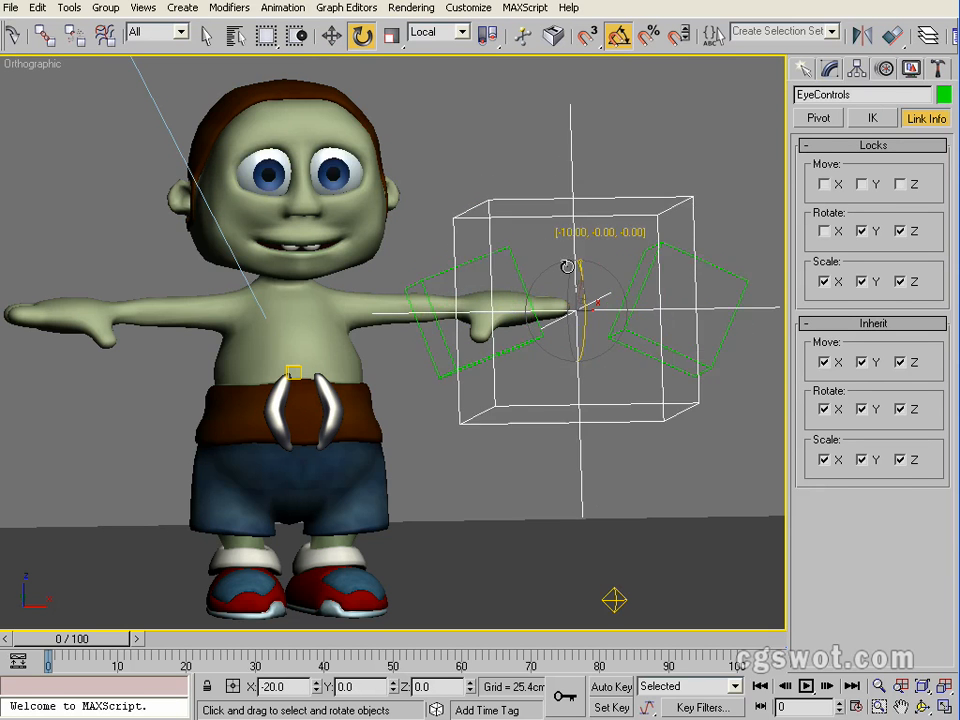
left_click_drag(567, 266, 550, 285)
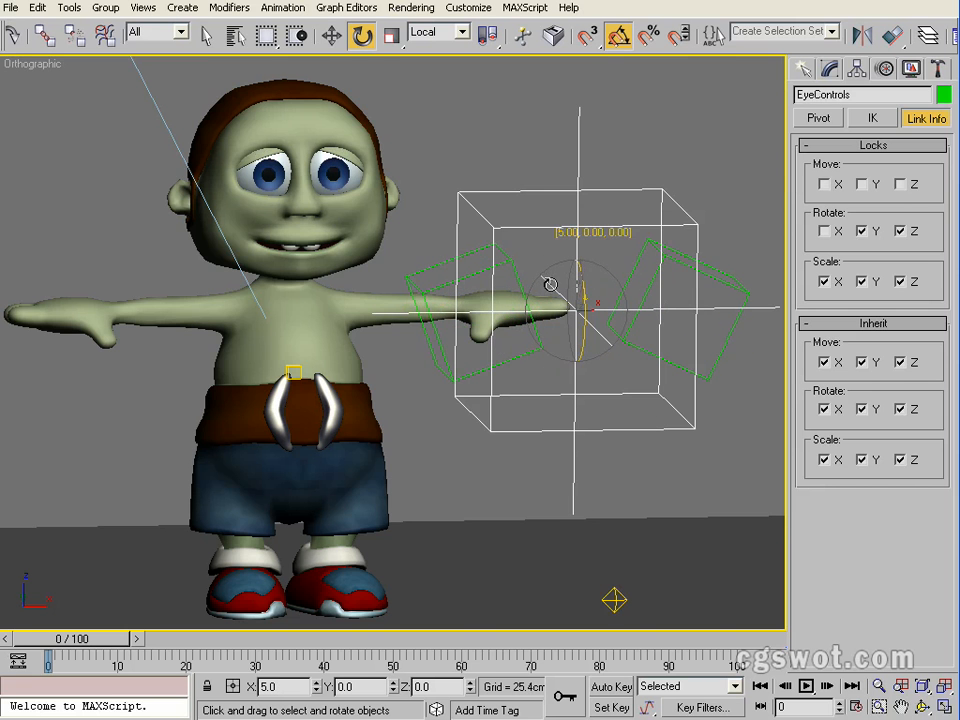
left_click_drag(550, 285, 695, 155)
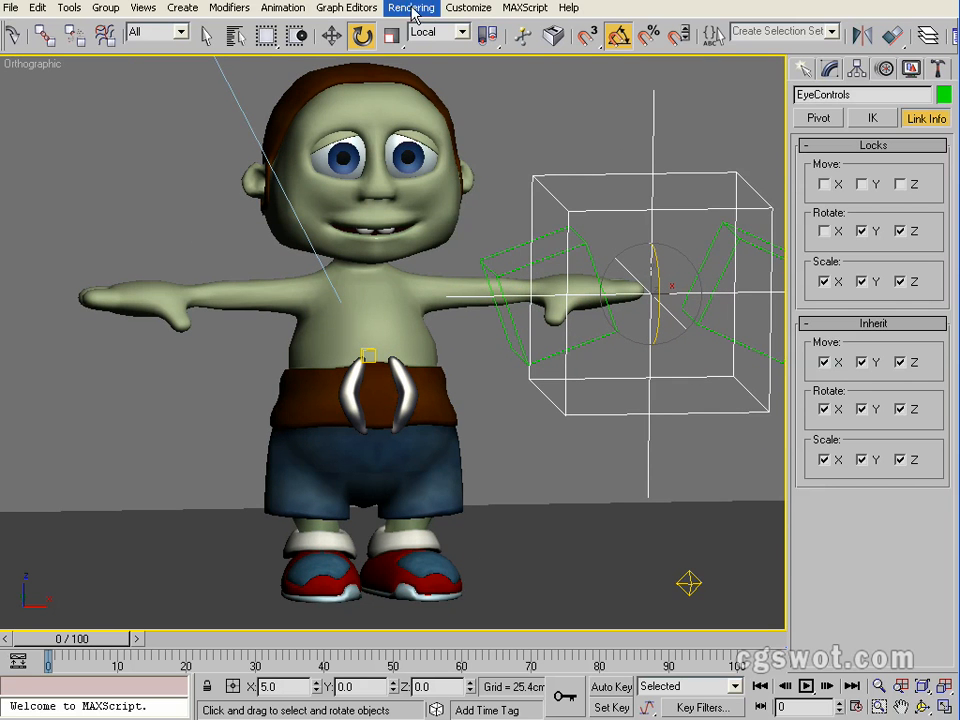
left_click(413, 8)
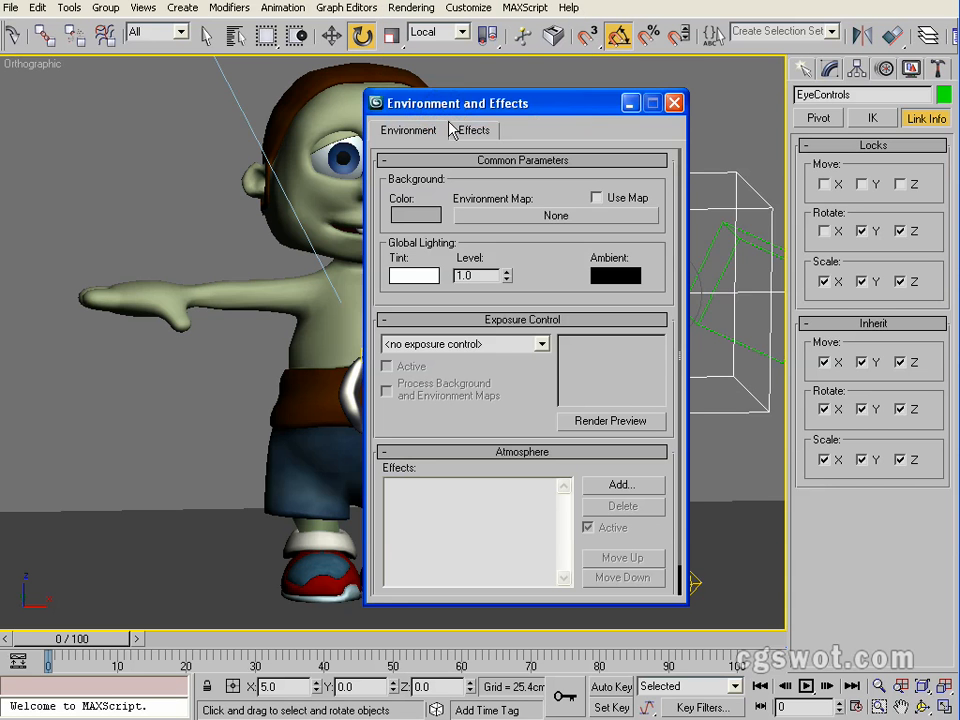
left_click(414, 214)
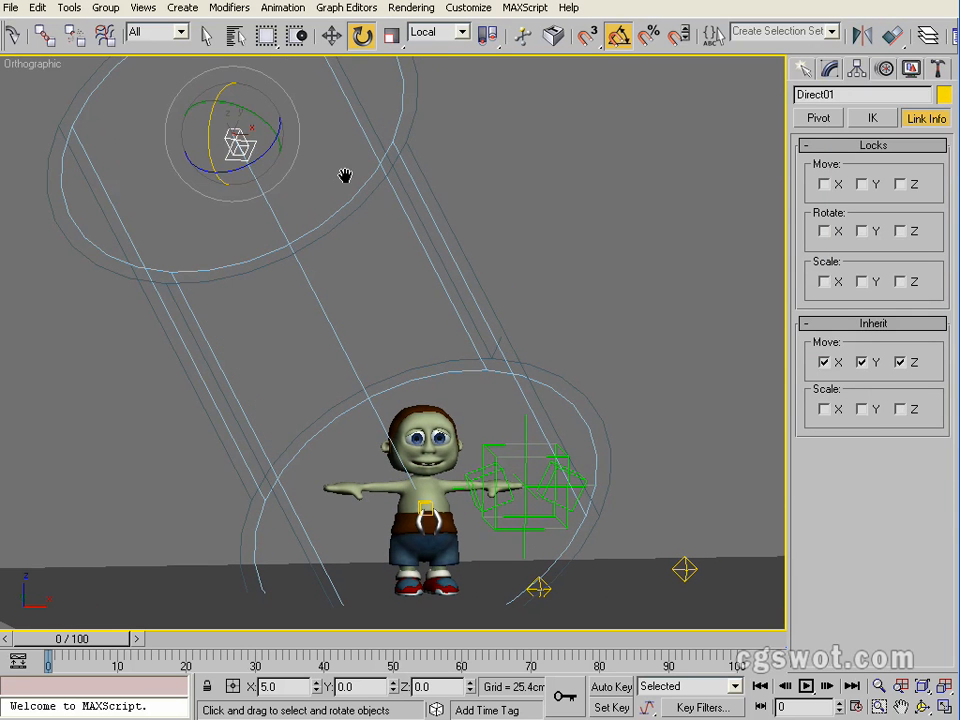
- Convert the directional light to a spotlight with hotspot 20.8 and falloff 34.9
left_click(833, 68)
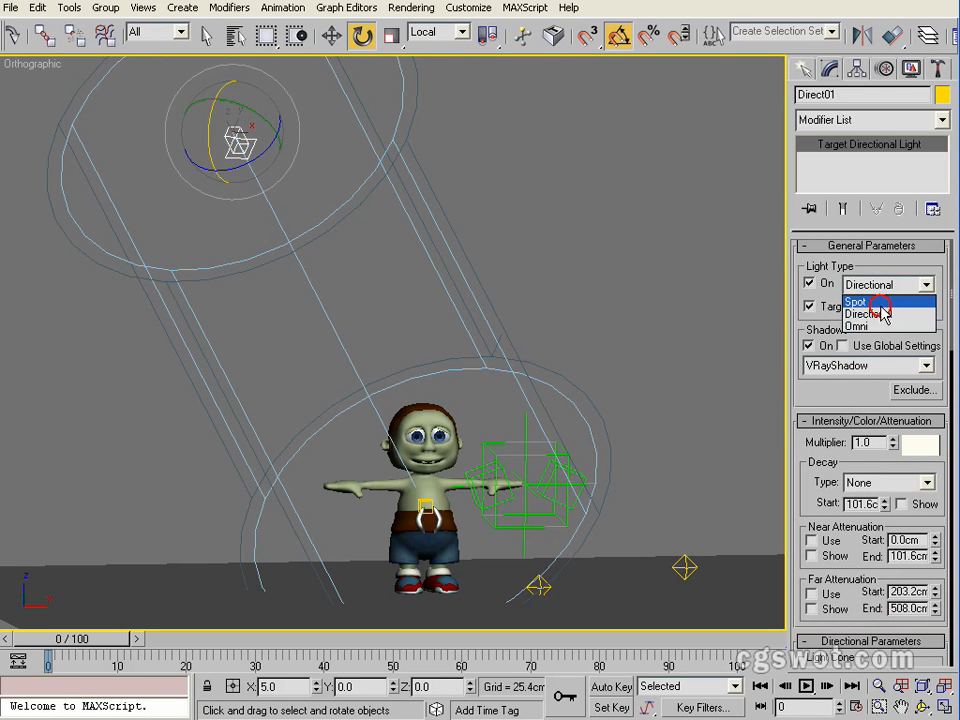
left_click(857, 303)
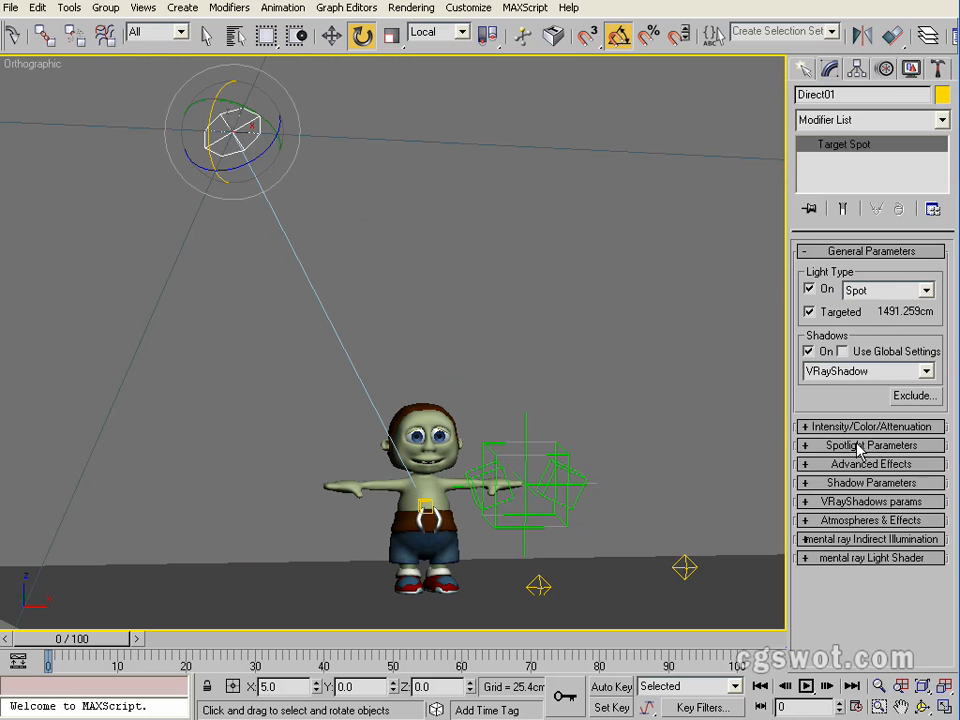
left_click(872, 426)
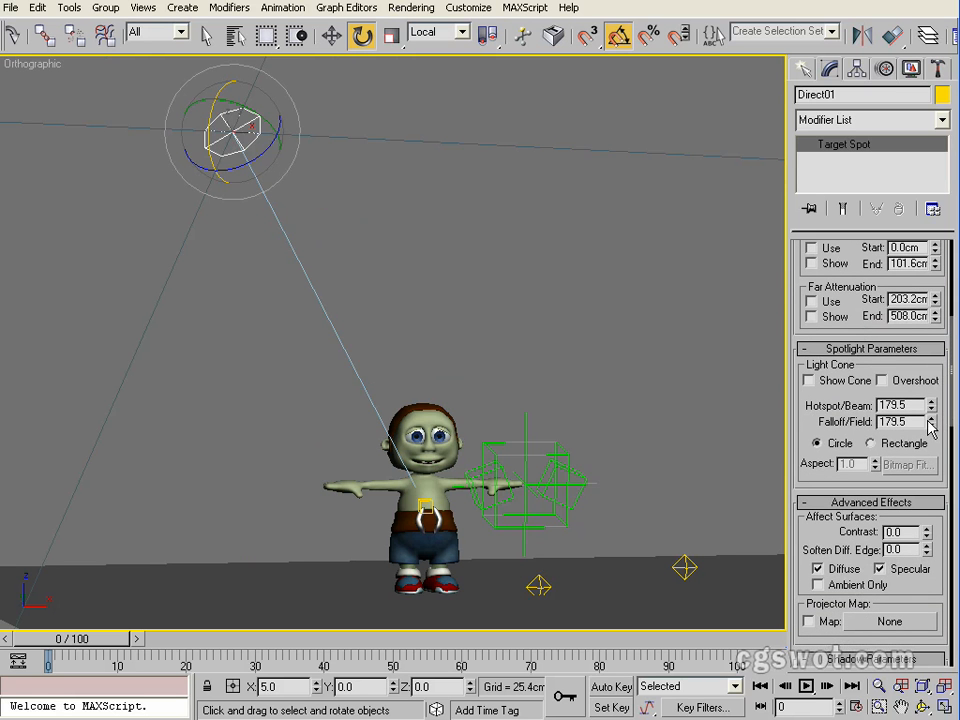
left_click_drag(930, 405, 930, 425)
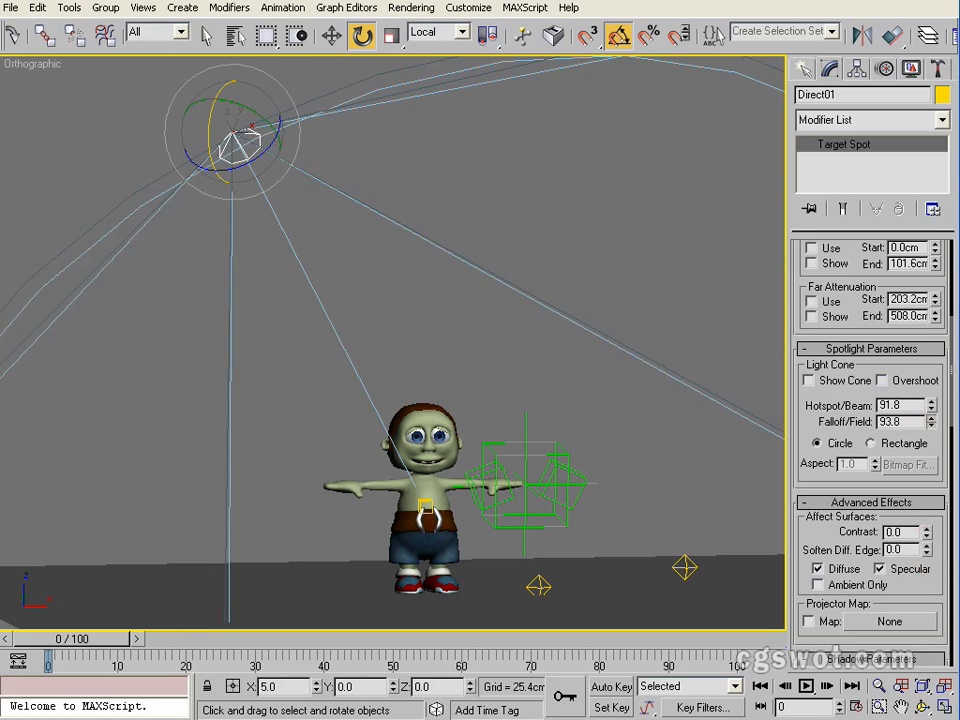
left_click_drag(930, 405, 930, 425)
type("KeyLight")
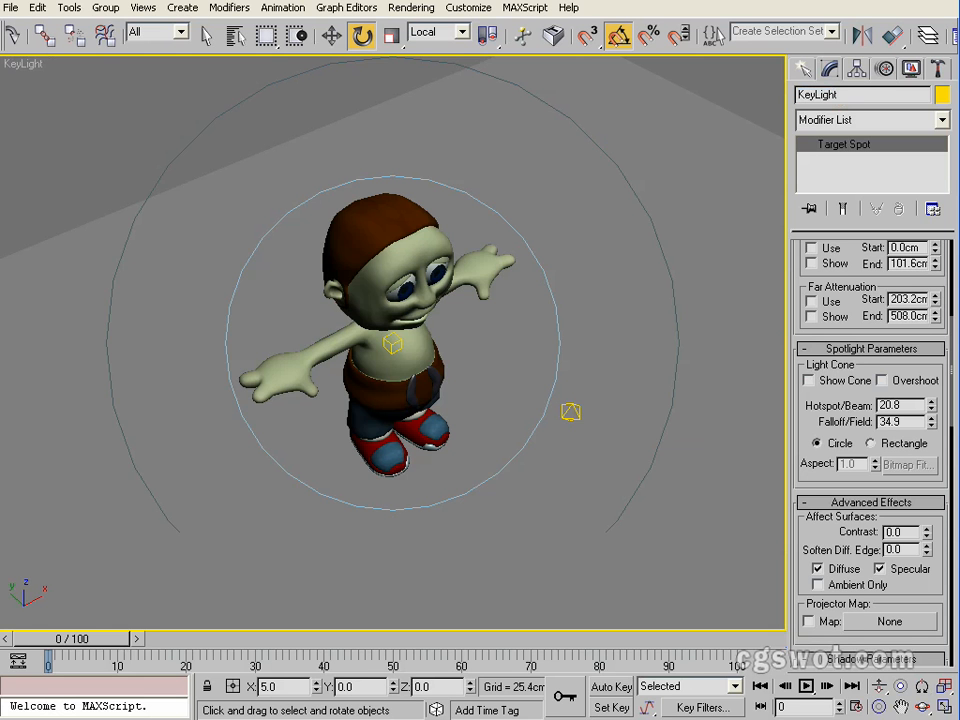
mouse_move(855, 267)
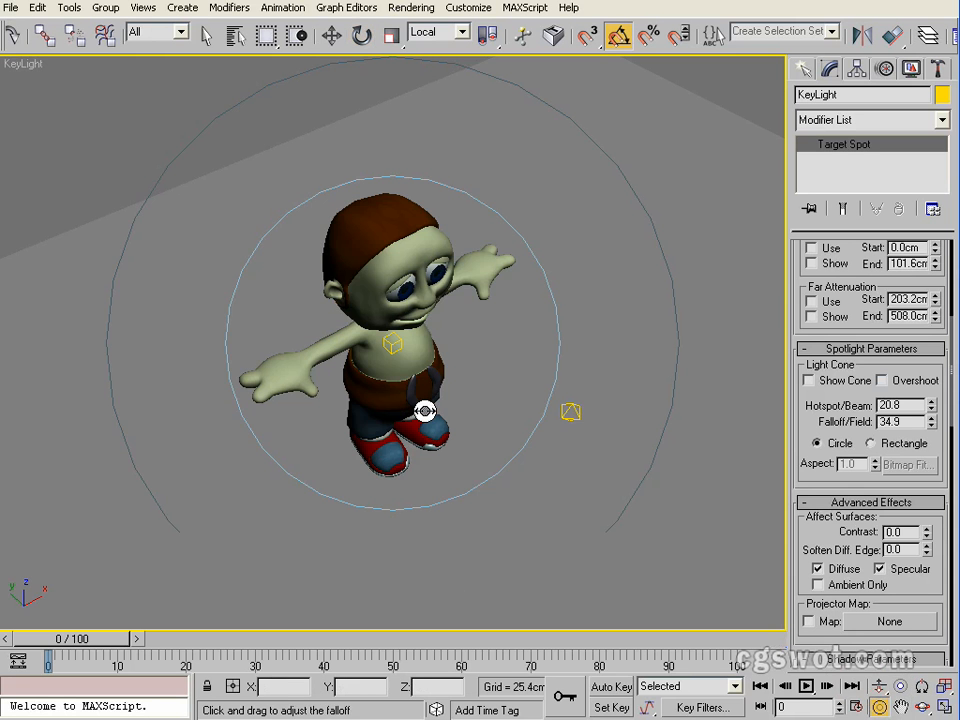
- Shrink KeyLight's cone to hotspot 16.385, falloff 32.887, and recentre the Front view
left_click_drag(425, 411, 407, 381)
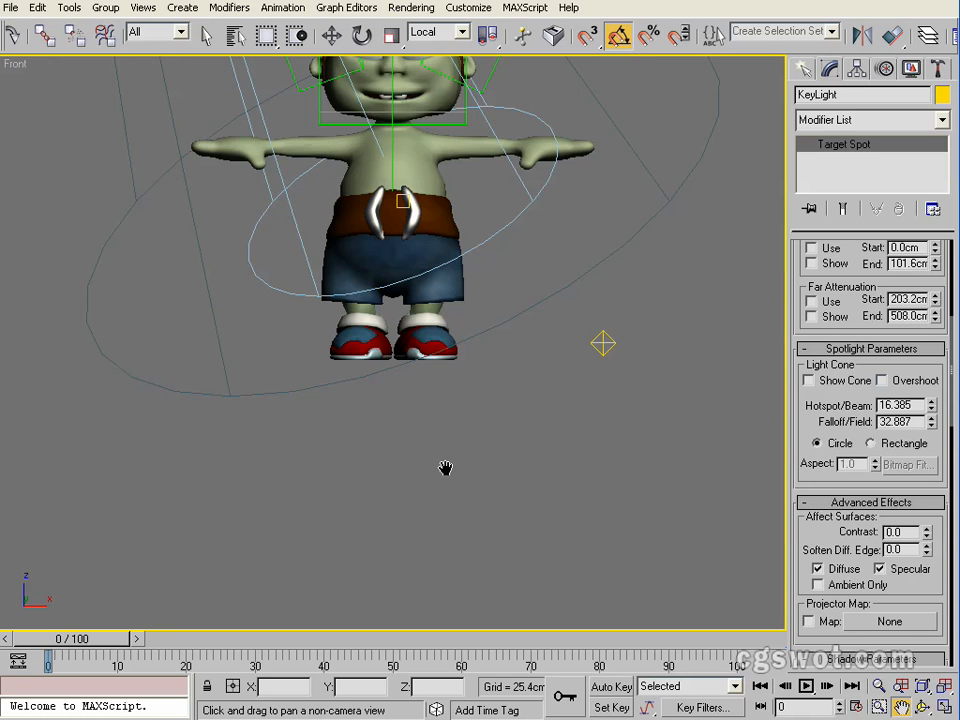
left_click_drag(445, 467, 490, 449)
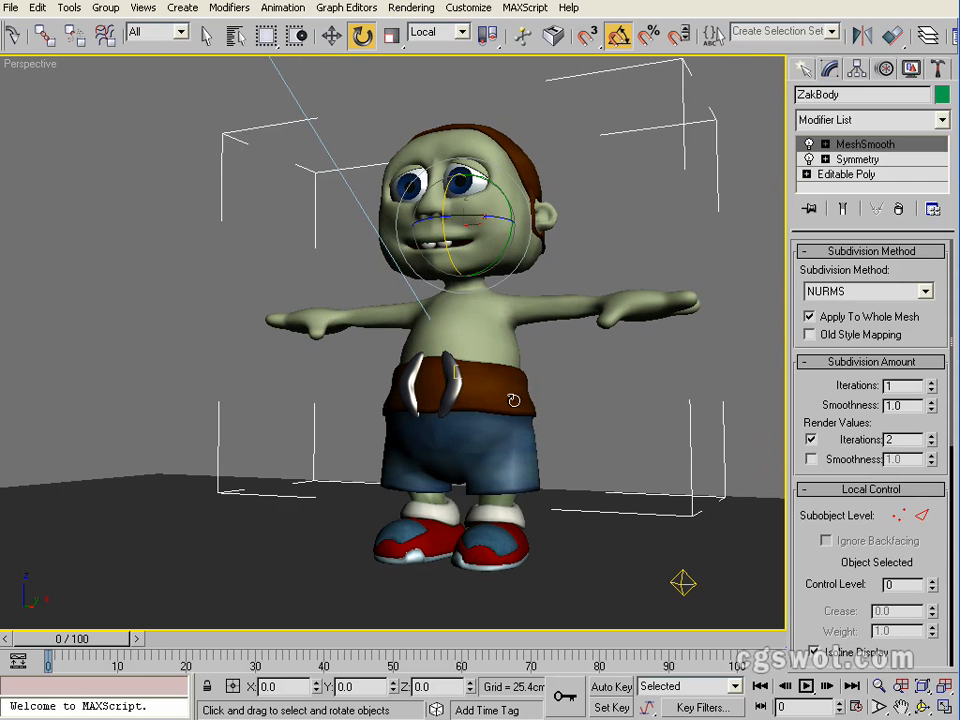
mouse_move(129, 538)
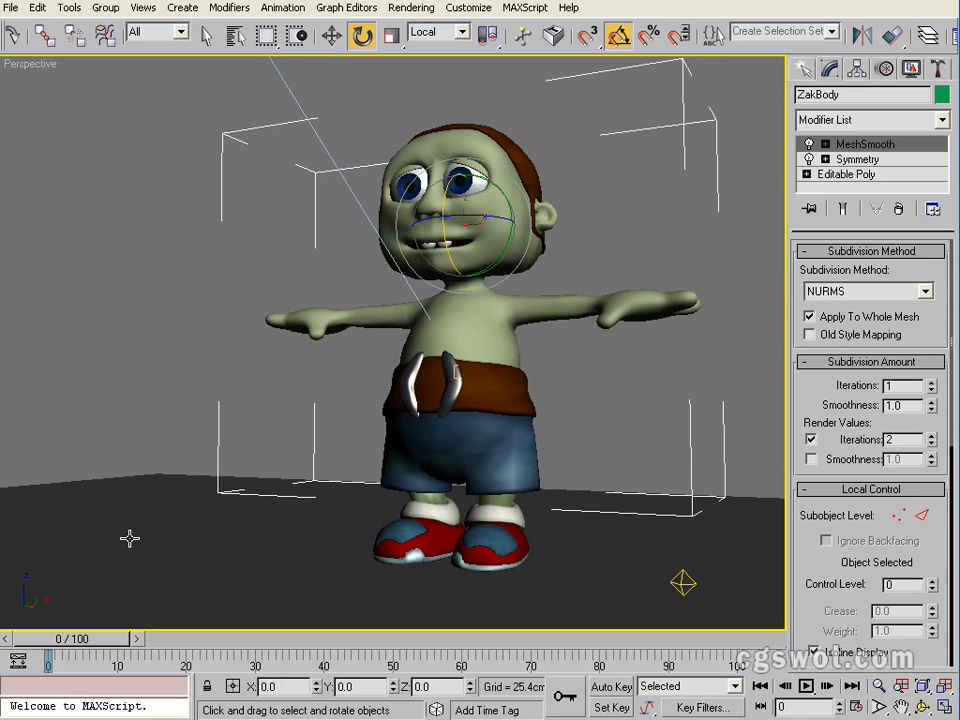
- Create Camera01 from the perspective view and render it
left_click(147, 8)
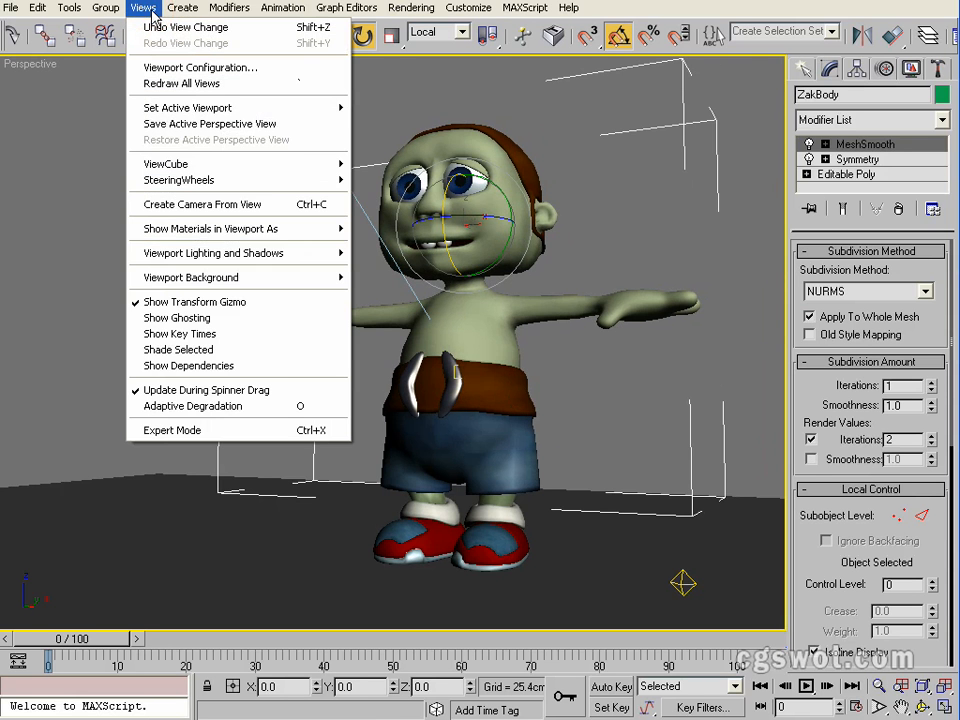
mouse_move(218, 204)
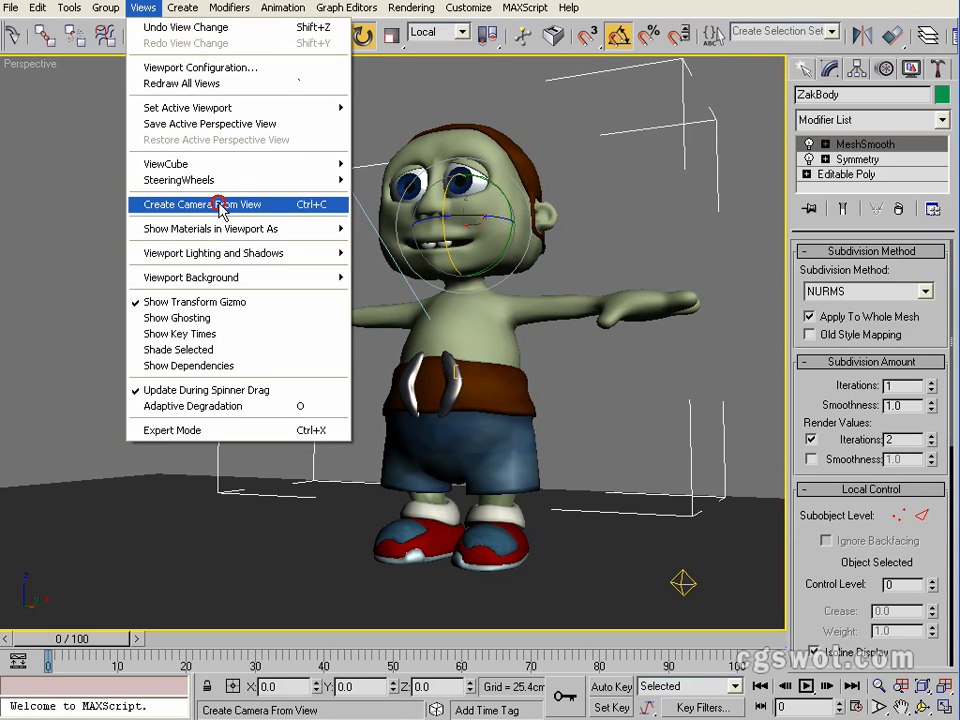
left_click(201, 204)
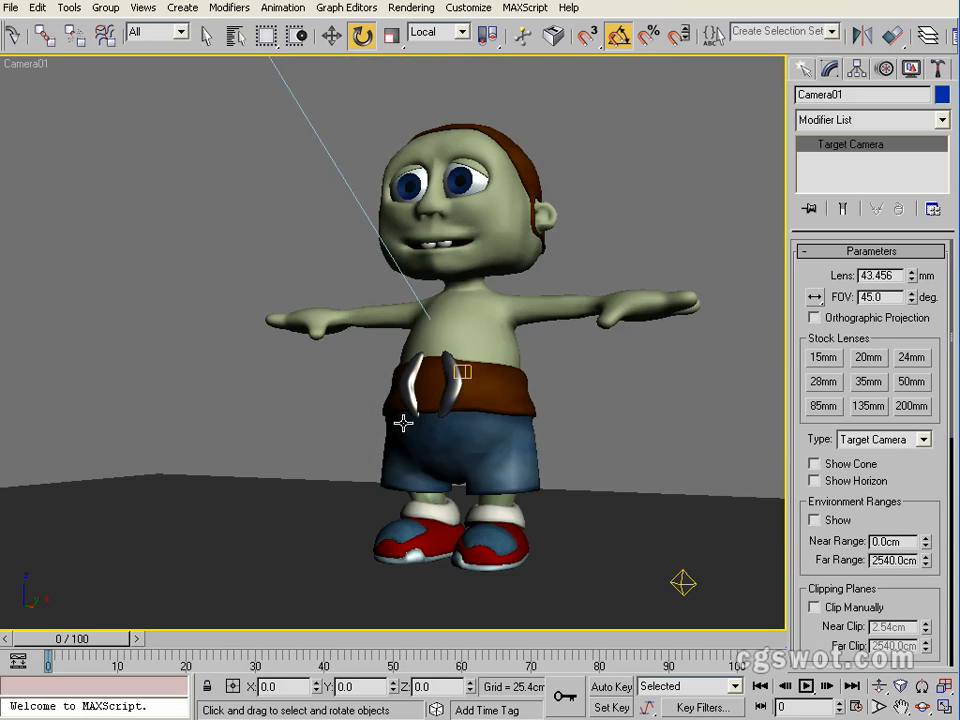
mouse_move(545, 410)
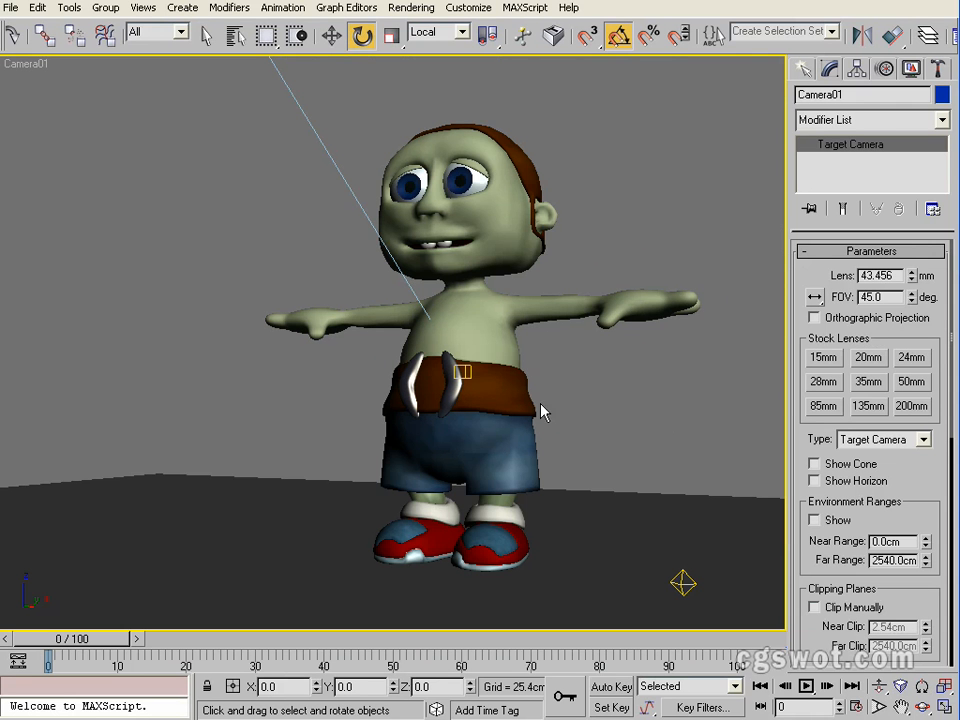
mouse_move(828, 38)
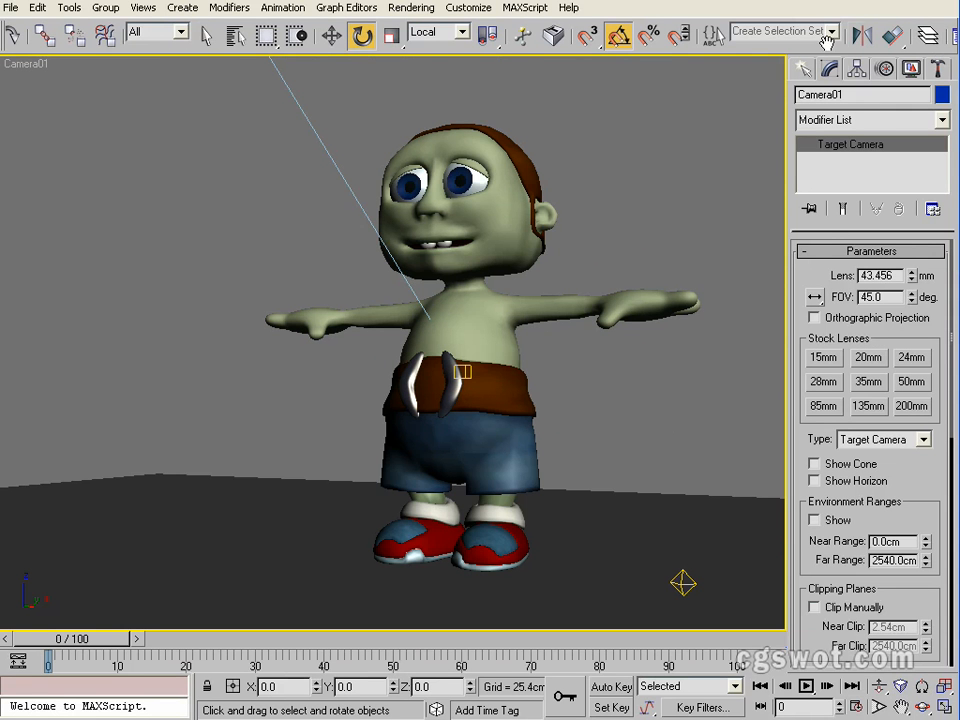
left_click(938, 44)
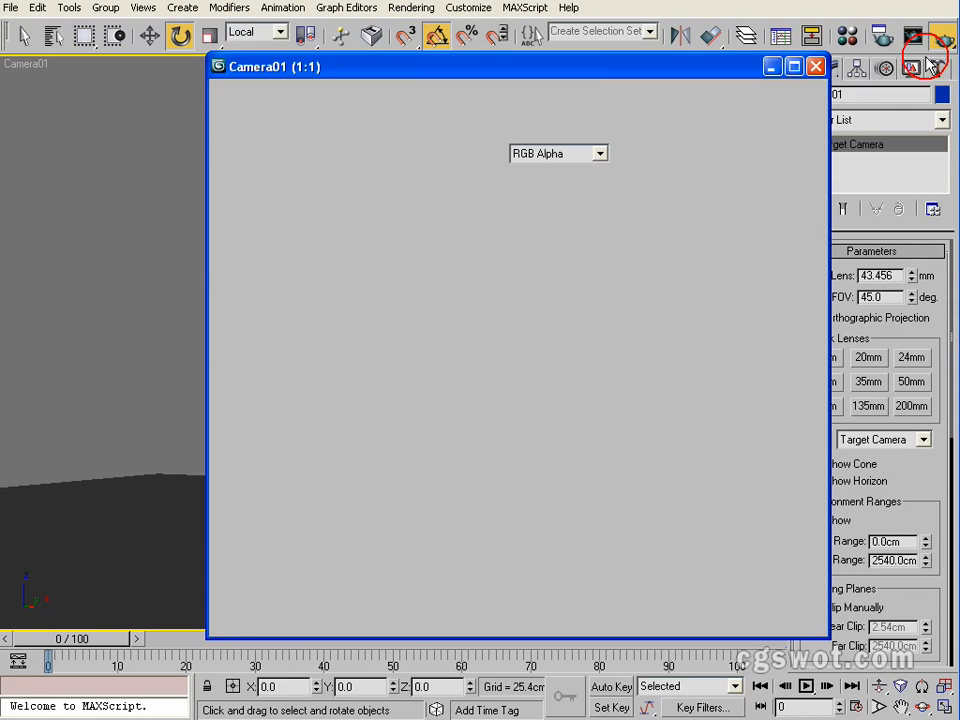
- Make Ground a VRay matte object, re-render, close the preview and select Omni01
left_click(920, 38)
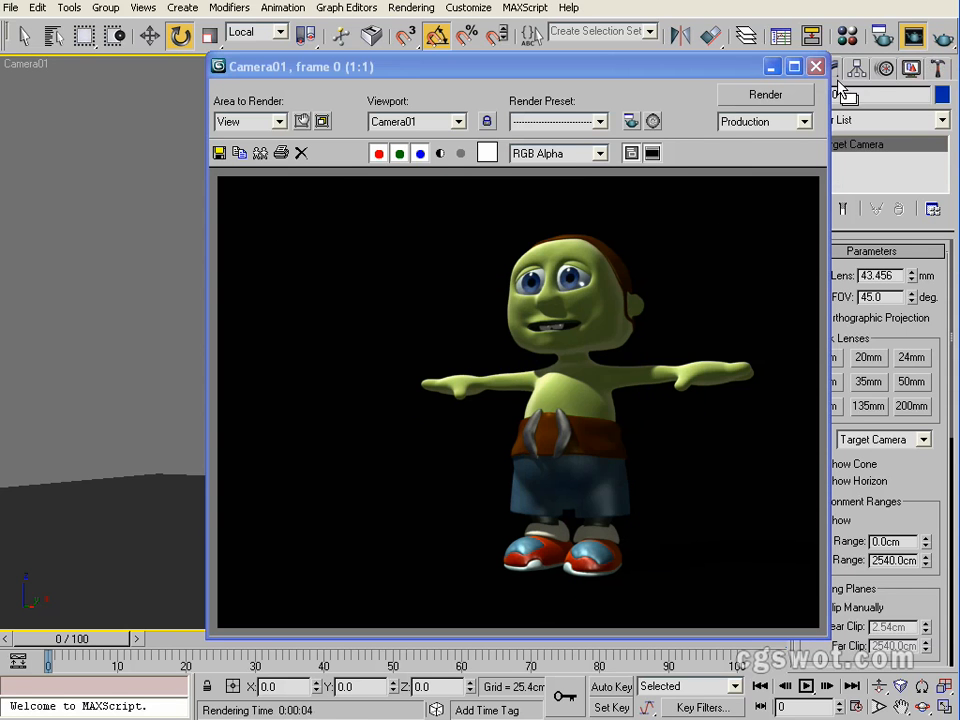
left_click(812, 66)
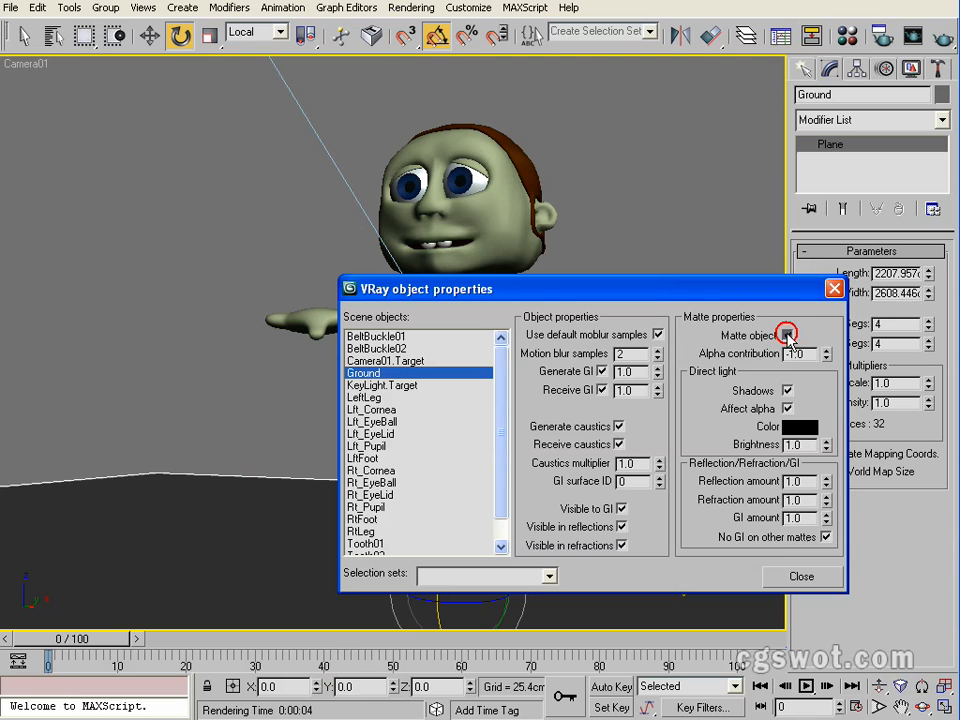
left_click(787, 335)
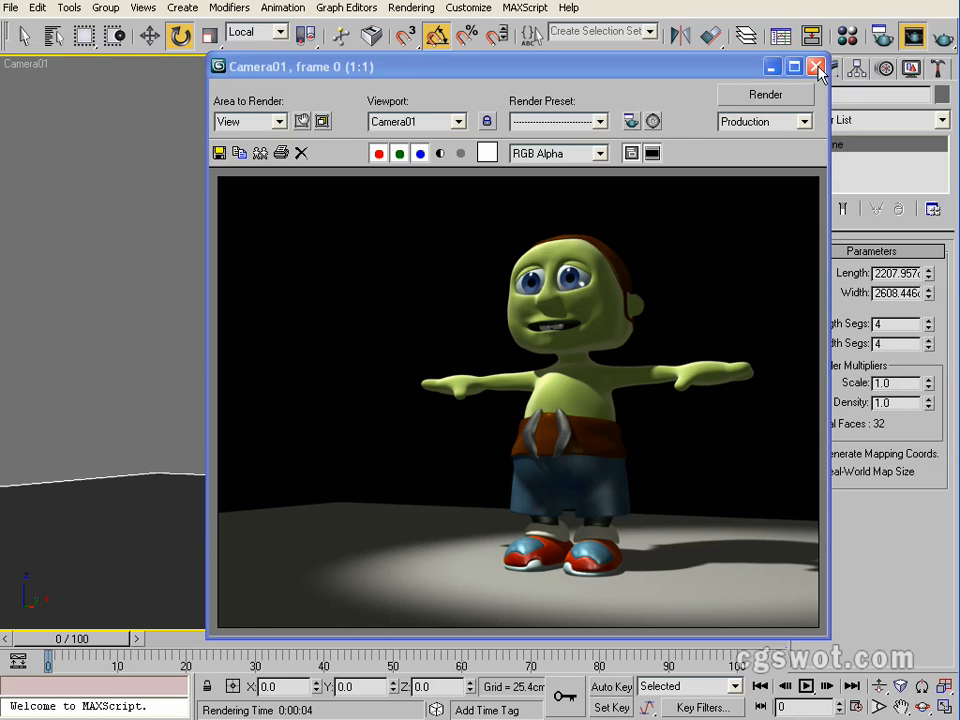
mouse_move(816, 72)
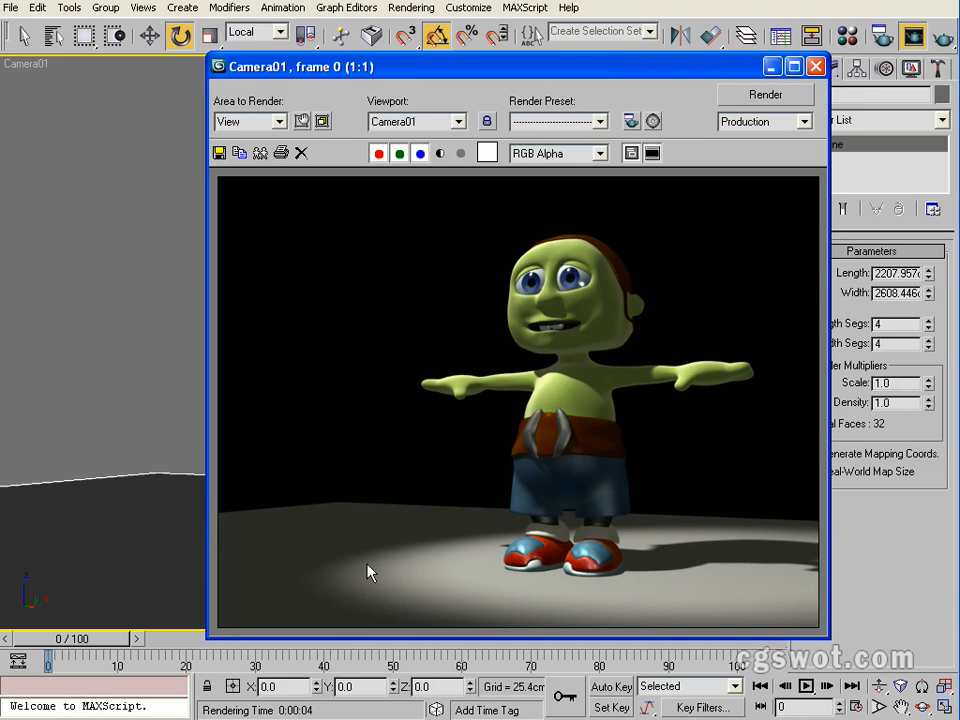
mouse_move(80, 560)
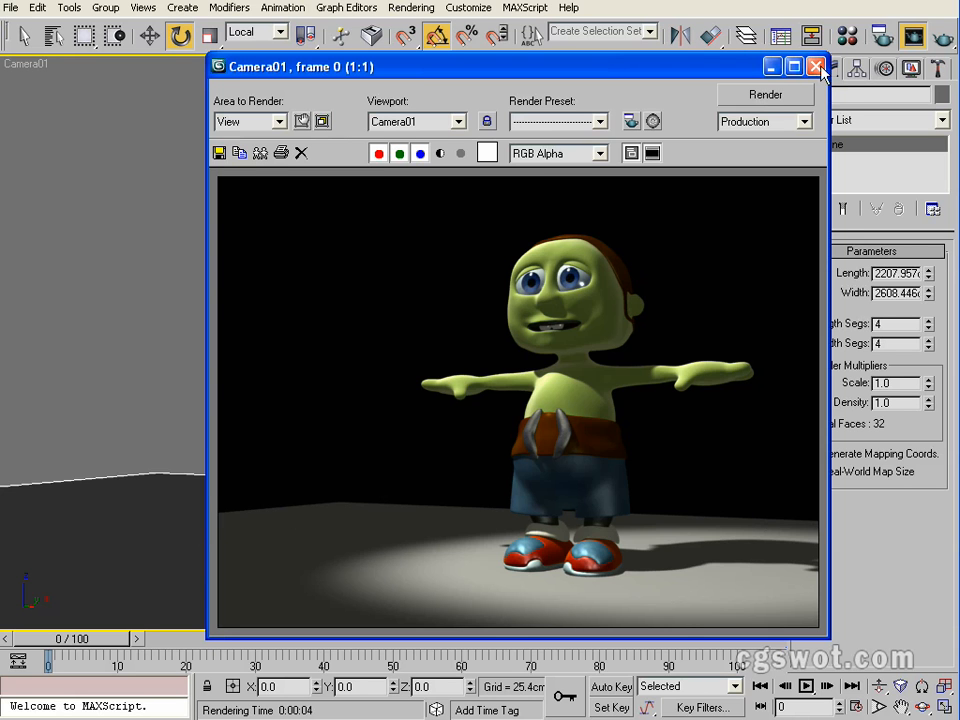
left_click(817, 66)
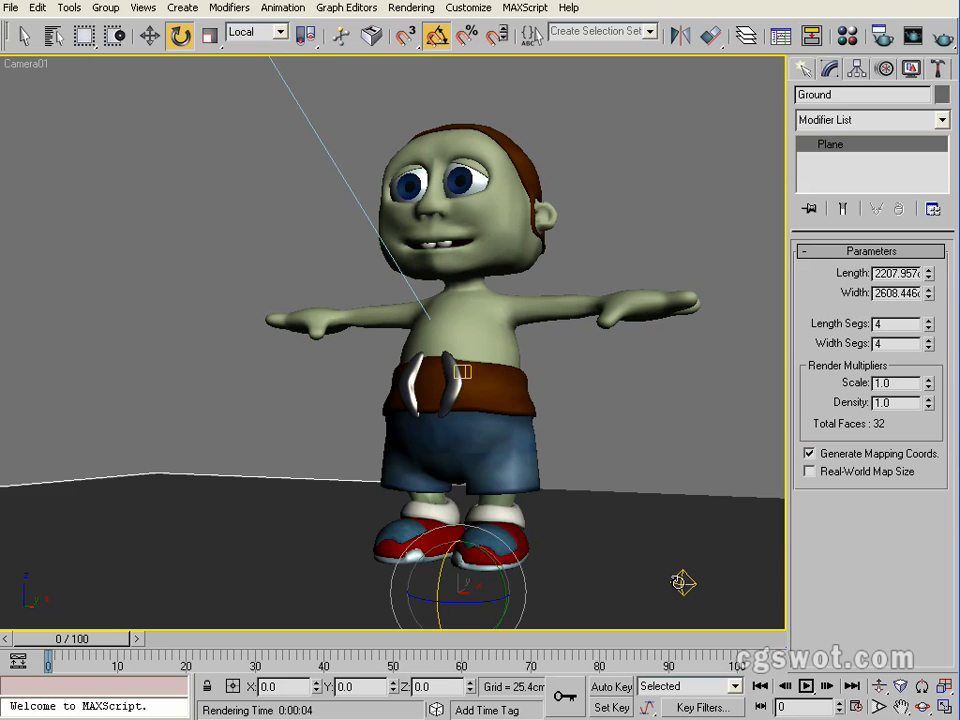
left_click(679, 582)
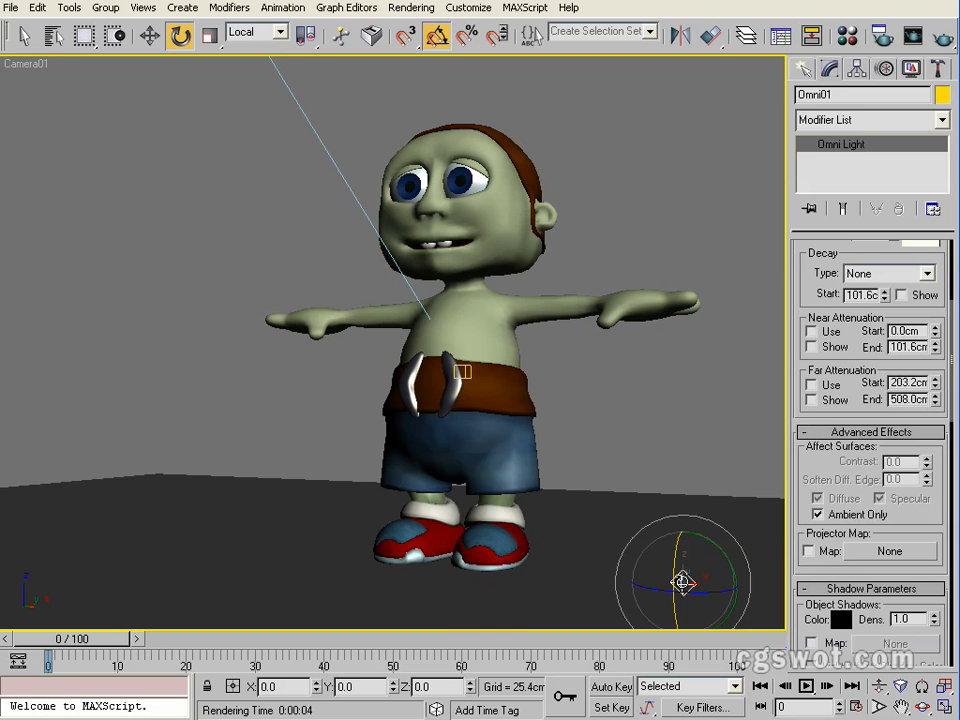
mouse_move(277, 575)
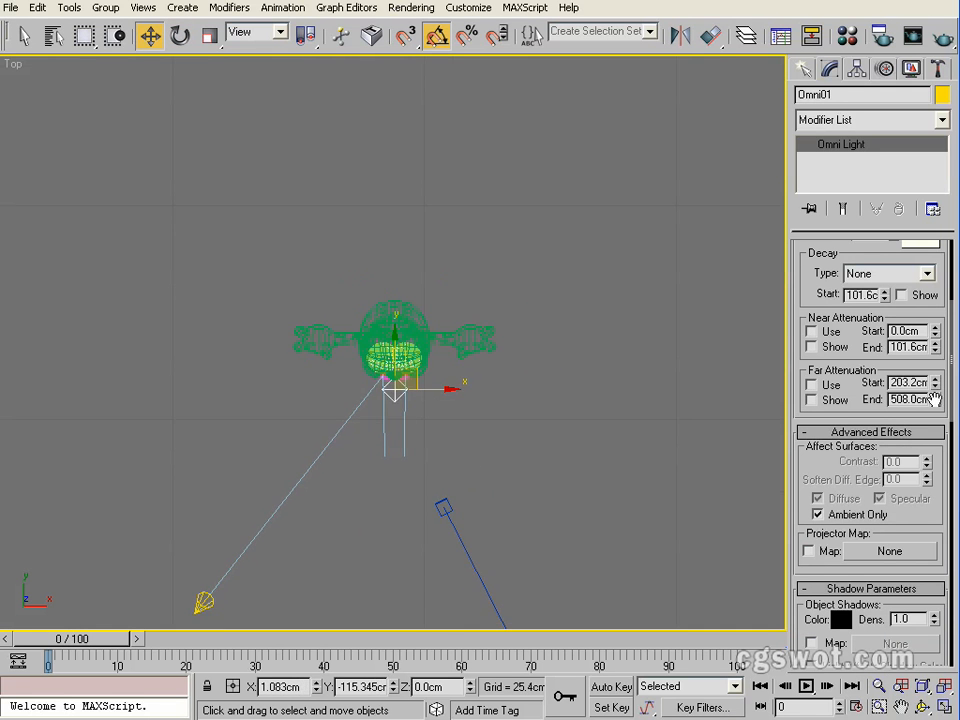
- Show Omni01's far attenuation range, ending near 973 cm, and render again
scroll("down", 3)
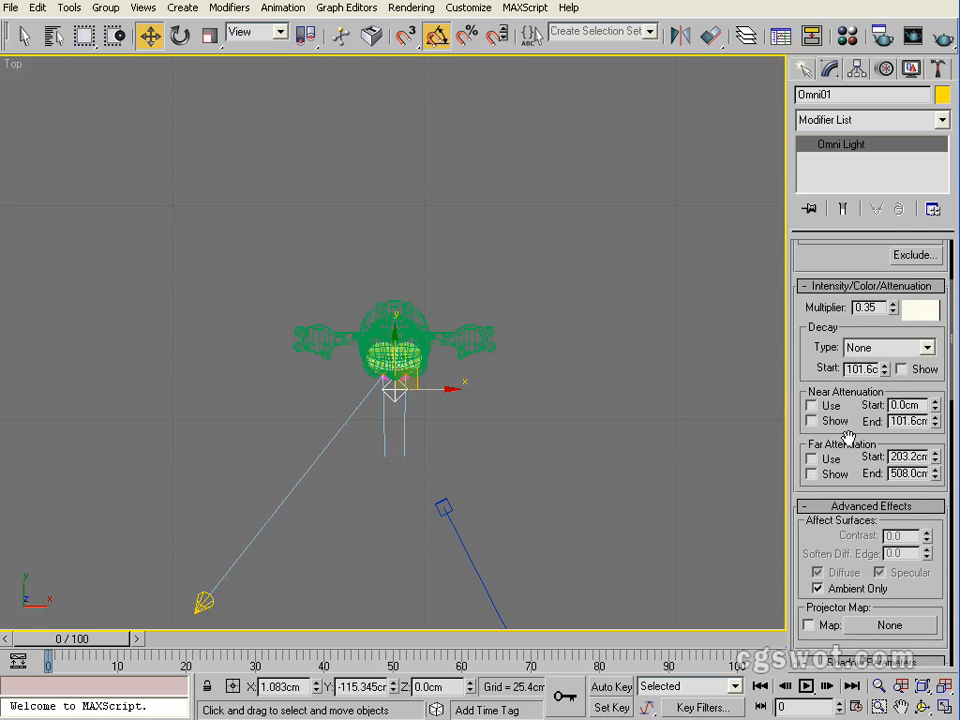
scroll("down", 3)
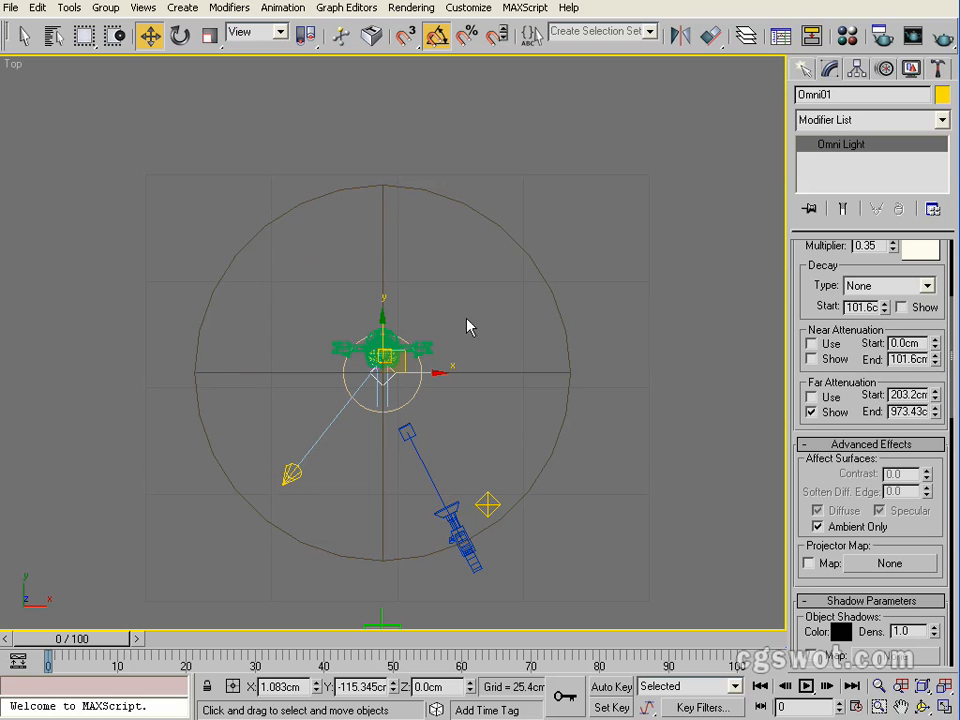
mouse_move(934, 415)
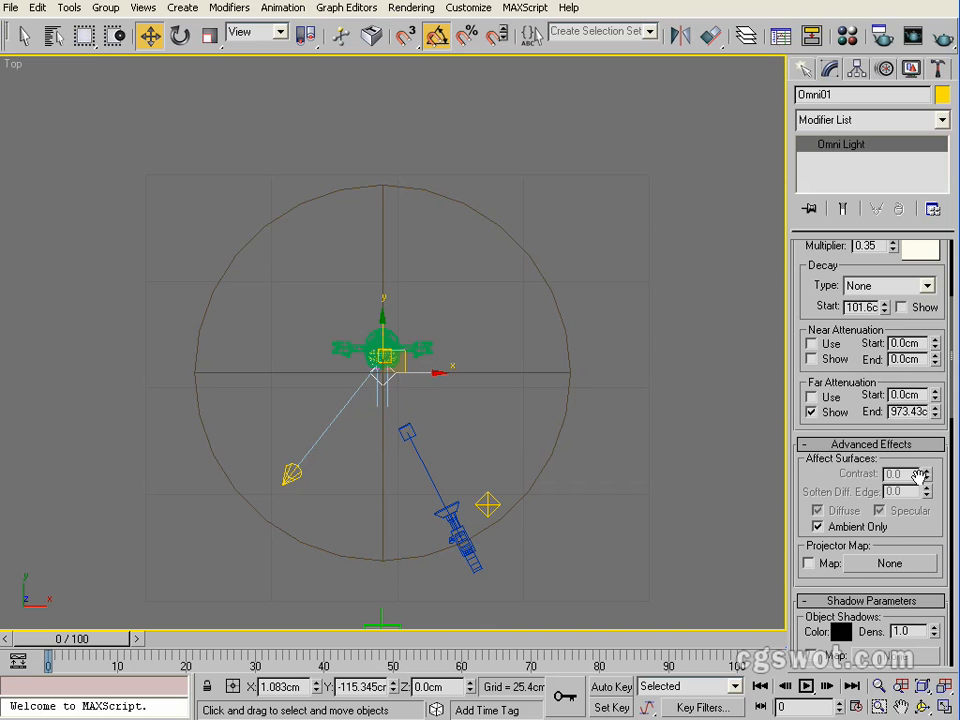
left_click(811, 396)
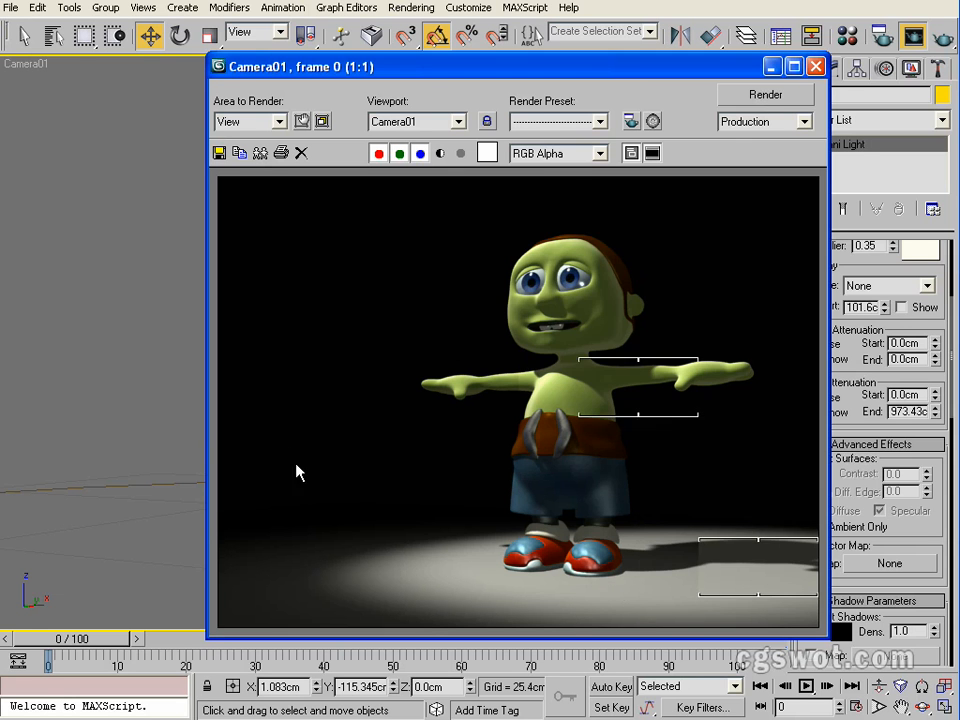
- Check the render's alpha channel, close the render, and enable Omni01's far attenuation
left_click(440, 153)
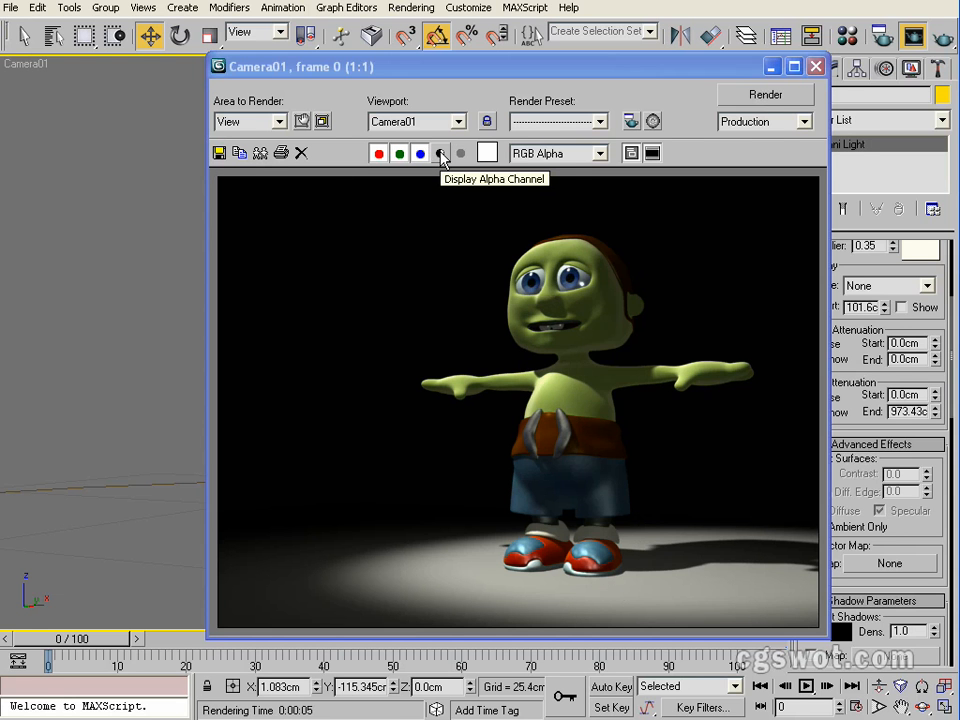
left_click(440, 153)
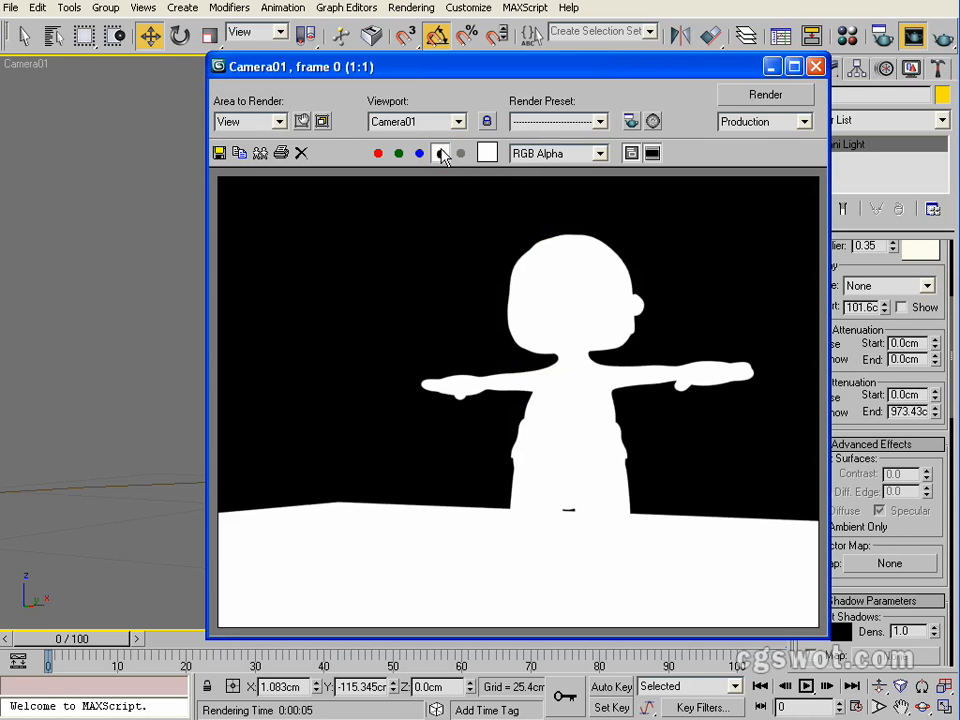
mouse_move(440, 153)
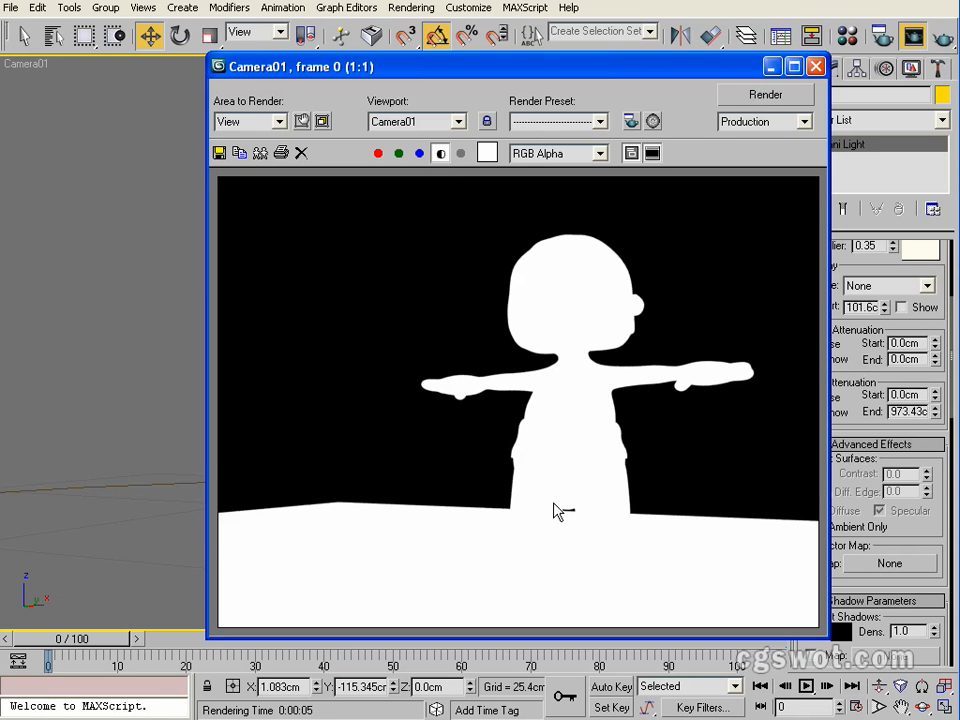
mouse_move(568, 445)
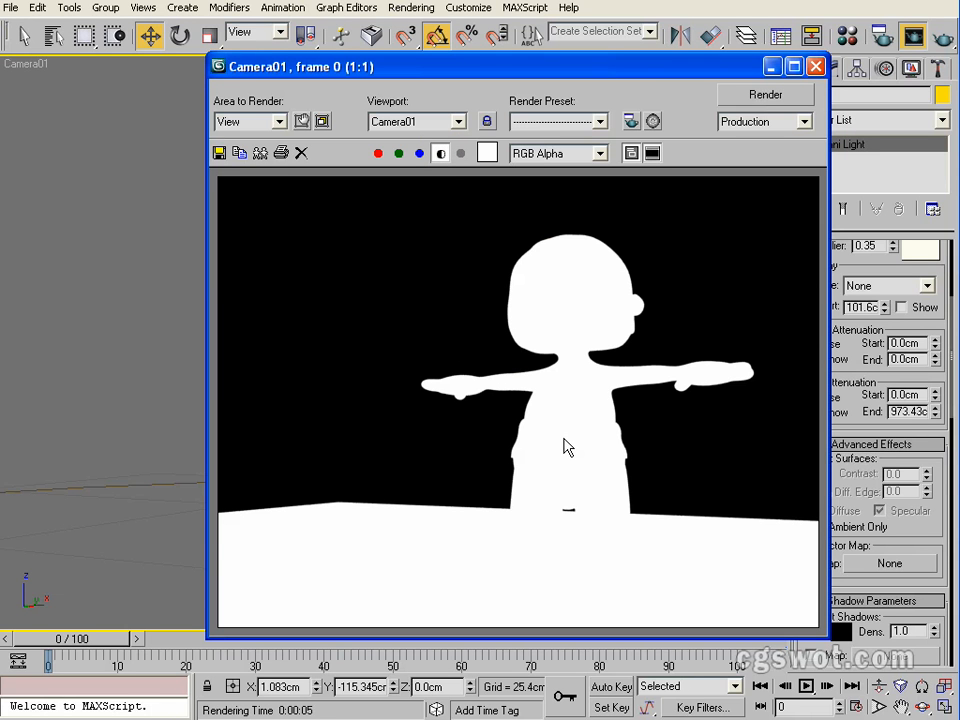
mouse_move(336, 508)
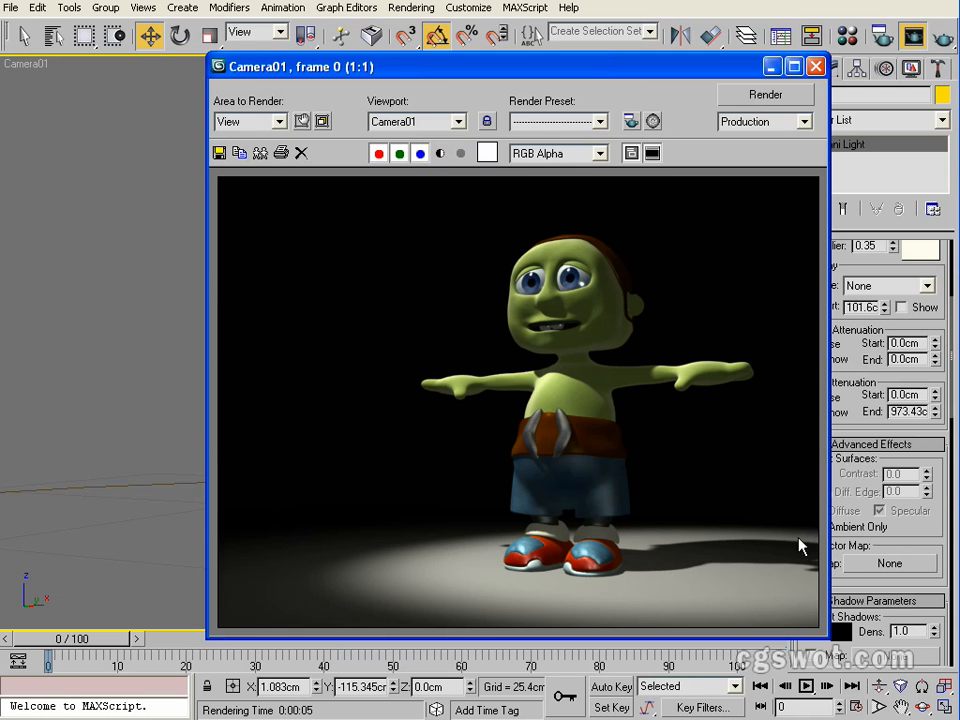
mouse_move(750, 580)
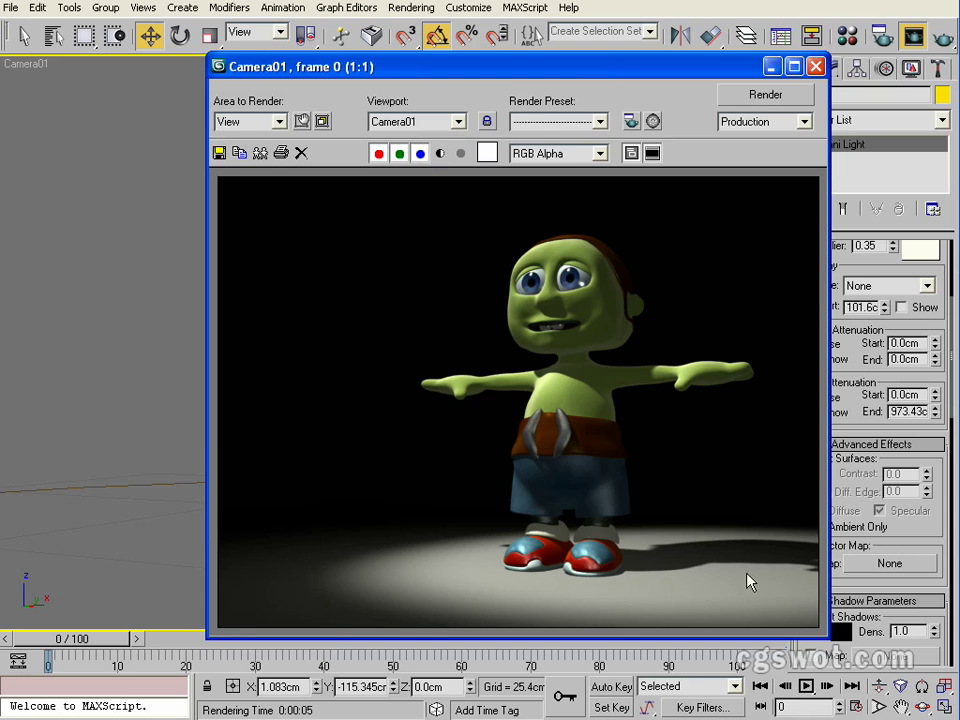
mouse_move(765, 518)
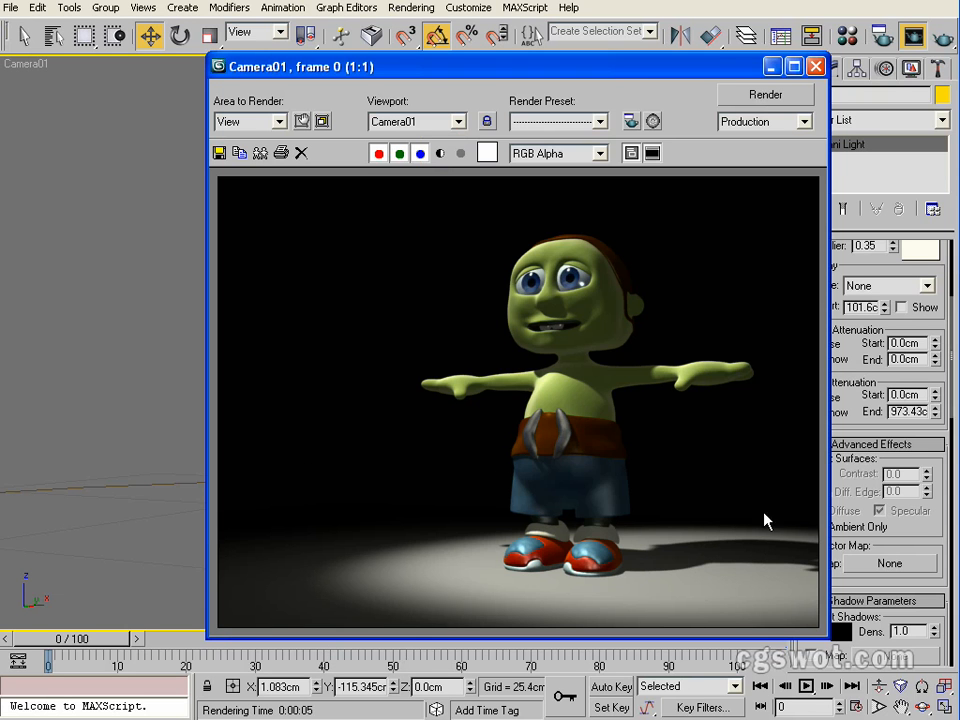
mouse_move(452, 480)
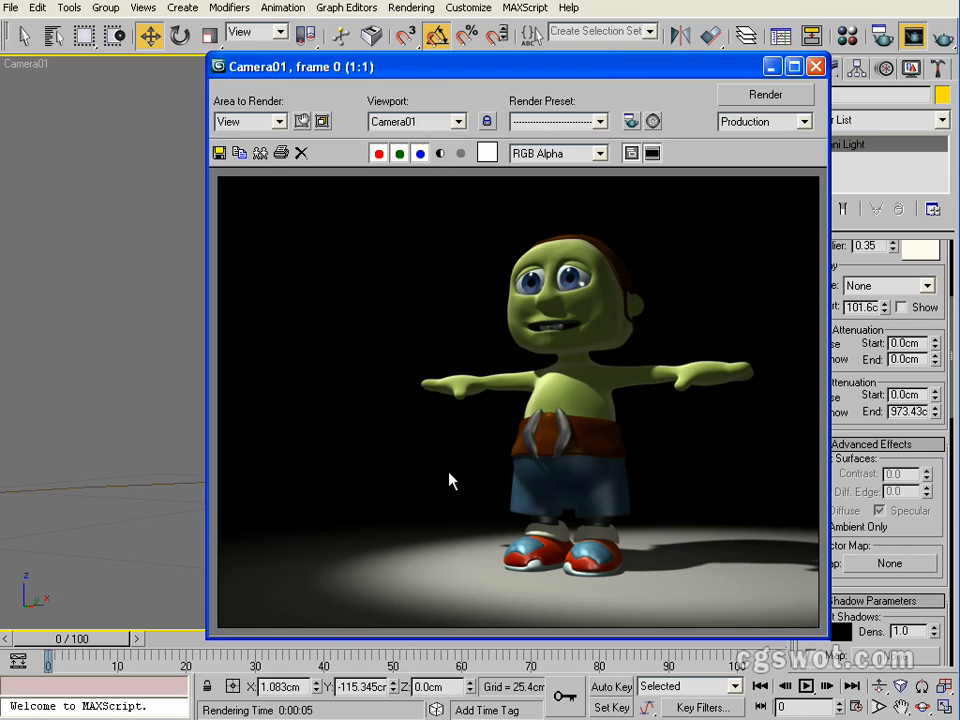
mouse_move(449, 526)
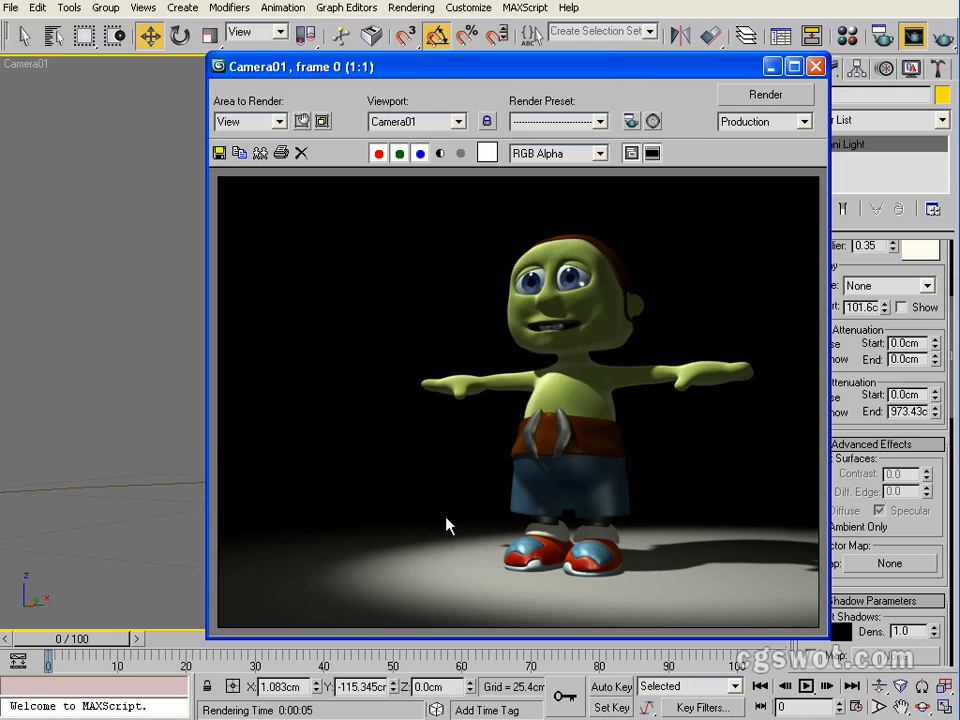
mouse_move(290, 606)
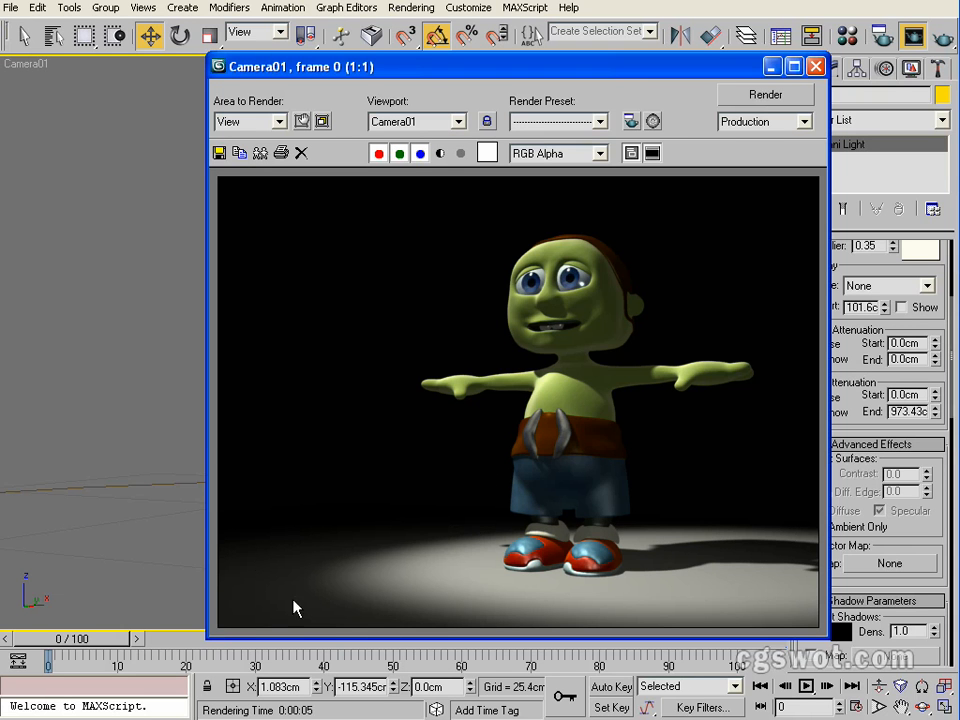
mouse_move(592, 513)
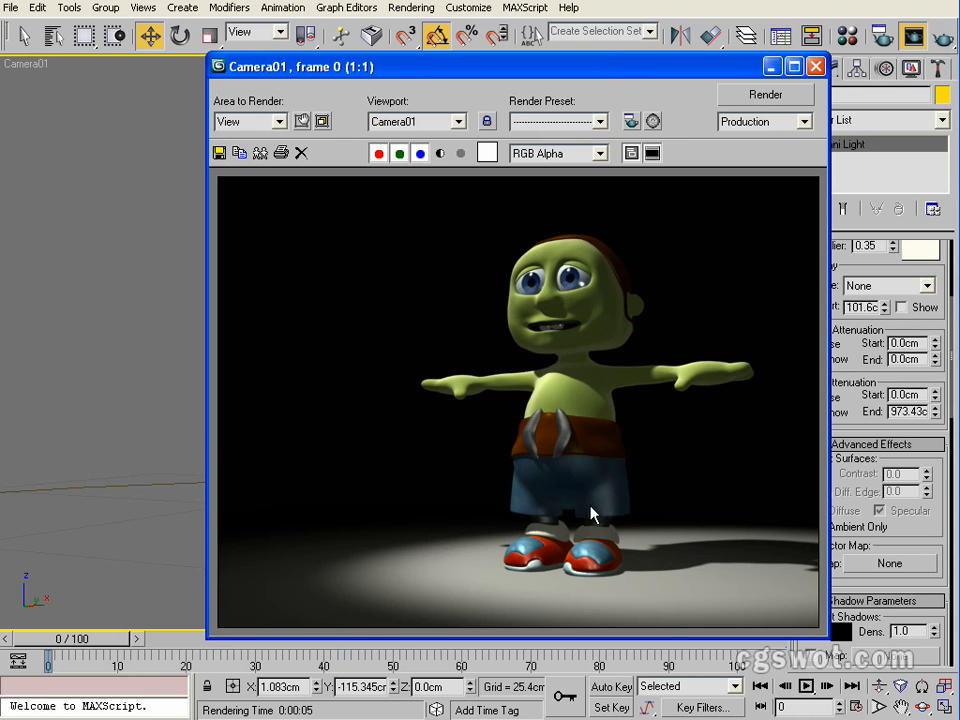
mouse_move(487, 463)
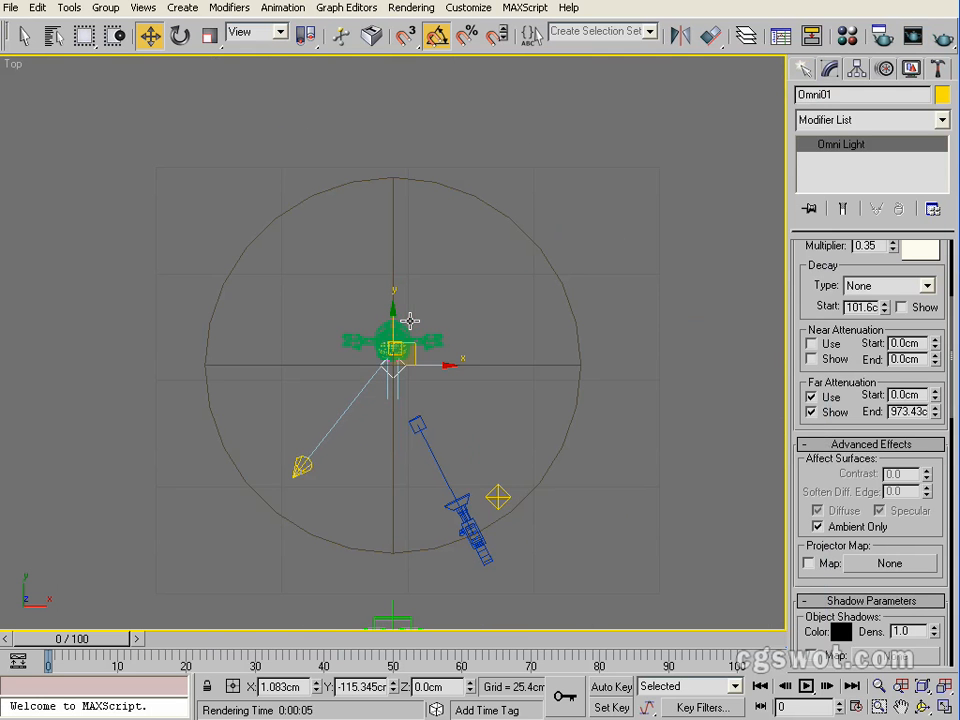
left_click_drag(410, 320, 485, 355)
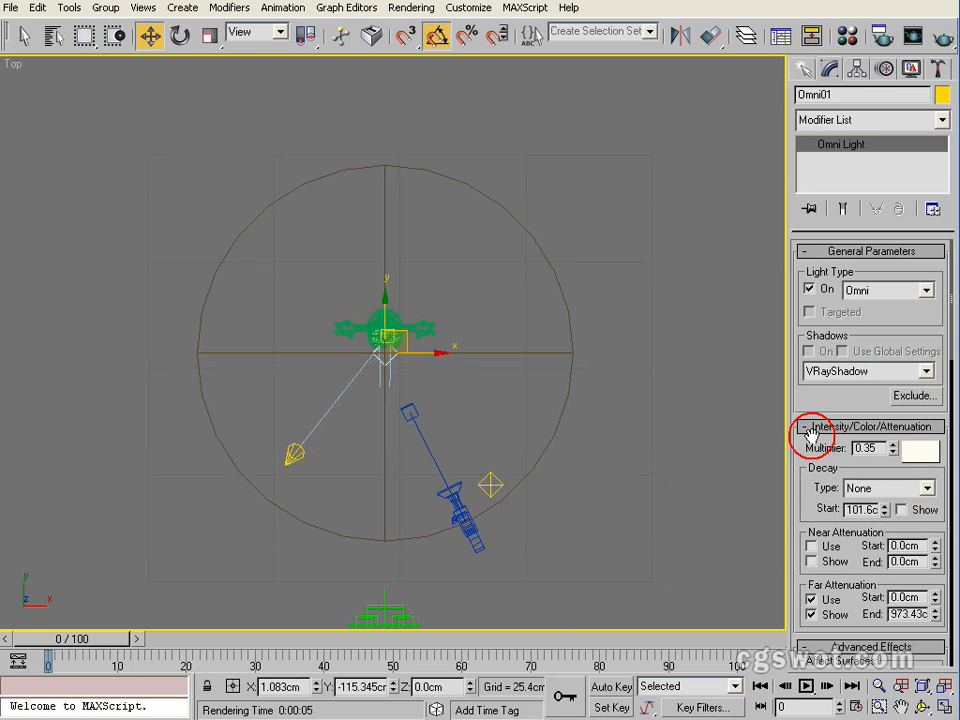
left_click(937, 119)
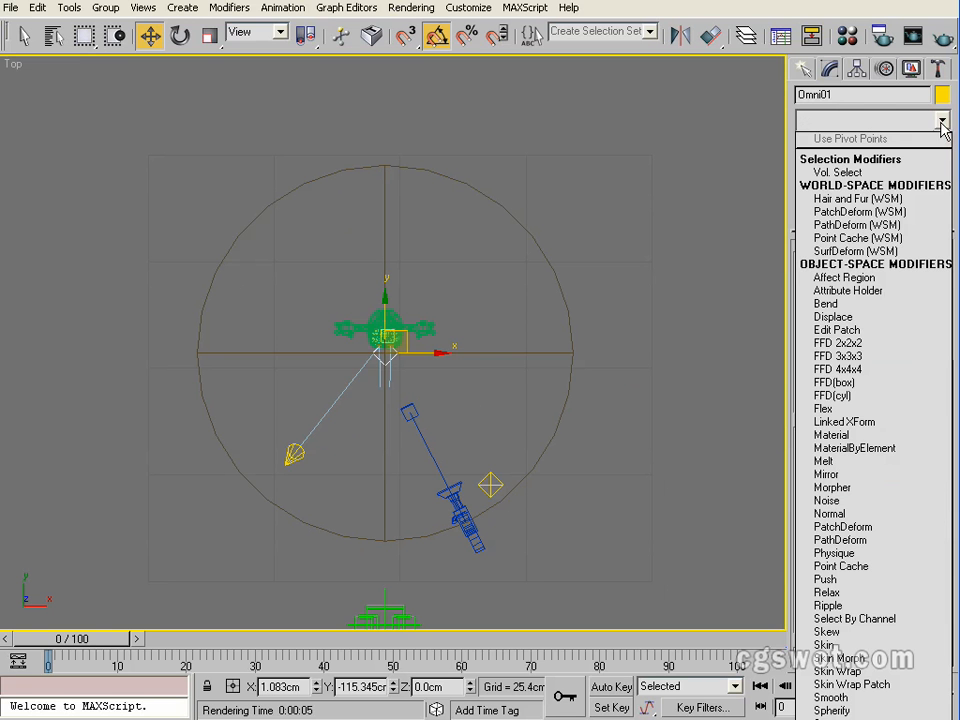
left_click(802, 68)
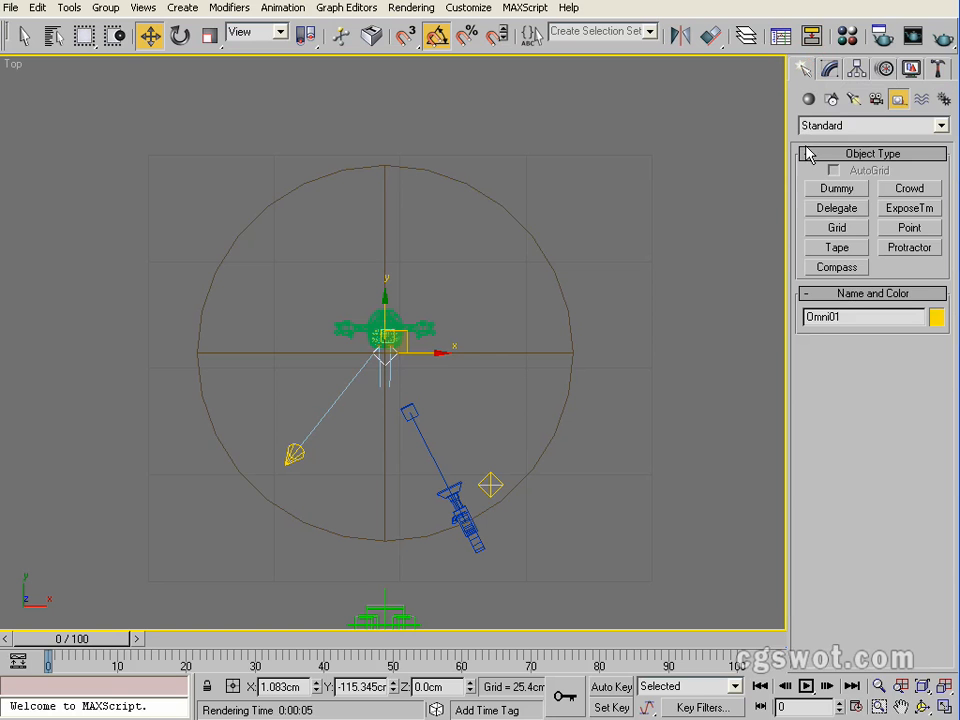
- Create target spotlight Spot01 behind Zak, view through it, and show its parameters
left_click(863, 97)
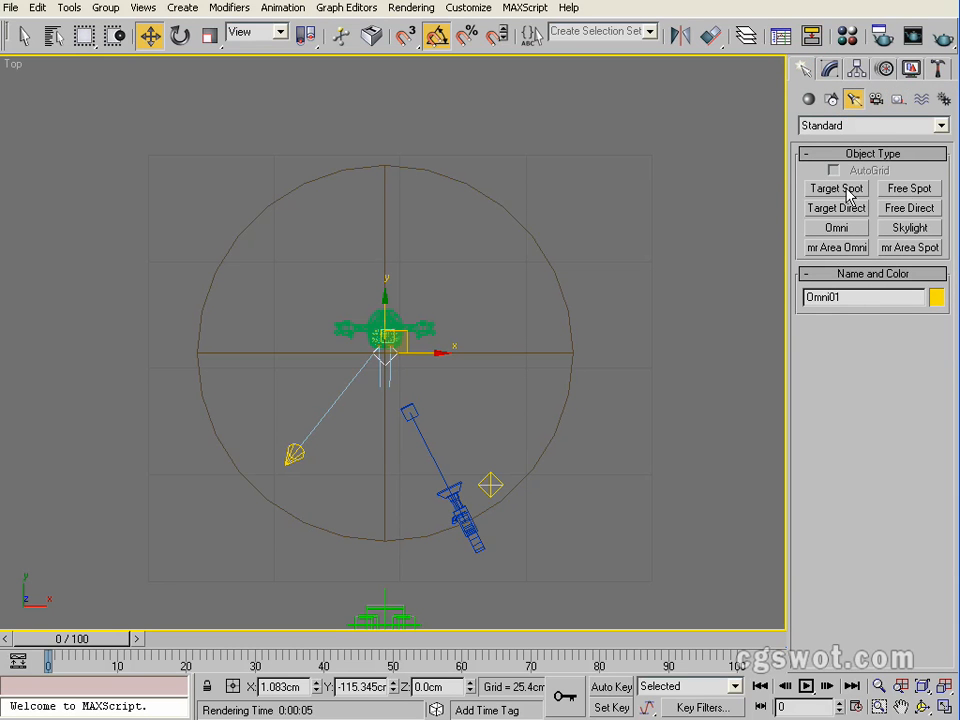
left_click(836, 188)
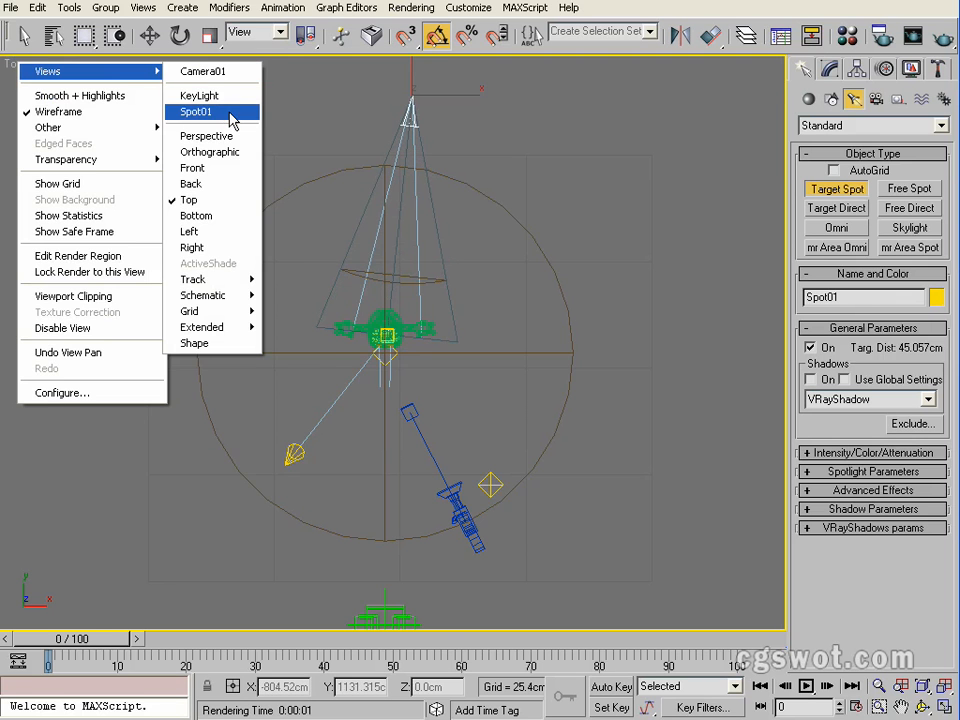
left_click(212, 110)
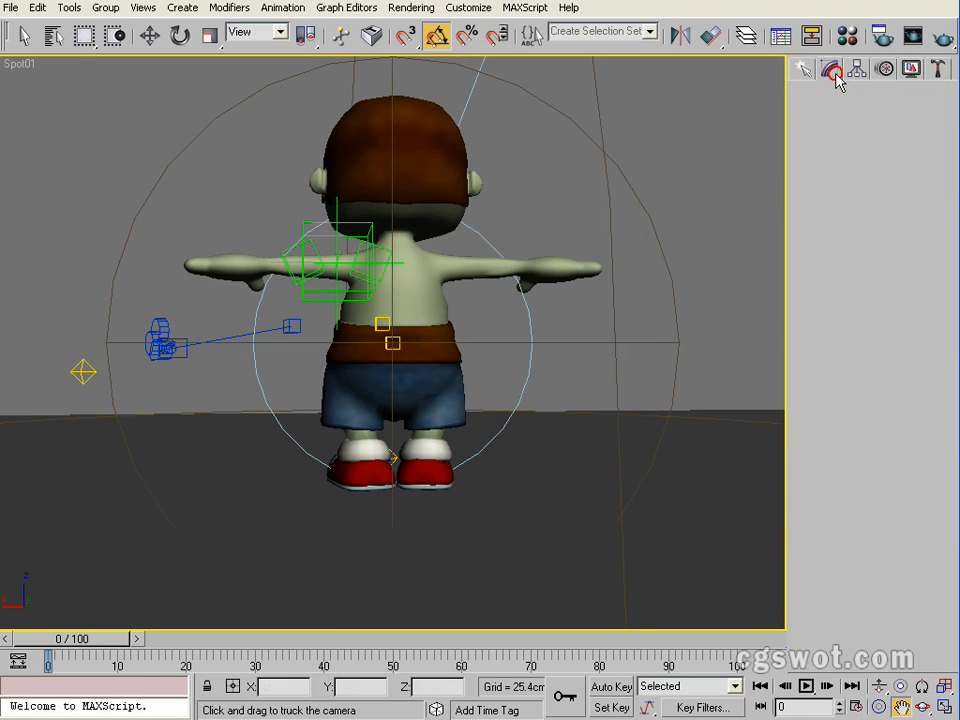
left_click(833, 70)
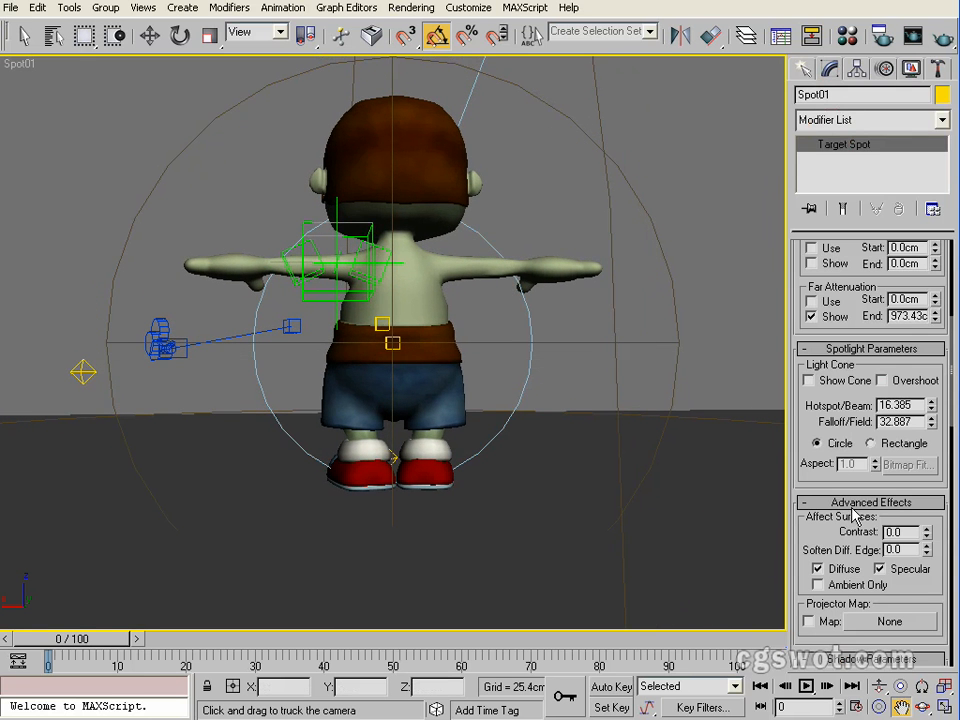
scroll("down", 3)
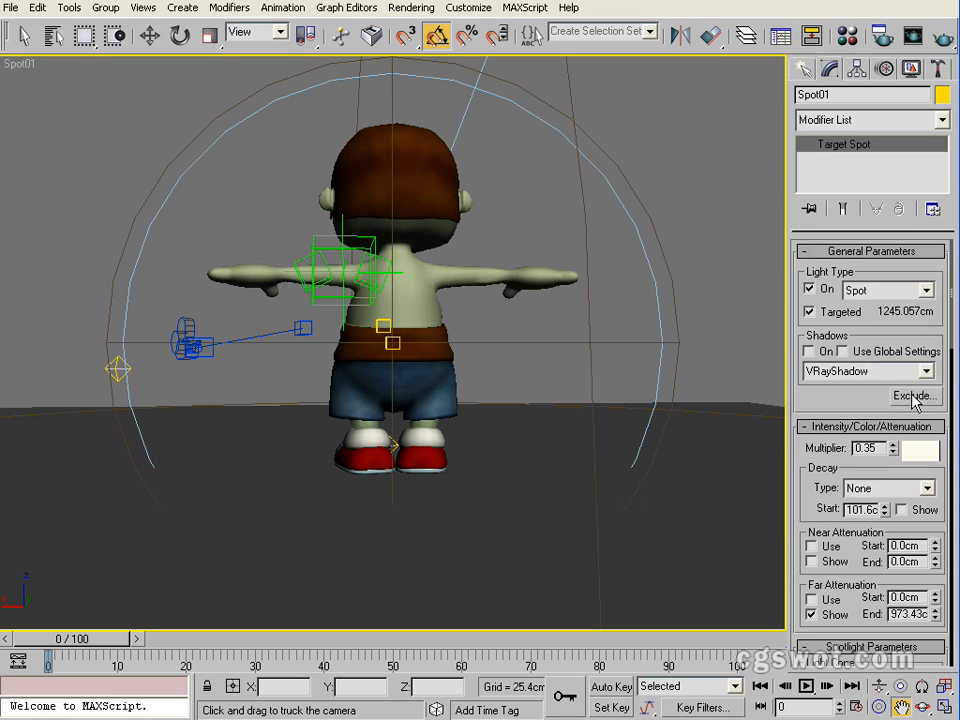
- Add Ground to Spot01's exclude list so the spotlight ignores it
left_click(912, 395)
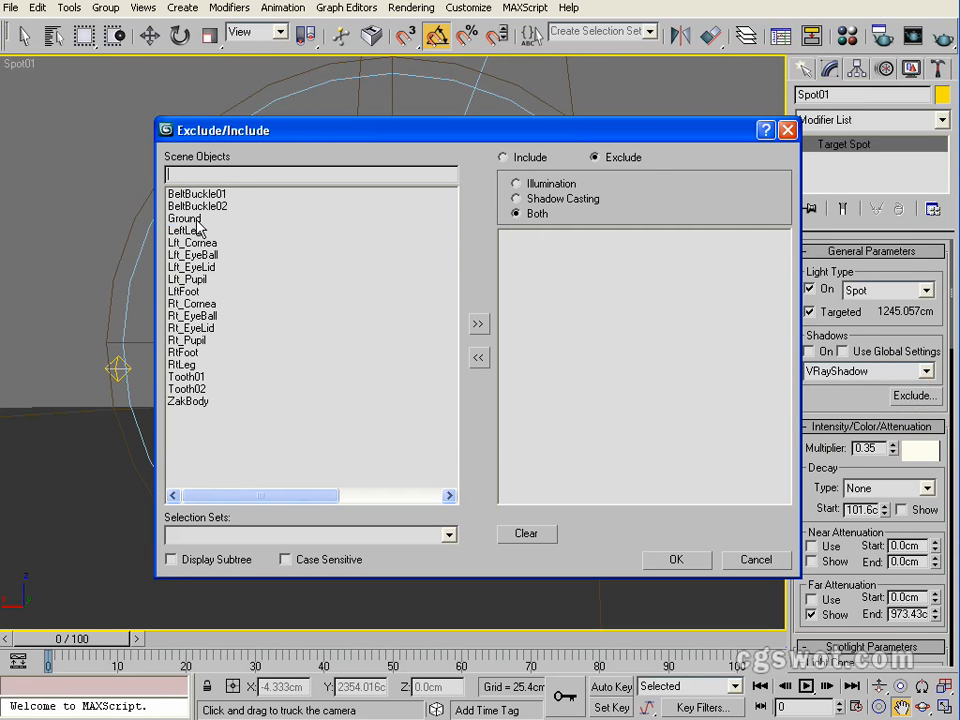
left_click(184, 218)
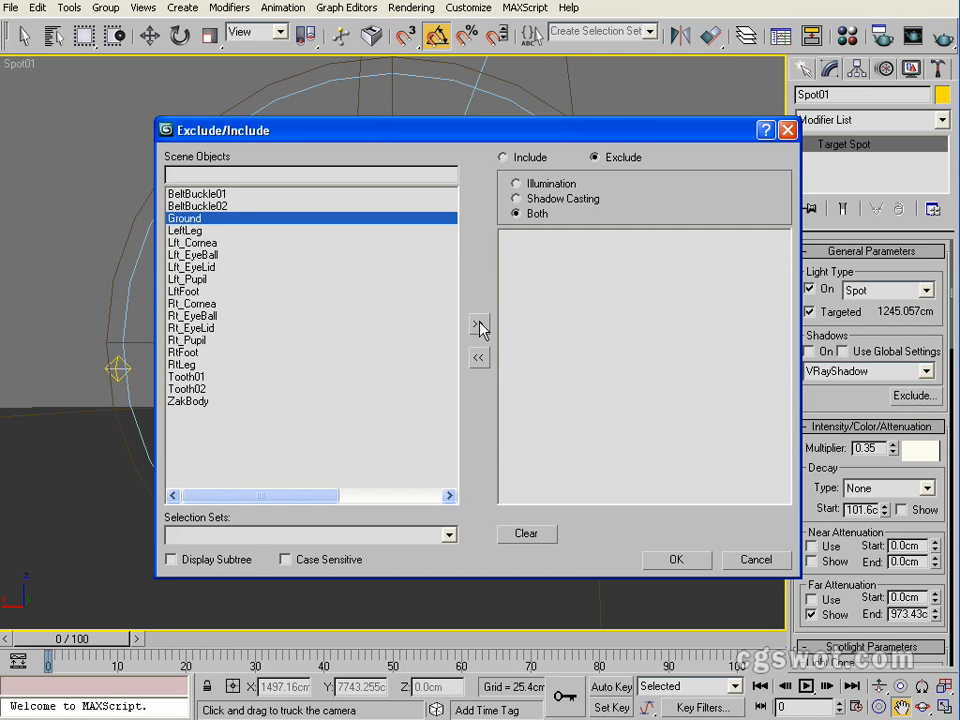
left_click(478, 324)
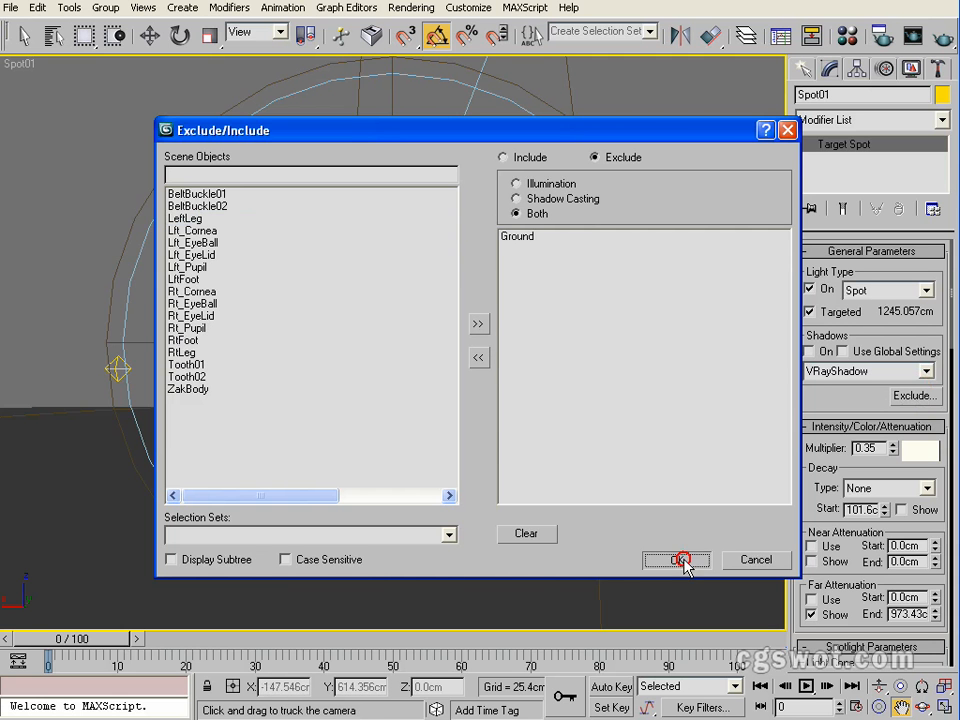
left_click(678, 560)
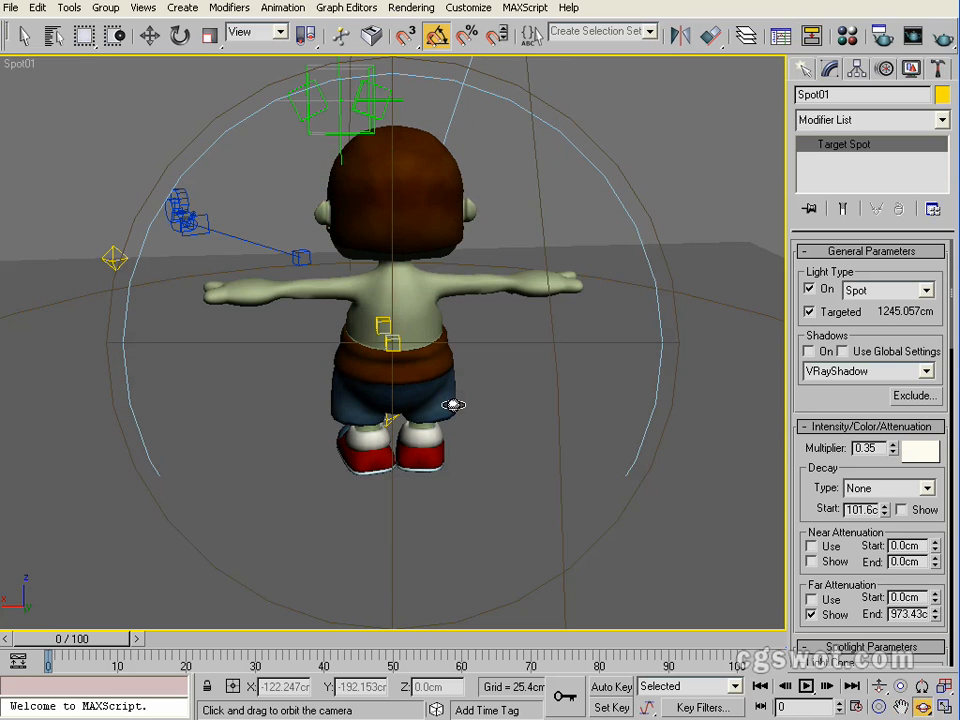
- Look through Spot01 and orbit the view around Zak
left_click_drag(453, 405, 490, 401)
type("0.8")
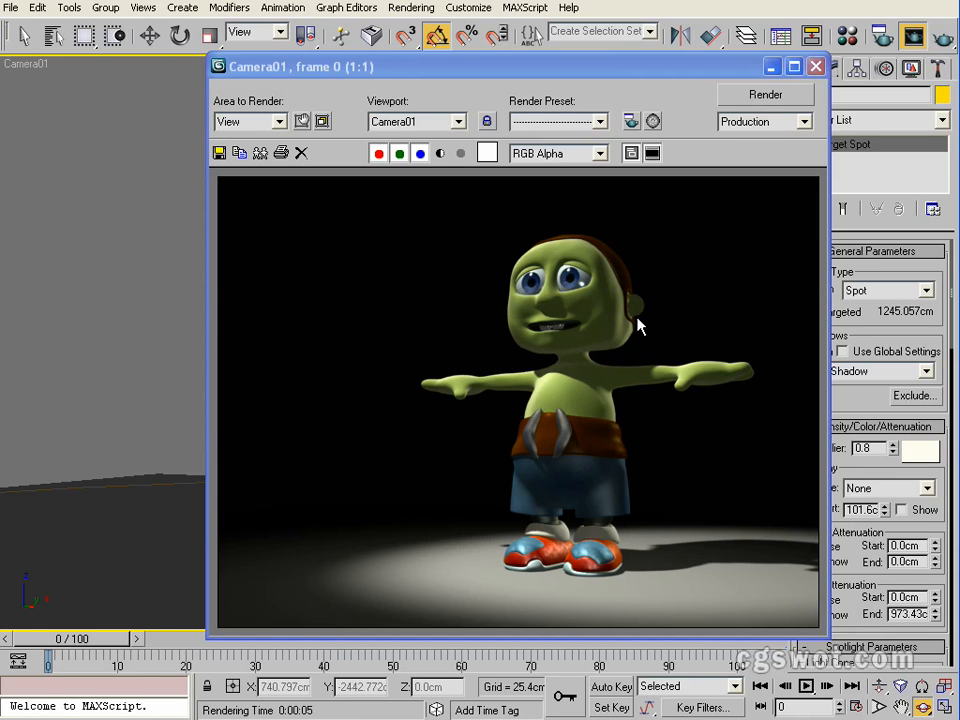
mouse_move(615, 298)
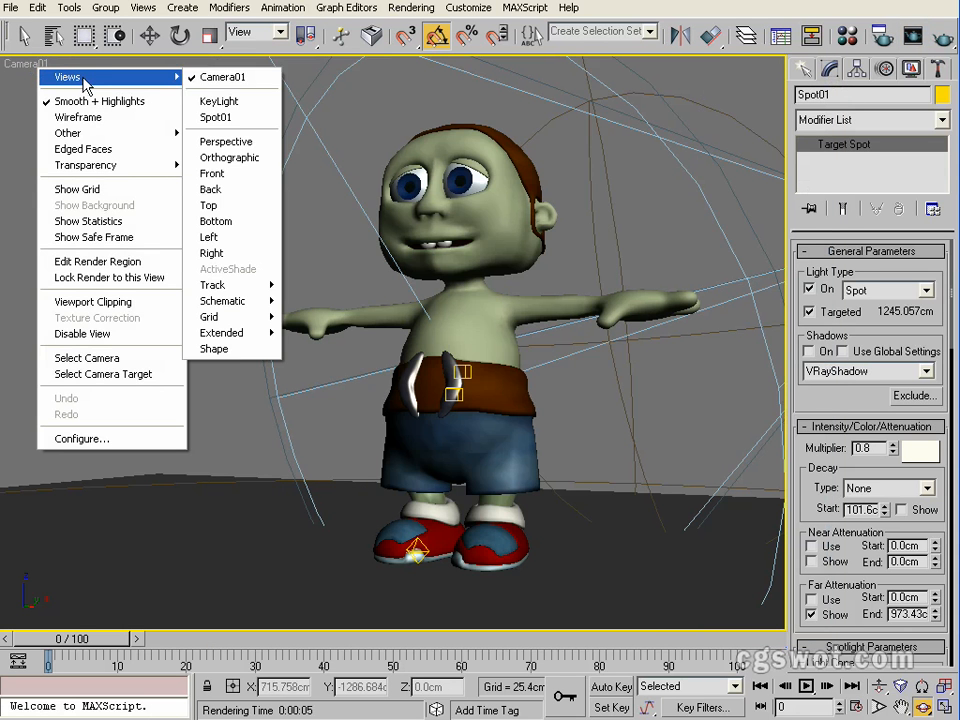
left_click(215, 117)
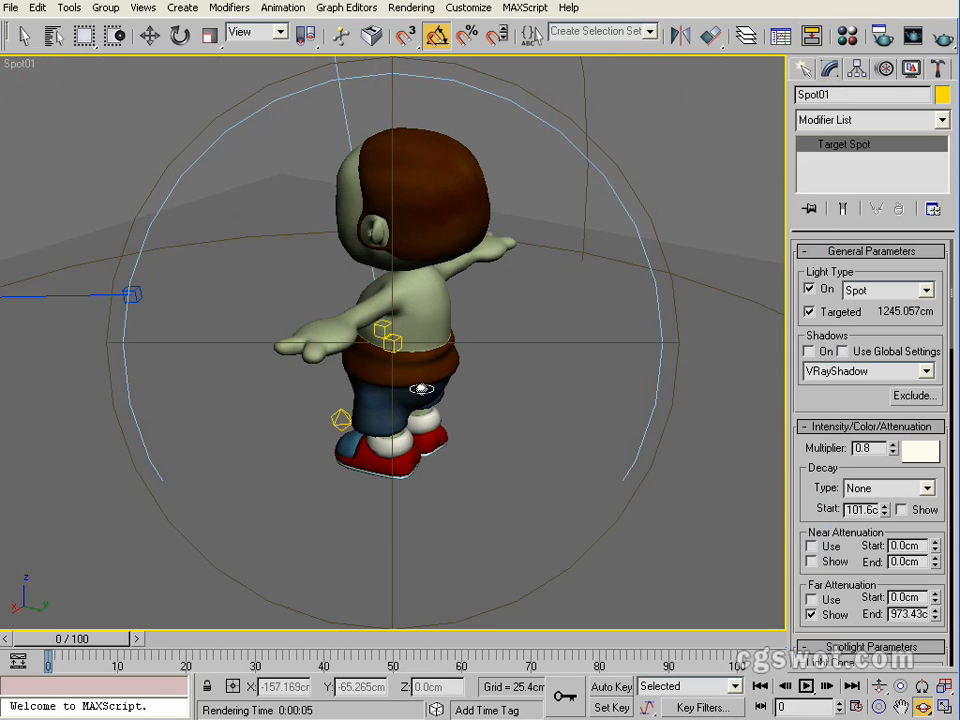
left_click_drag(420, 390, 432, 388)
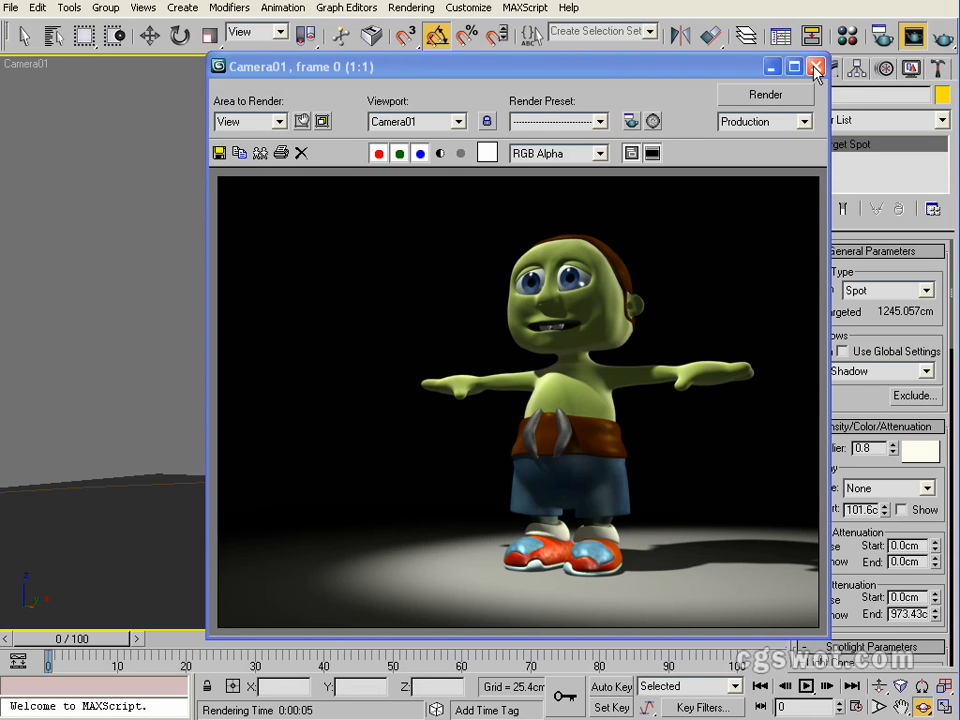
mouse_move(817, 70)
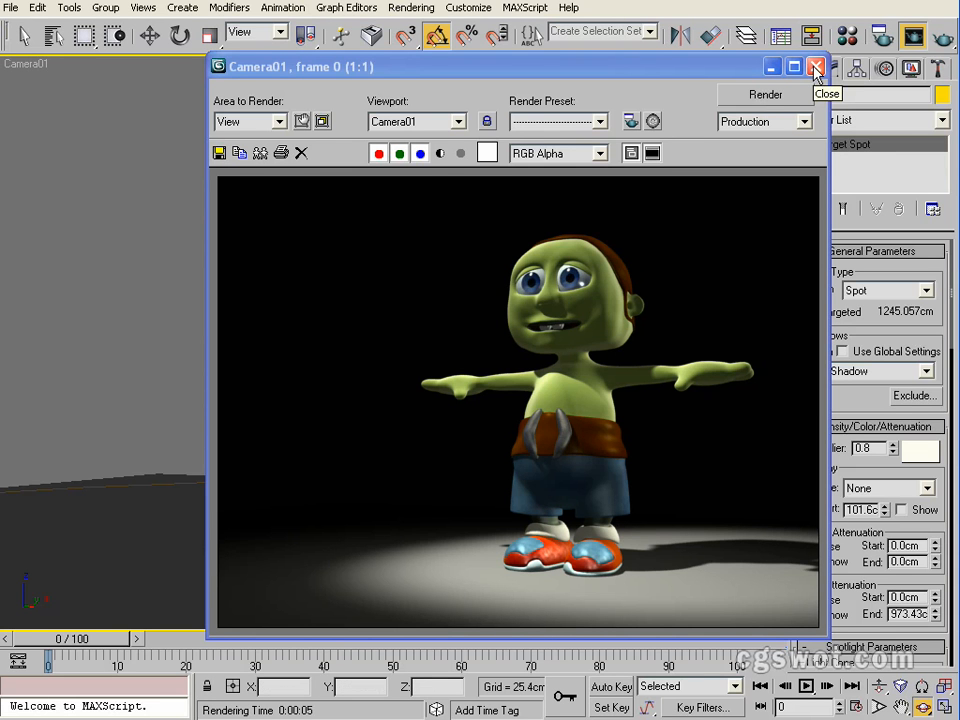
- Add free direct fill light FDirect01 with a pale colour at multiplier 0.25
left_click(815, 66)
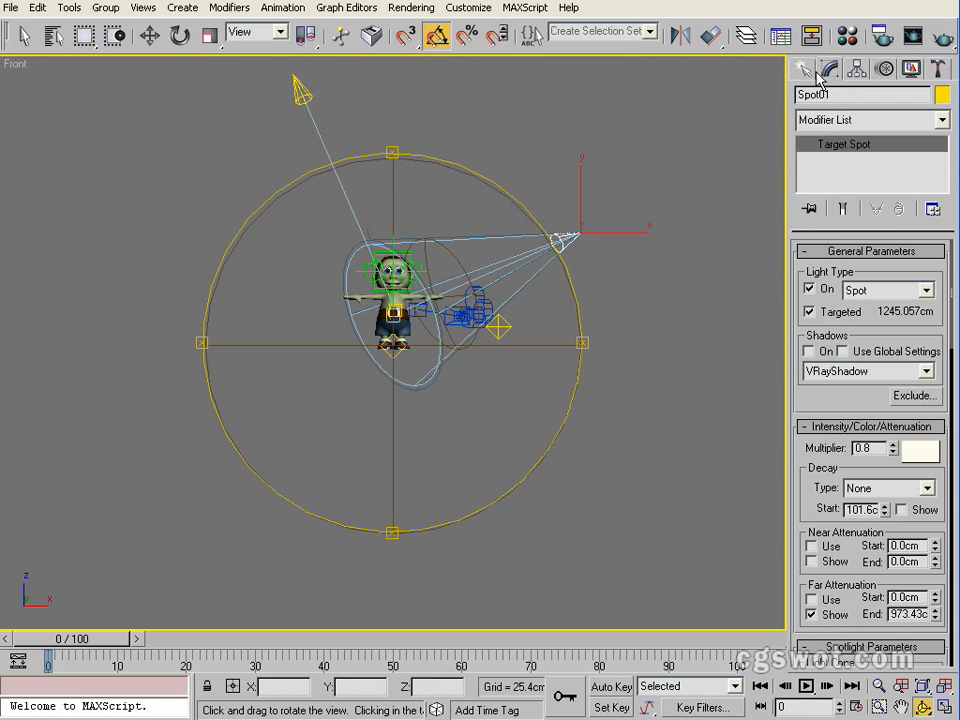
left_click(803, 67)
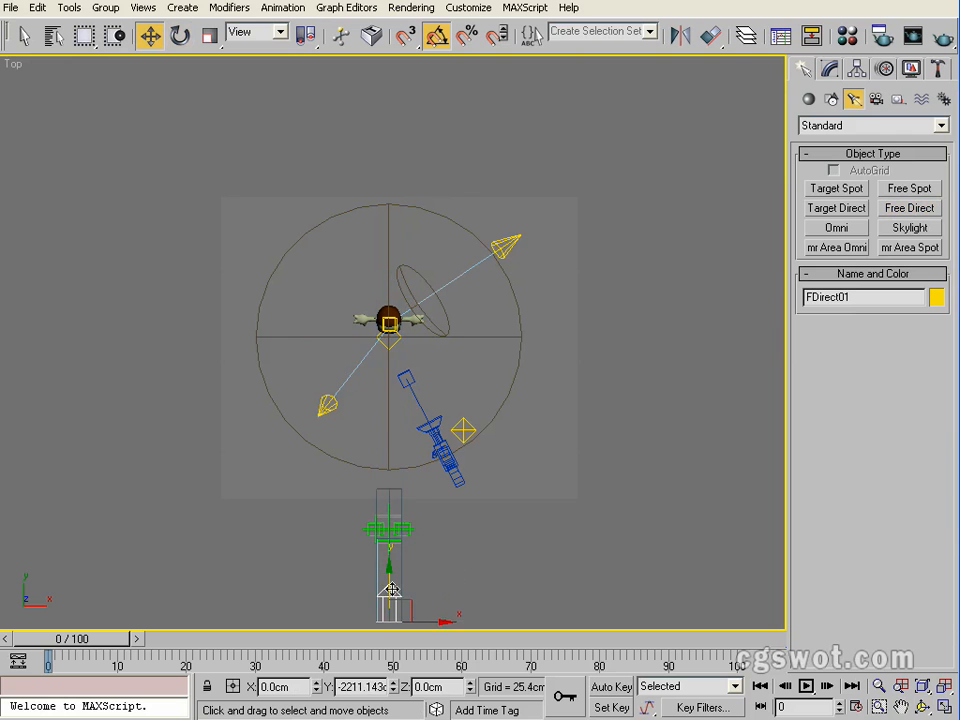
left_click(819, 72)
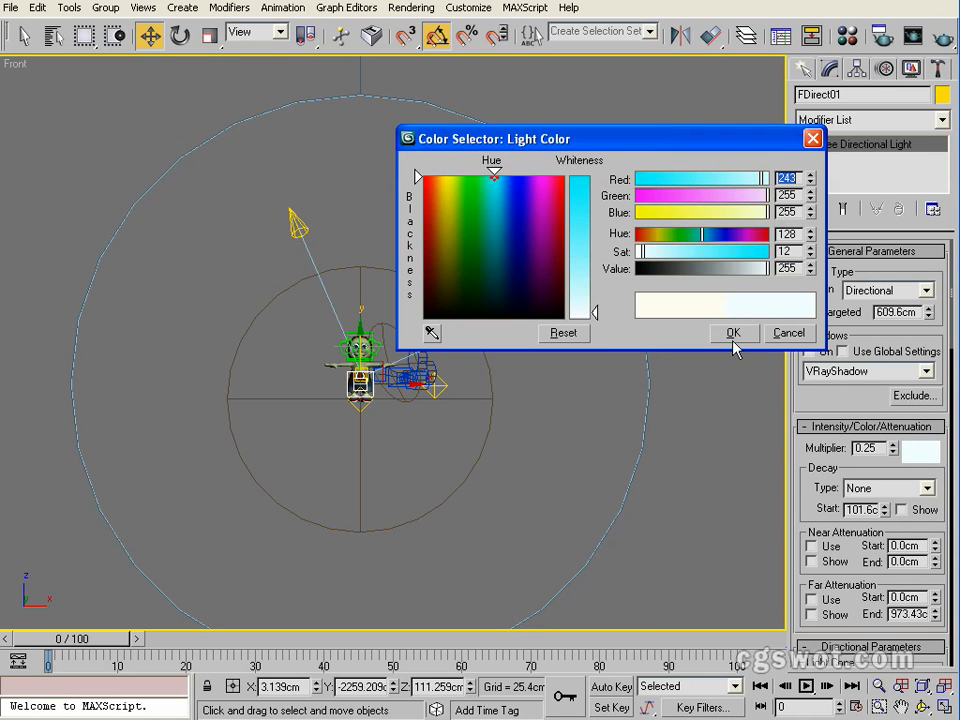
left_click(733, 332)
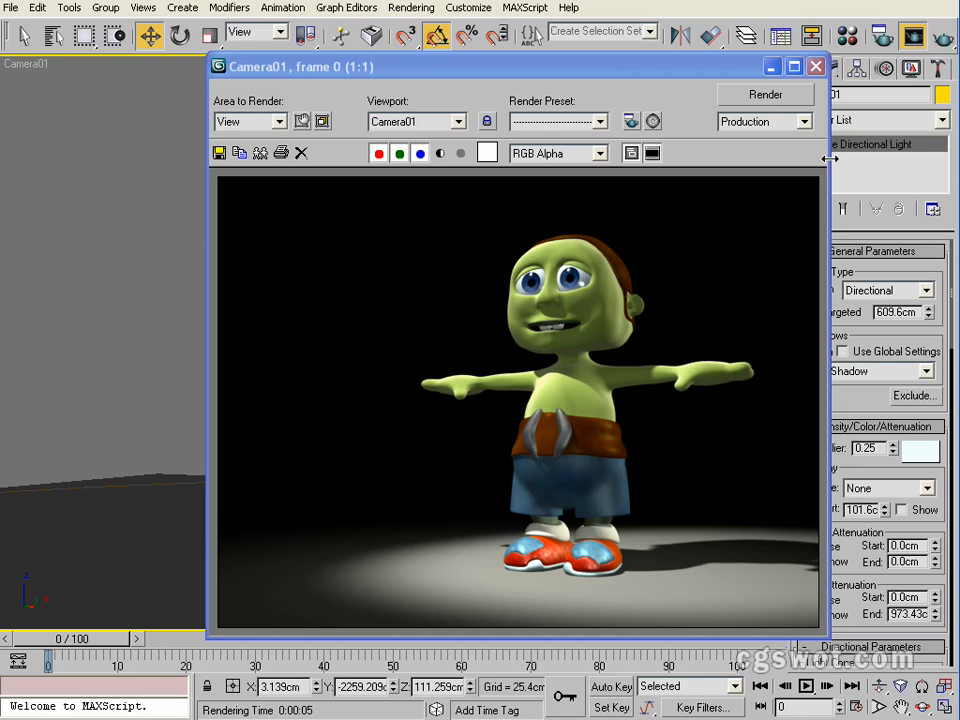
left_click(815, 65)
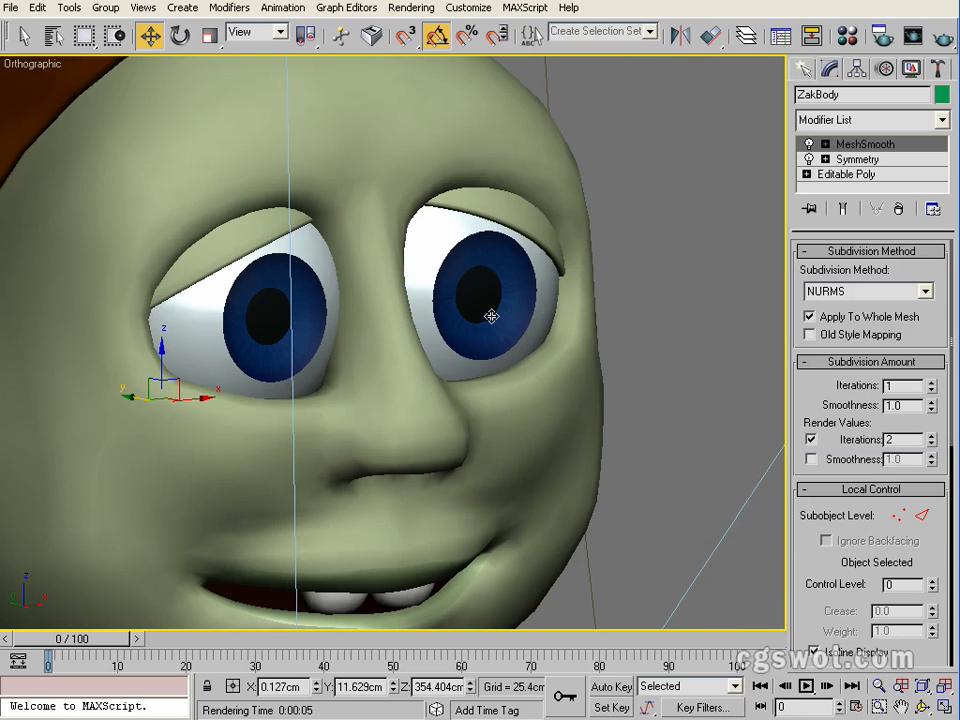
mouse_move(447, 255)
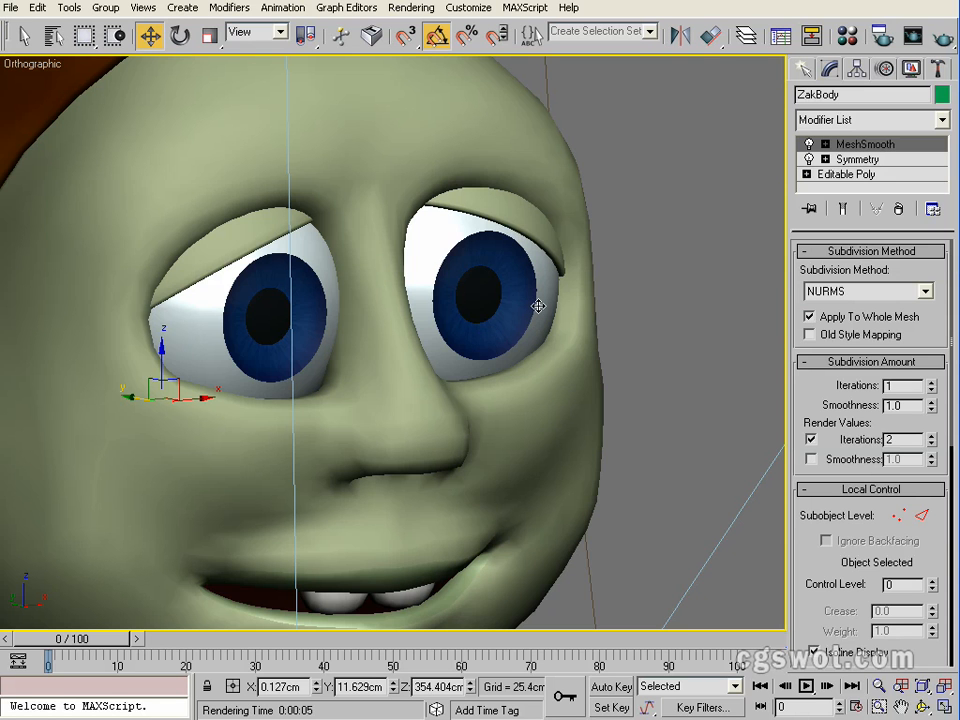
mouse_move(533, 280)
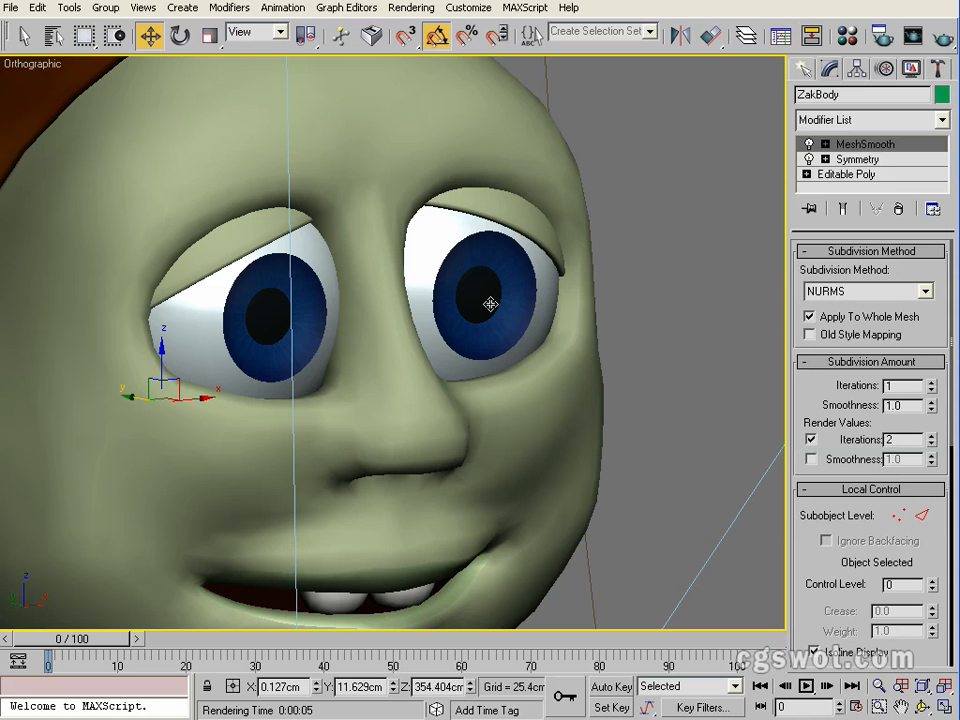
mouse_move(473, 308)
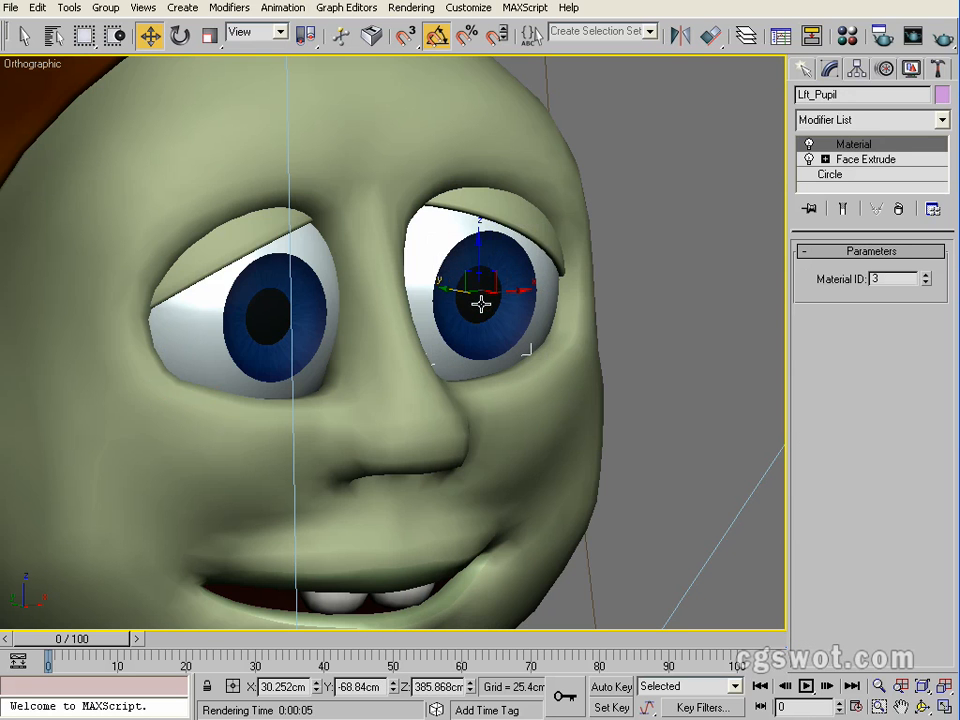
left_click_drag(478, 288, 452, 285)
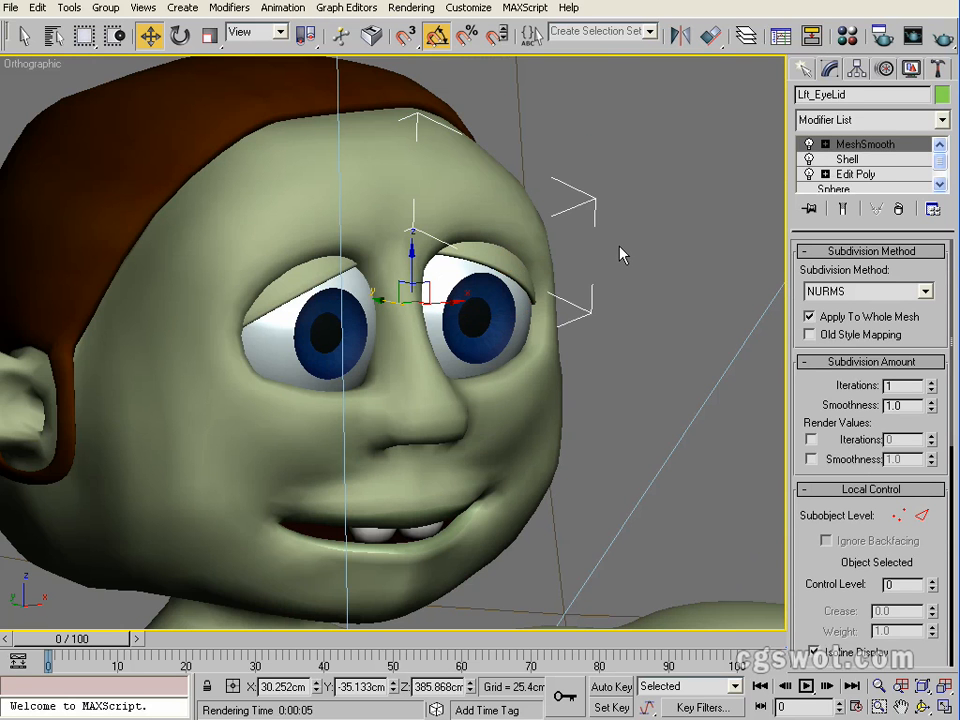
mouse_move(619, 252)
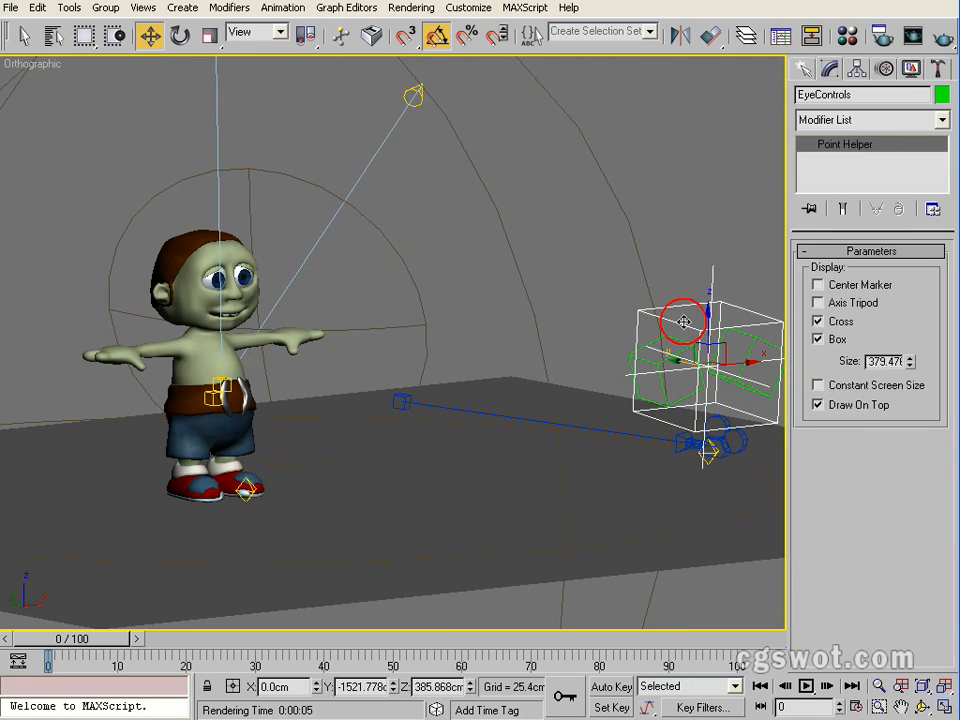
- Zoom in on the EyeControls point helper beside Zak
left_click_drag(683, 322, 390, 393)
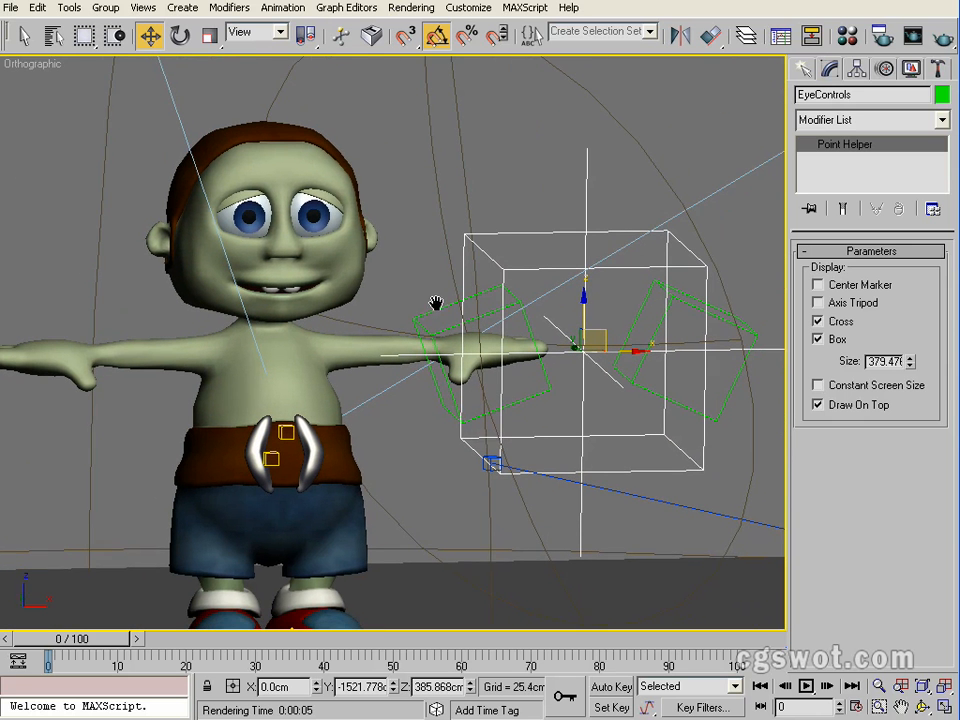
mouse_move(463, 297)
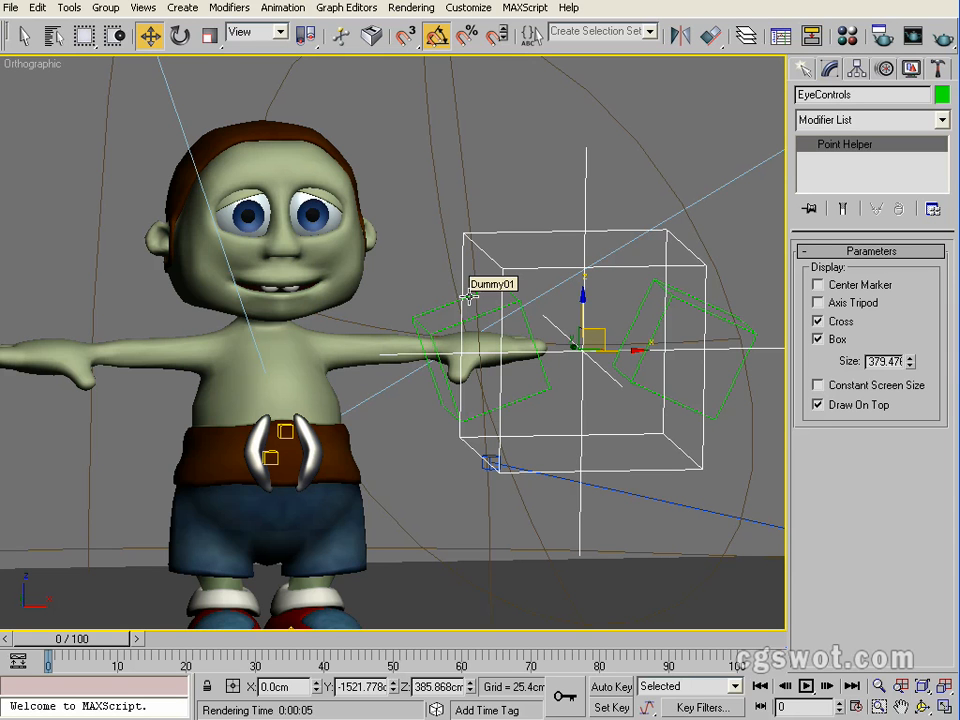
mouse_move(280, 265)
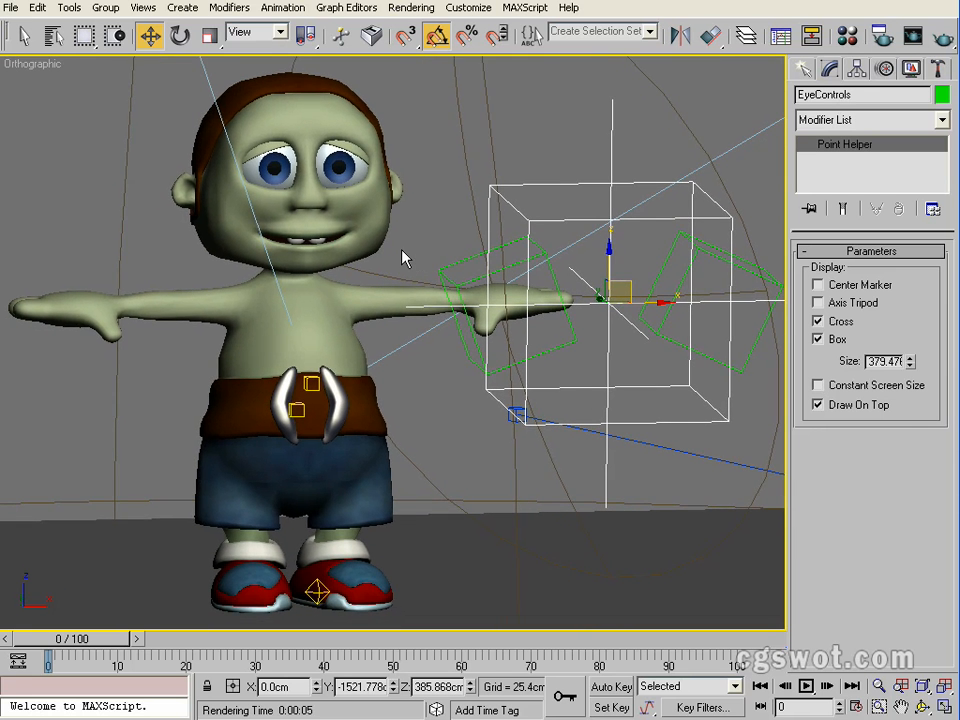
mouse_move(370, 233)
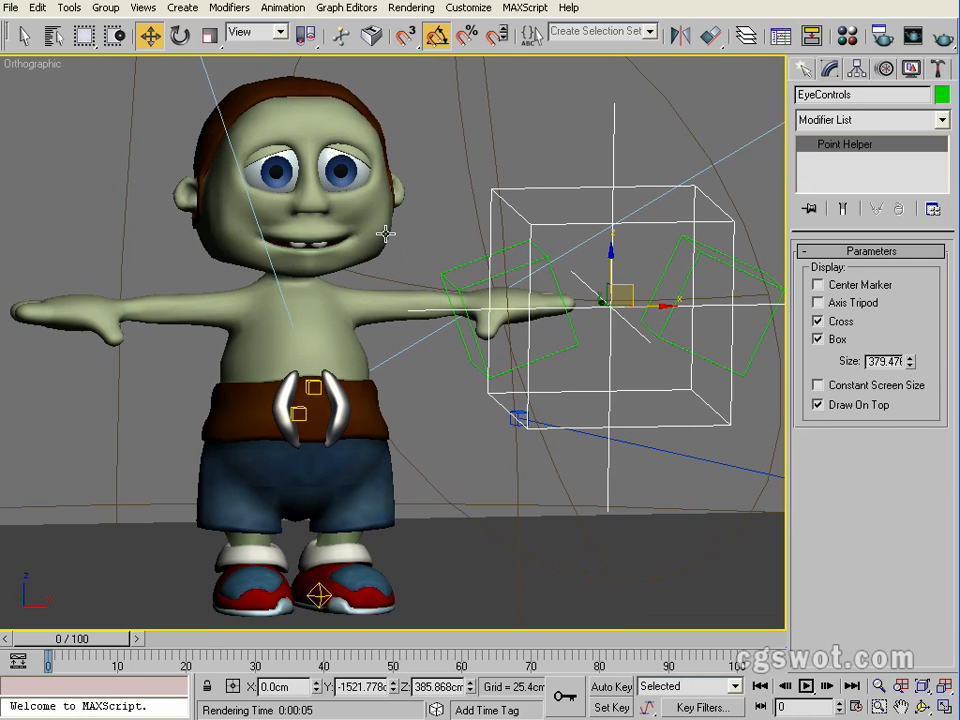
mouse_move(380, 235)
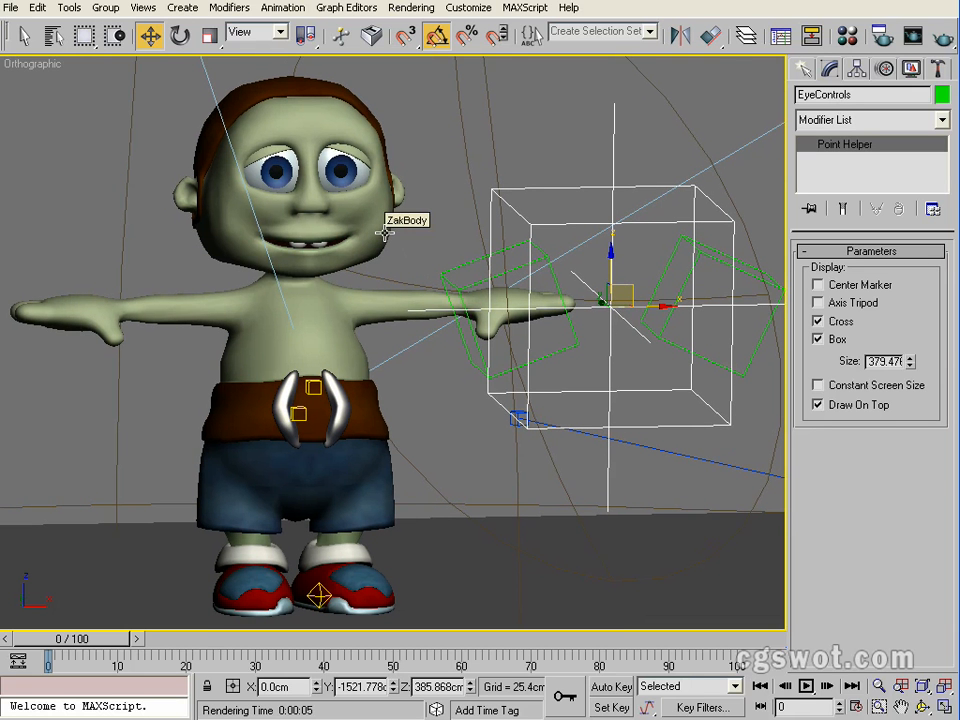
mouse_move(380, 229)
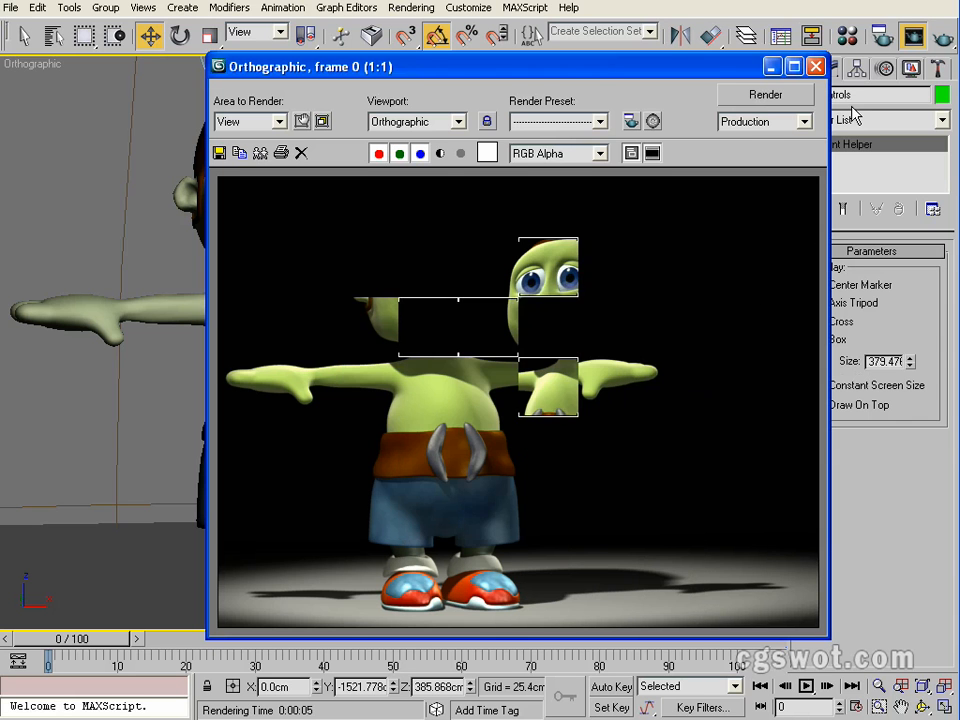
- Render the Orthographic viewport showing spotlit Zak on a black background
left_click(765, 94)
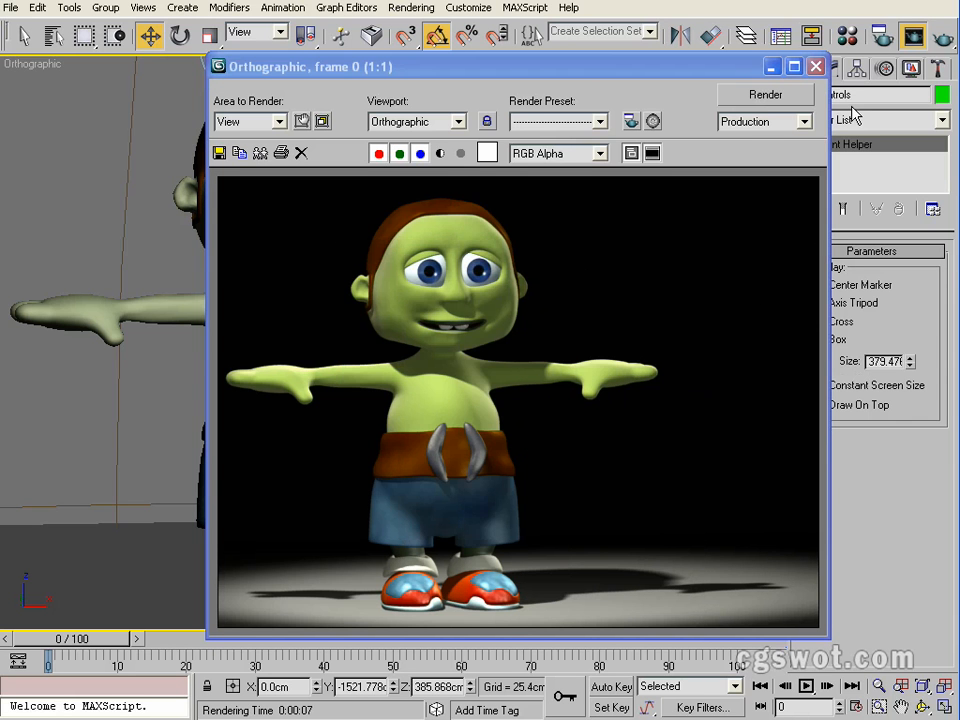